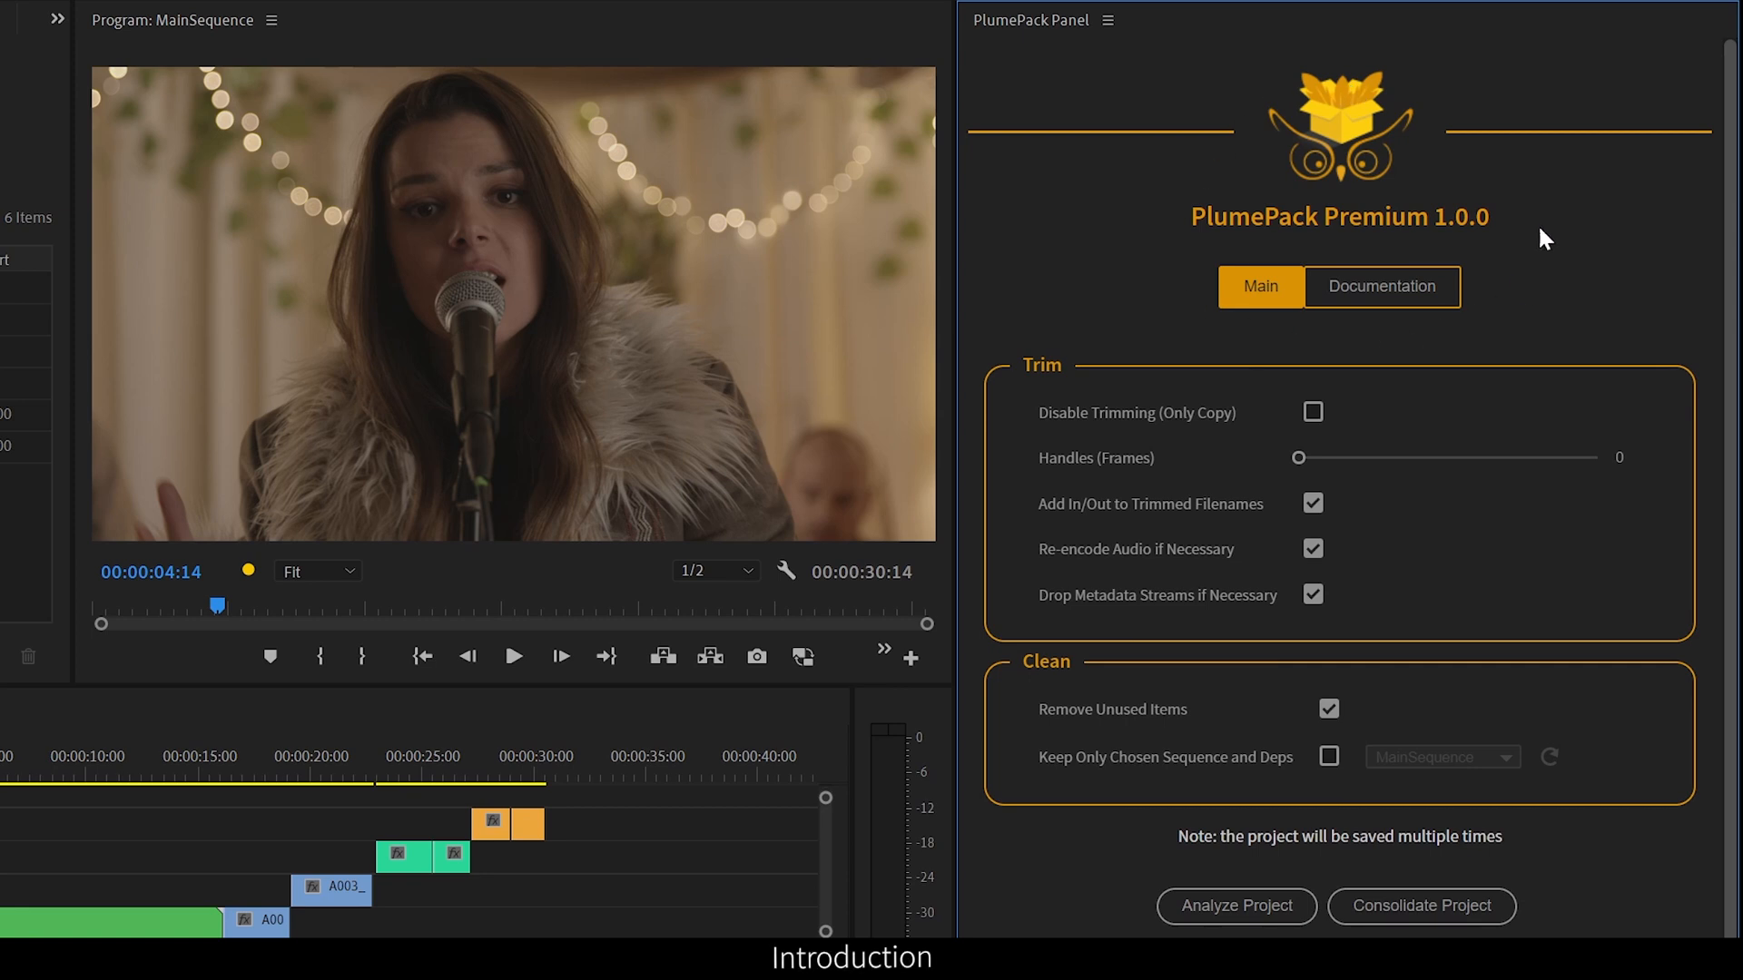
{"action": "mouse_move", "coordinate": [1362, 463]}
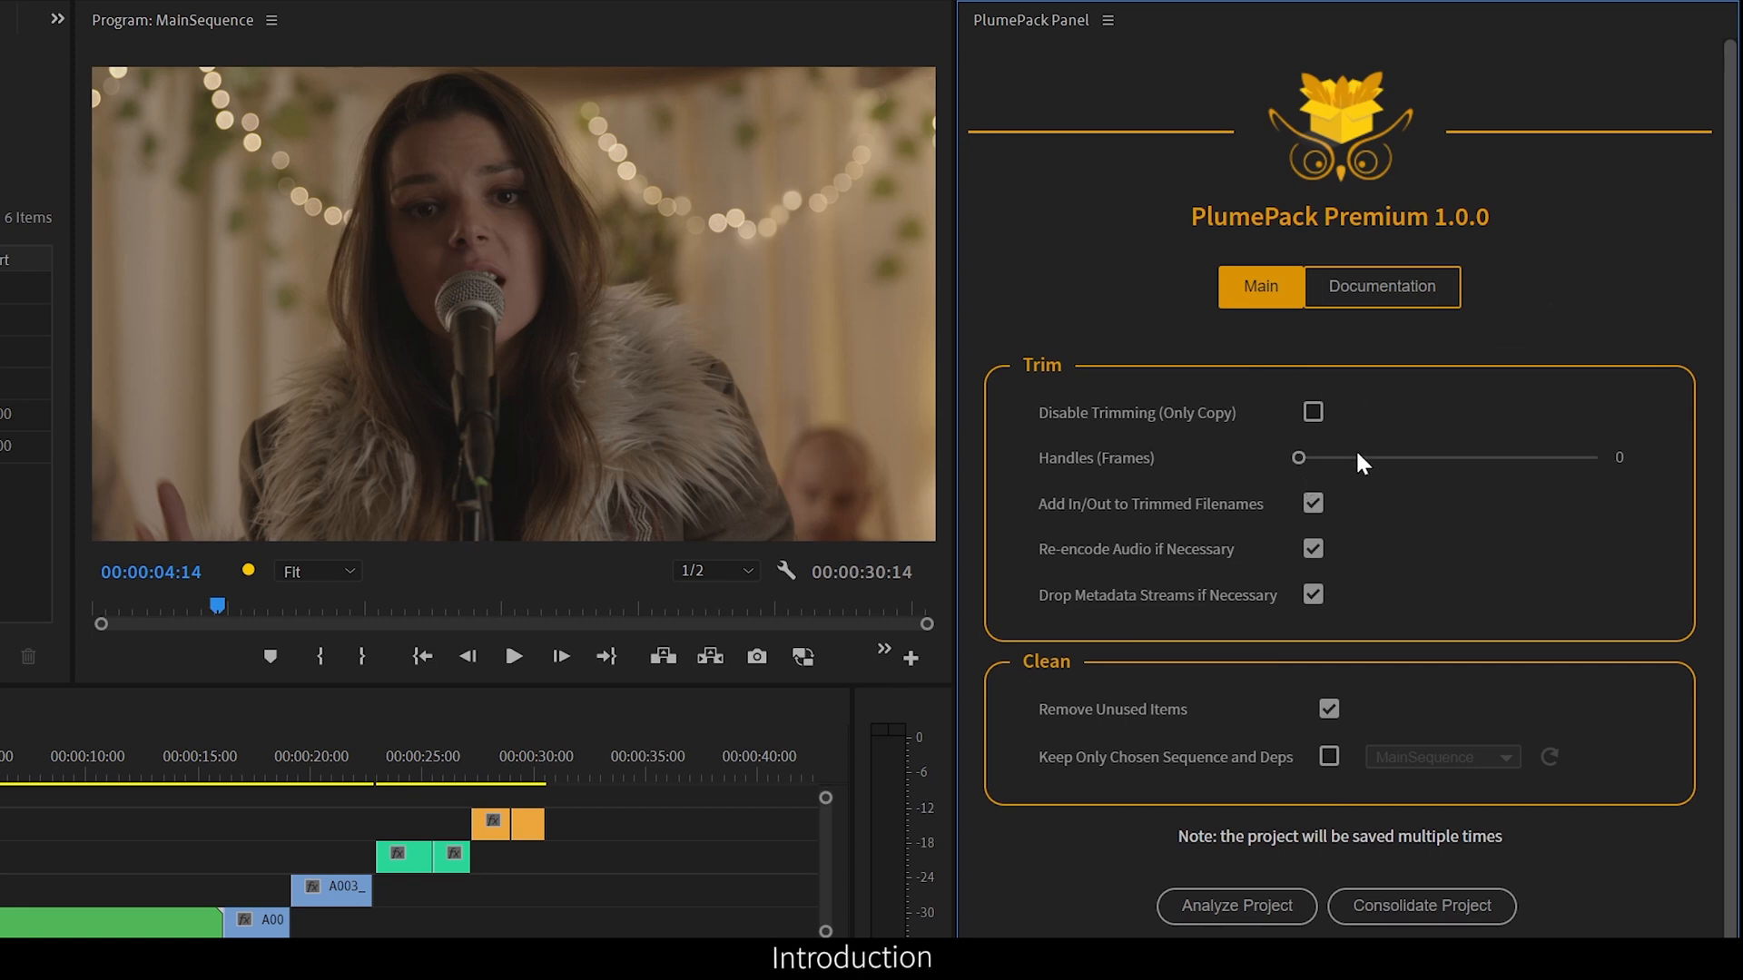
{"action": "mouse_move", "coordinate": [1319, 446]}
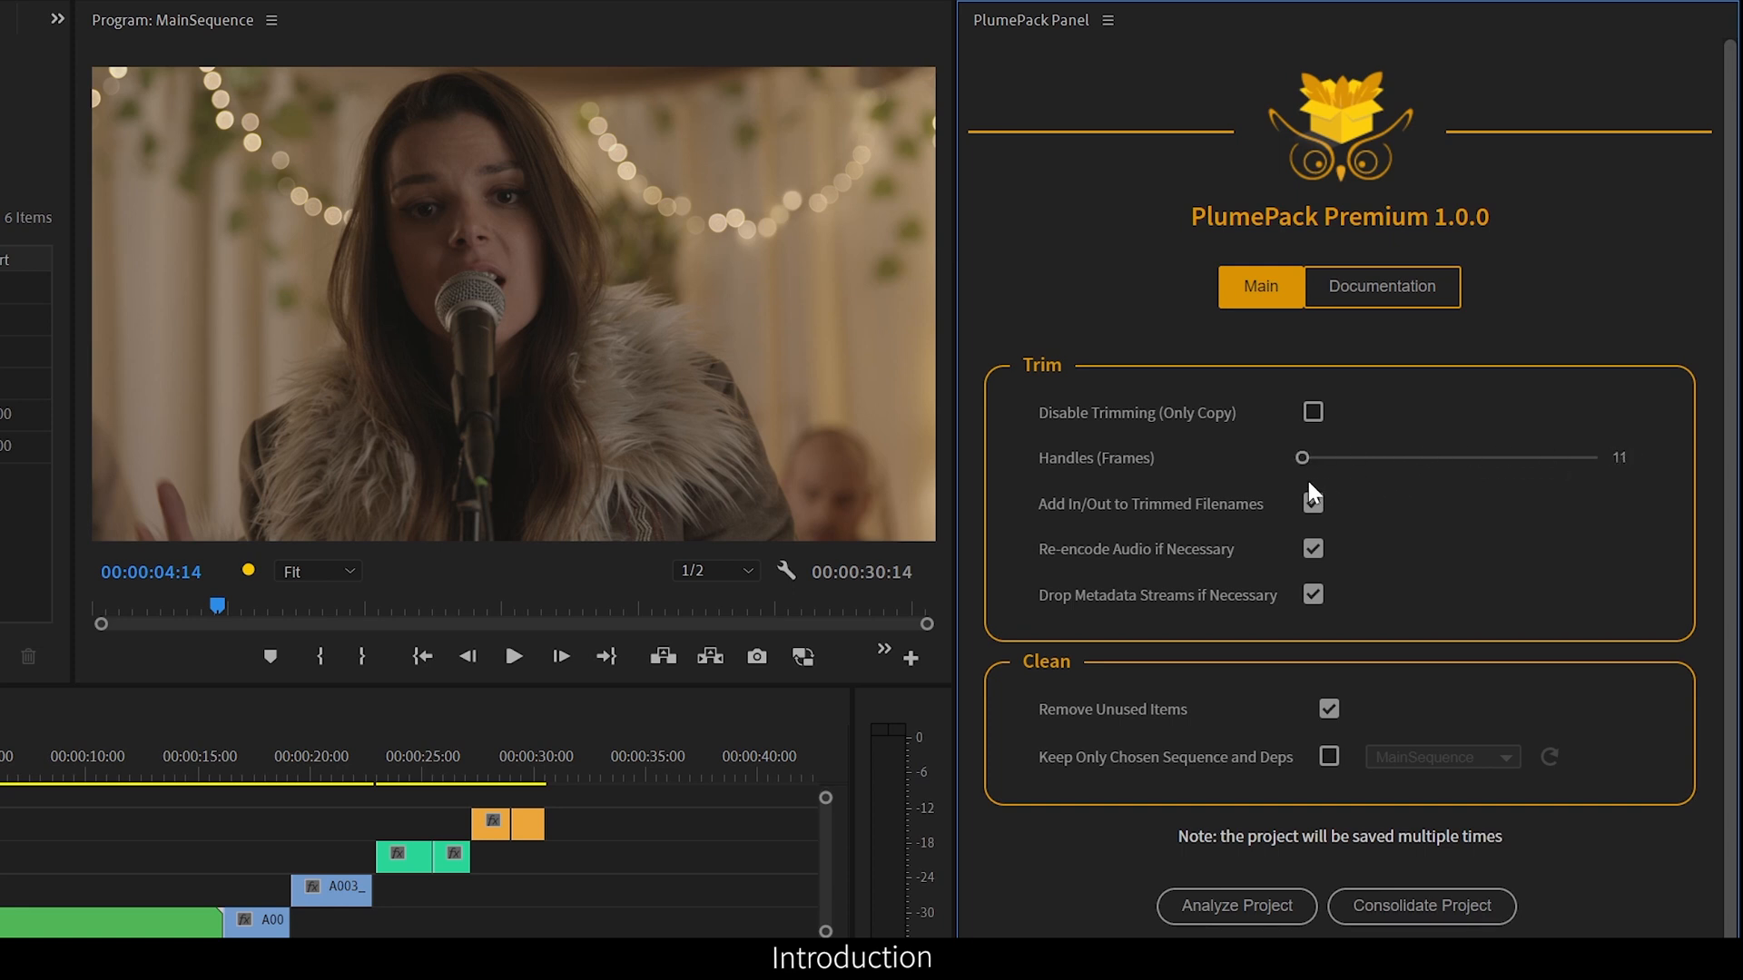
- Set Handles to 11 frames and keep only MainSequence with its dependencies
{"action": "left_click", "coordinate": [1311, 503]}
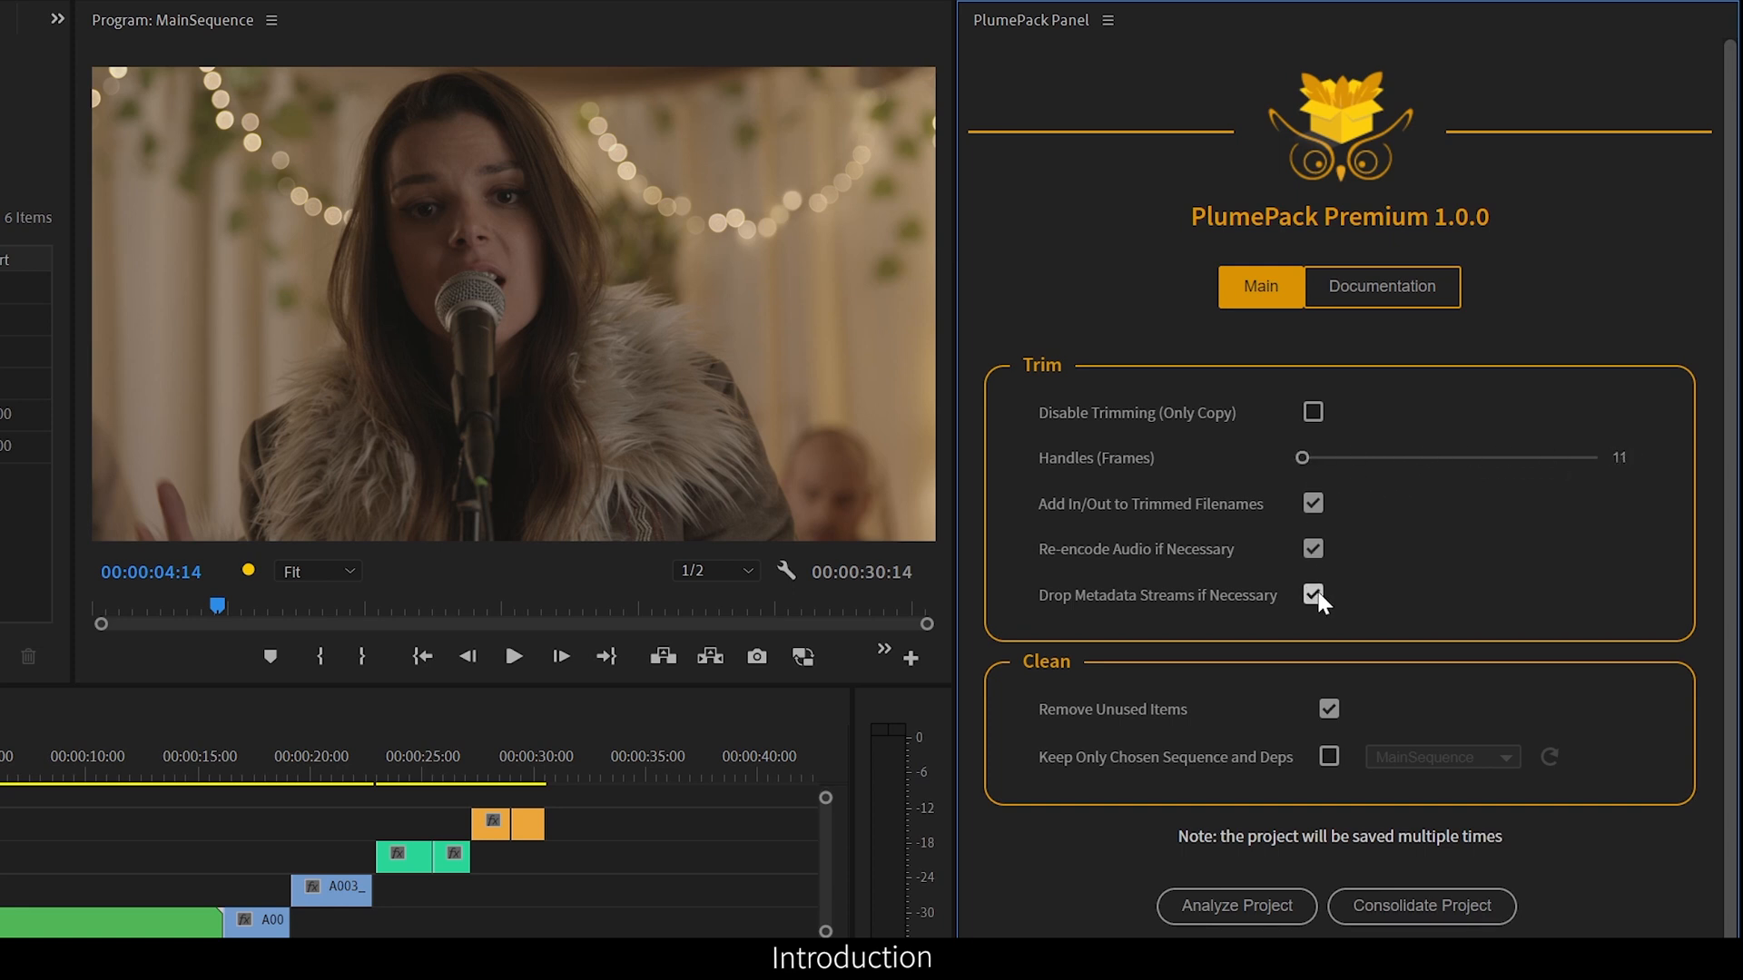
{"action": "left_click", "coordinate": [1329, 755]}
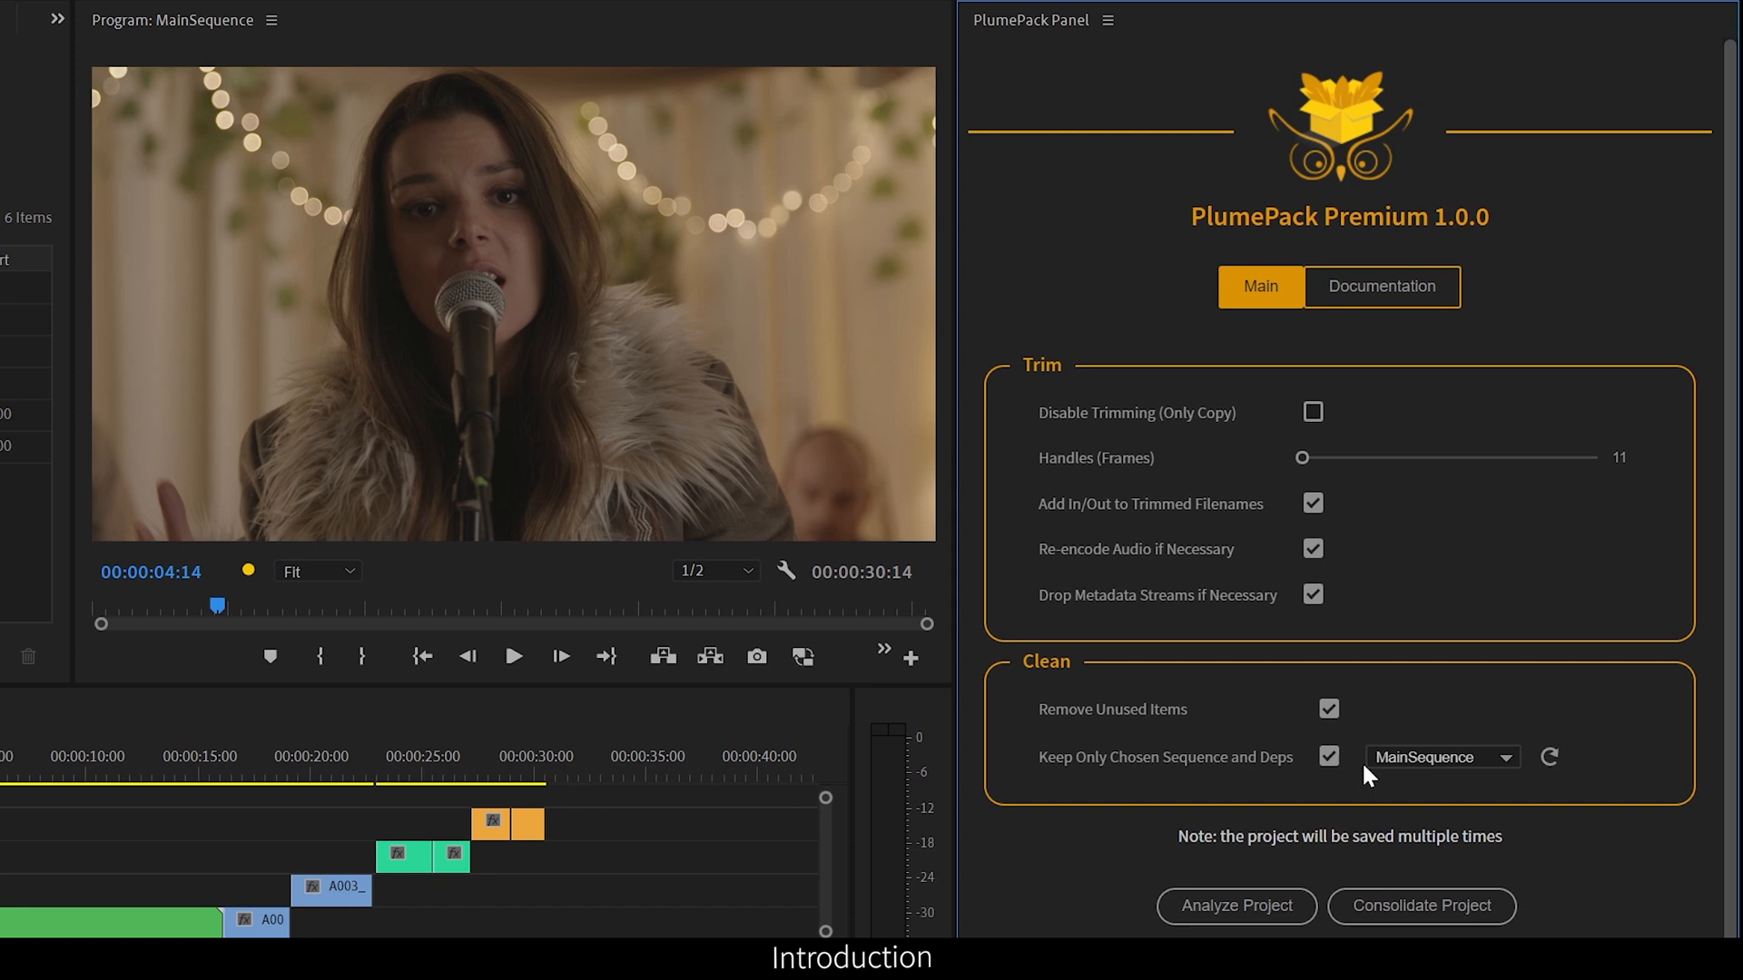
{"action": "left_click", "coordinate": [1439, 757]}
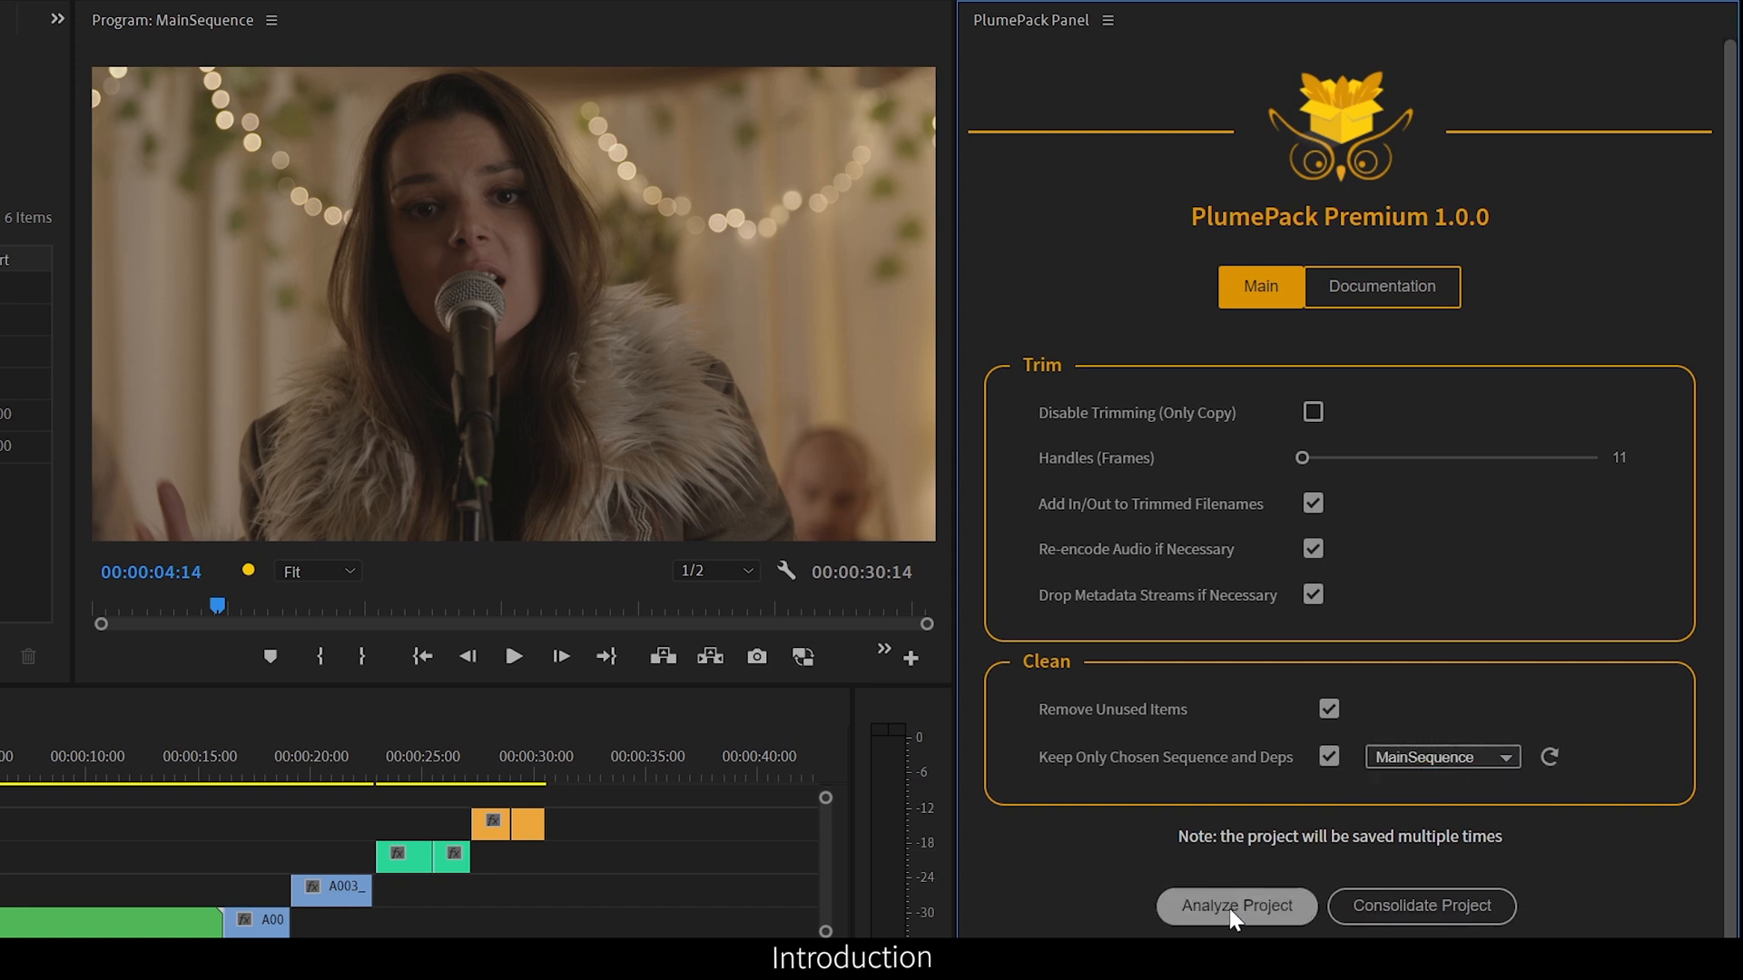
{"action": "left_click", "coordinate": [1380, 287]}
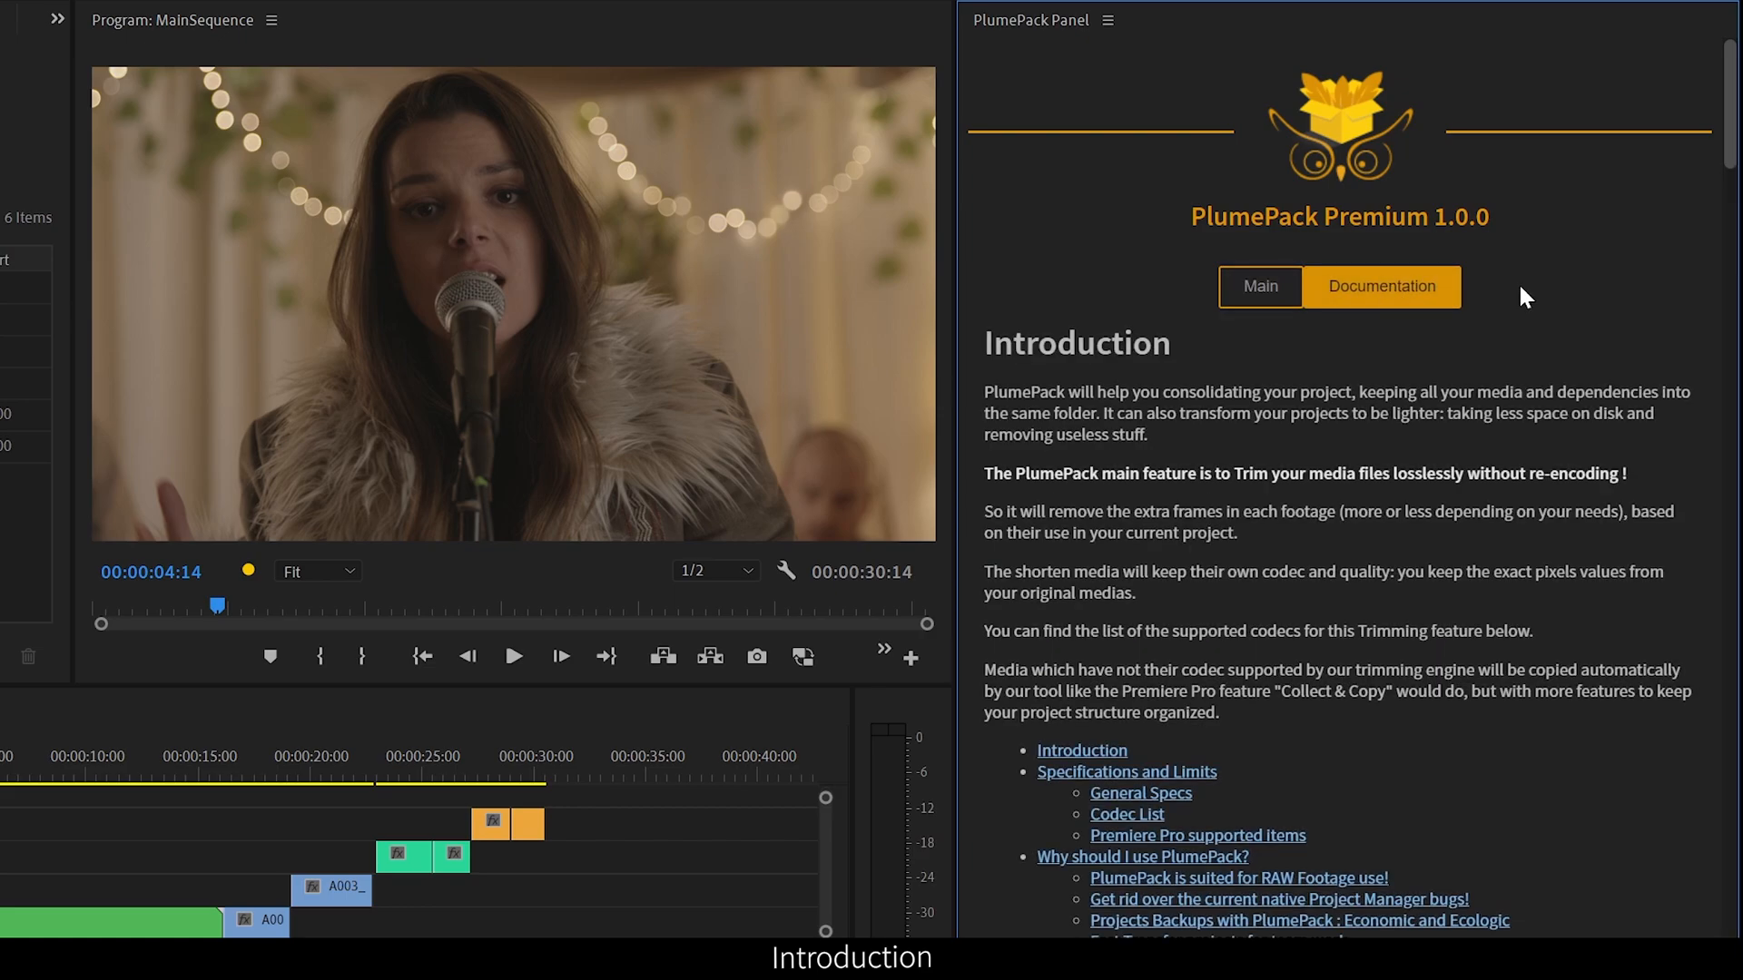
{"action": "scroll", "scroll_direction": "down", "scroll_amount": 3}
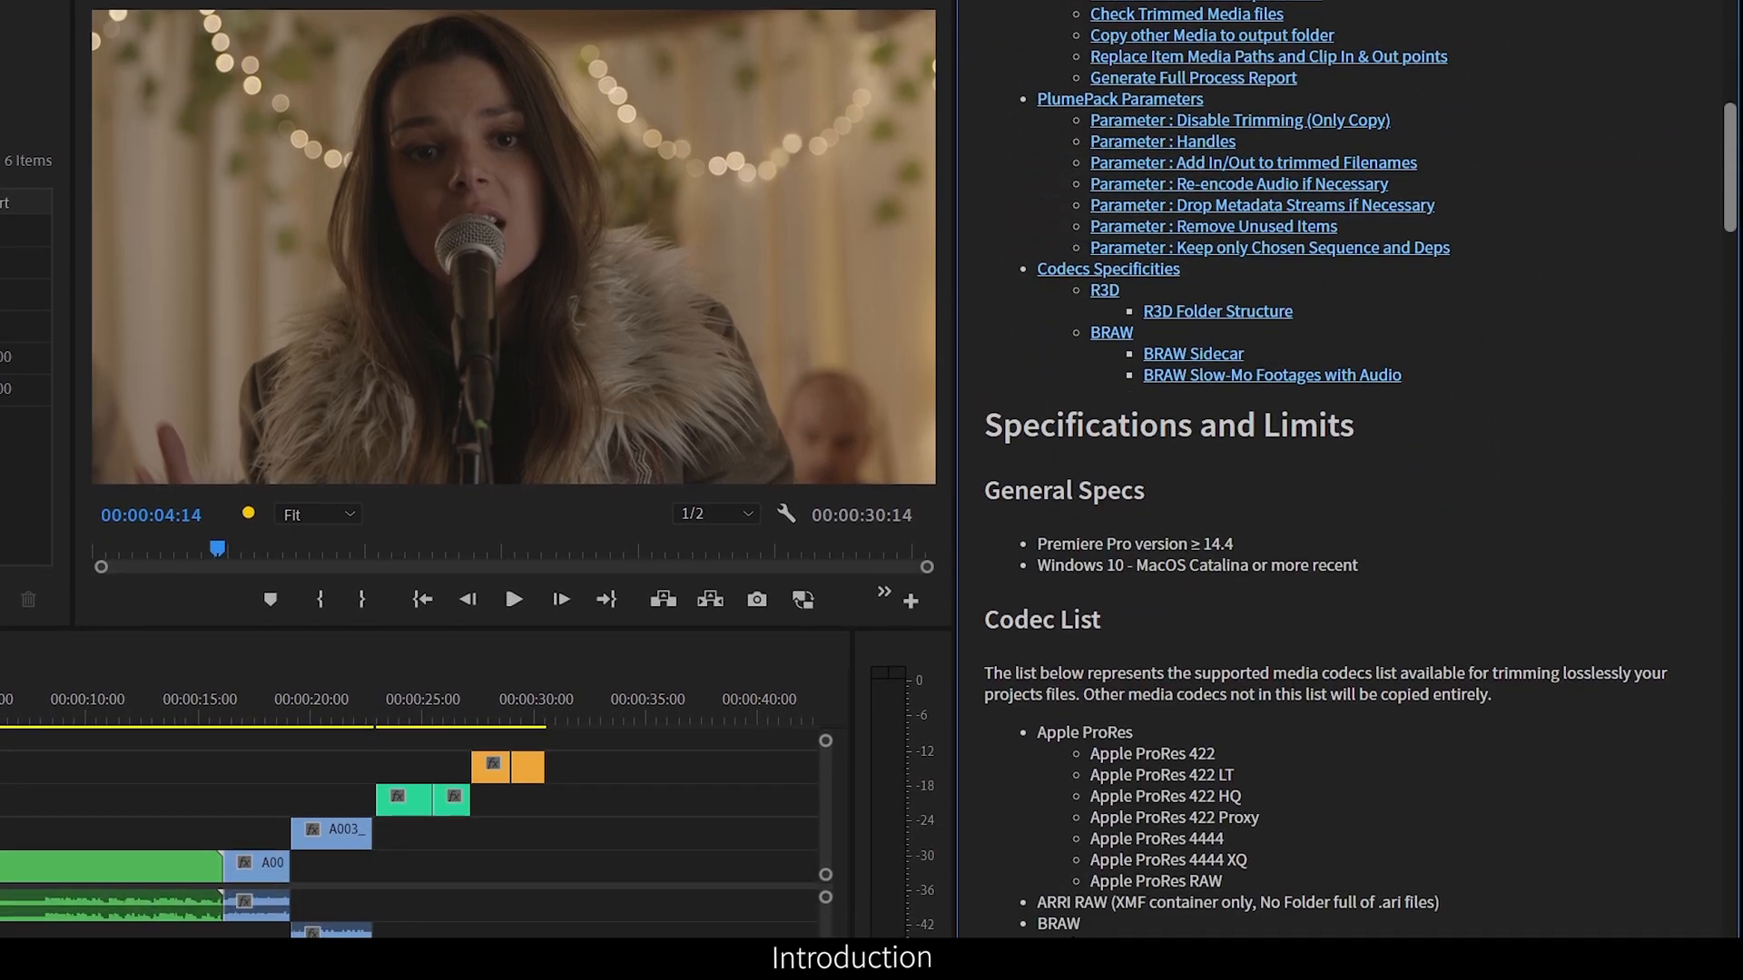
{"action": "scroll", "scroll_direction": "down", "scroll_amount": 3}
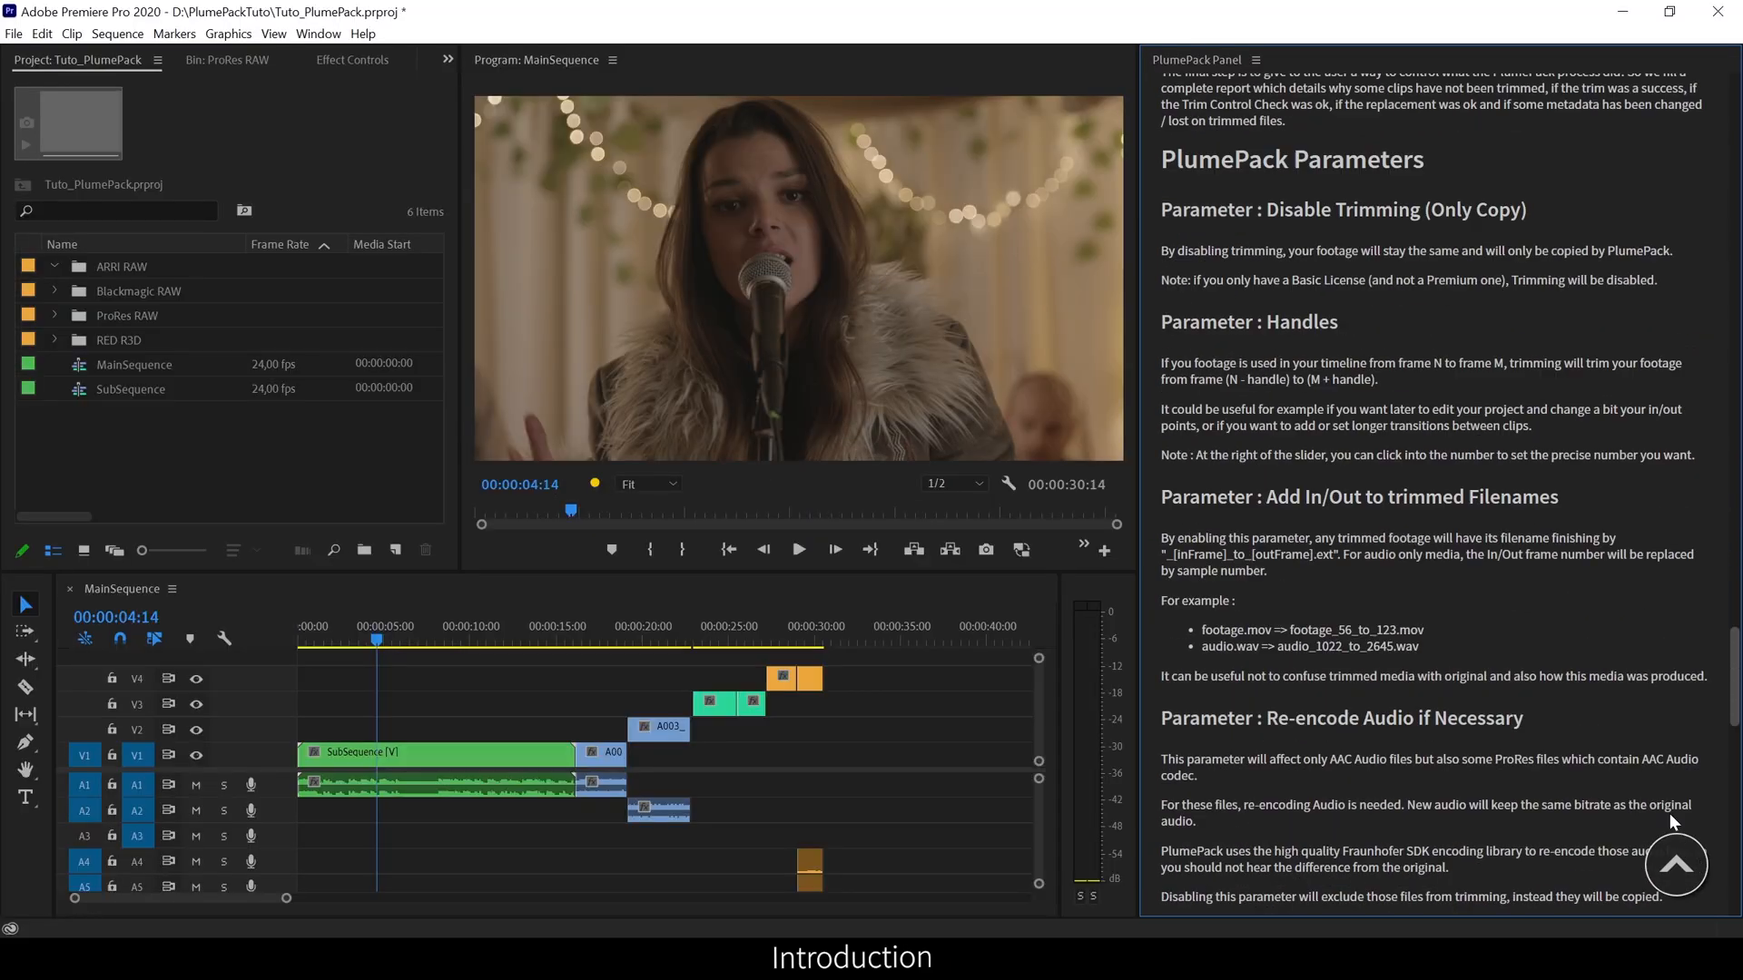
{"action": "left_click", "coordinate": [1374, 265]}
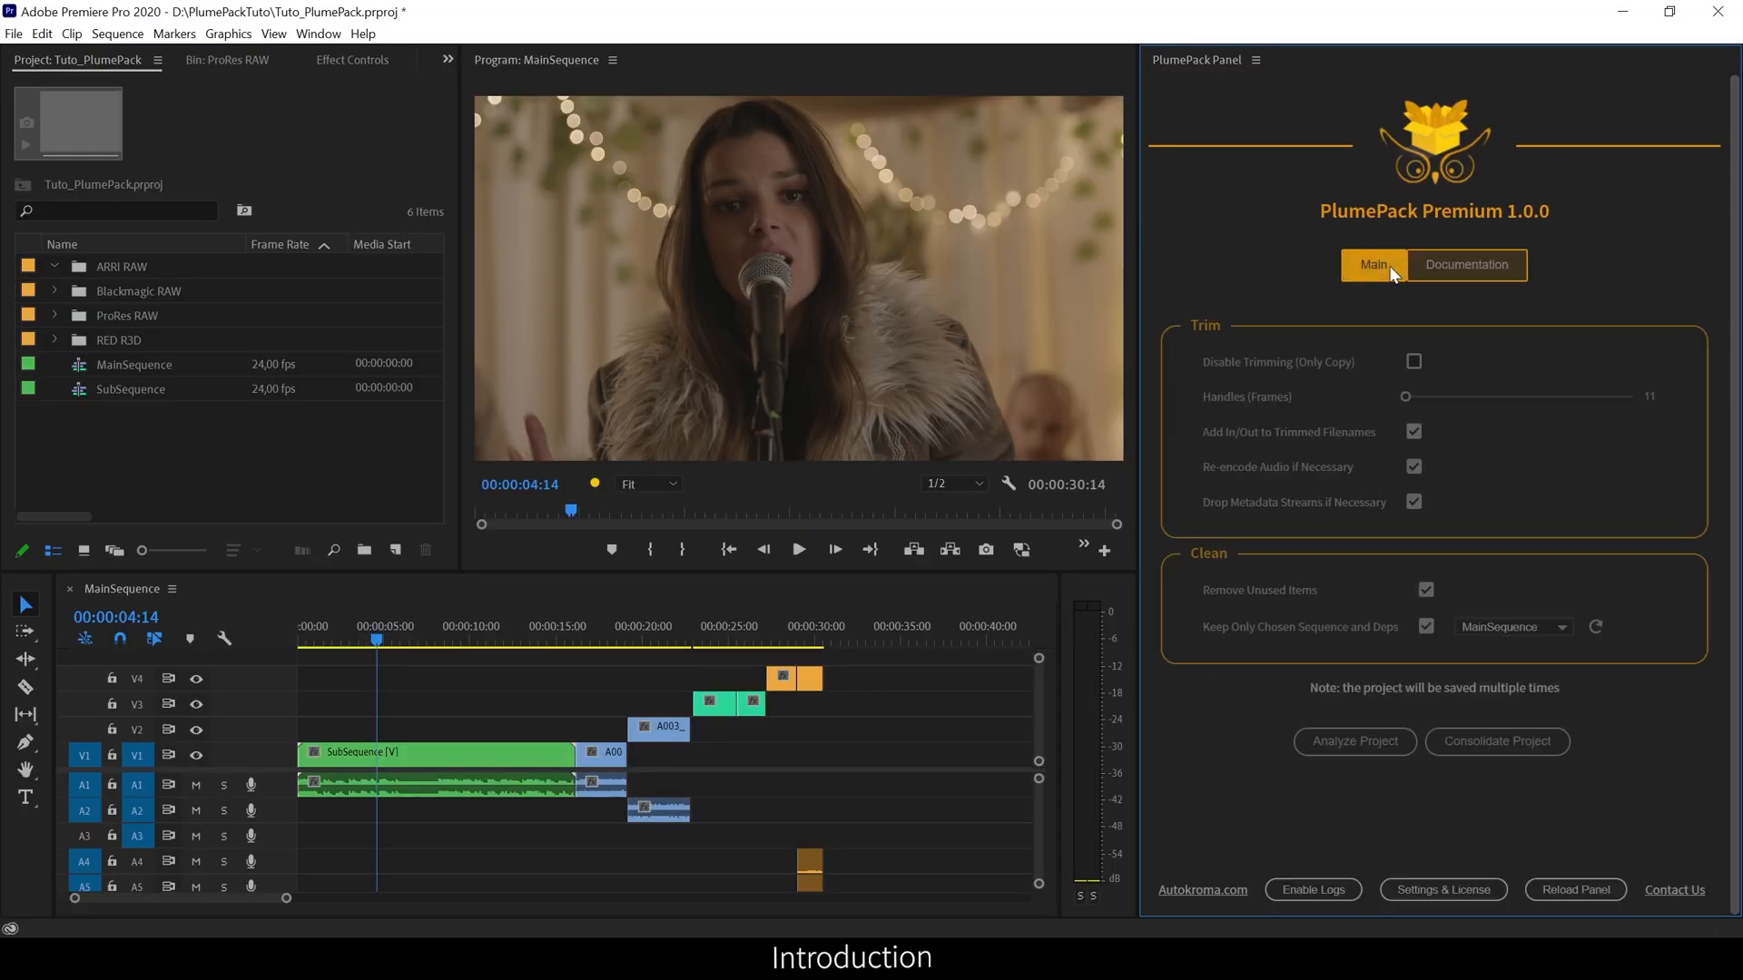
- Launch the Project Manager from the File menu
{"action": "left_click", "coordinate": [13, 32]}
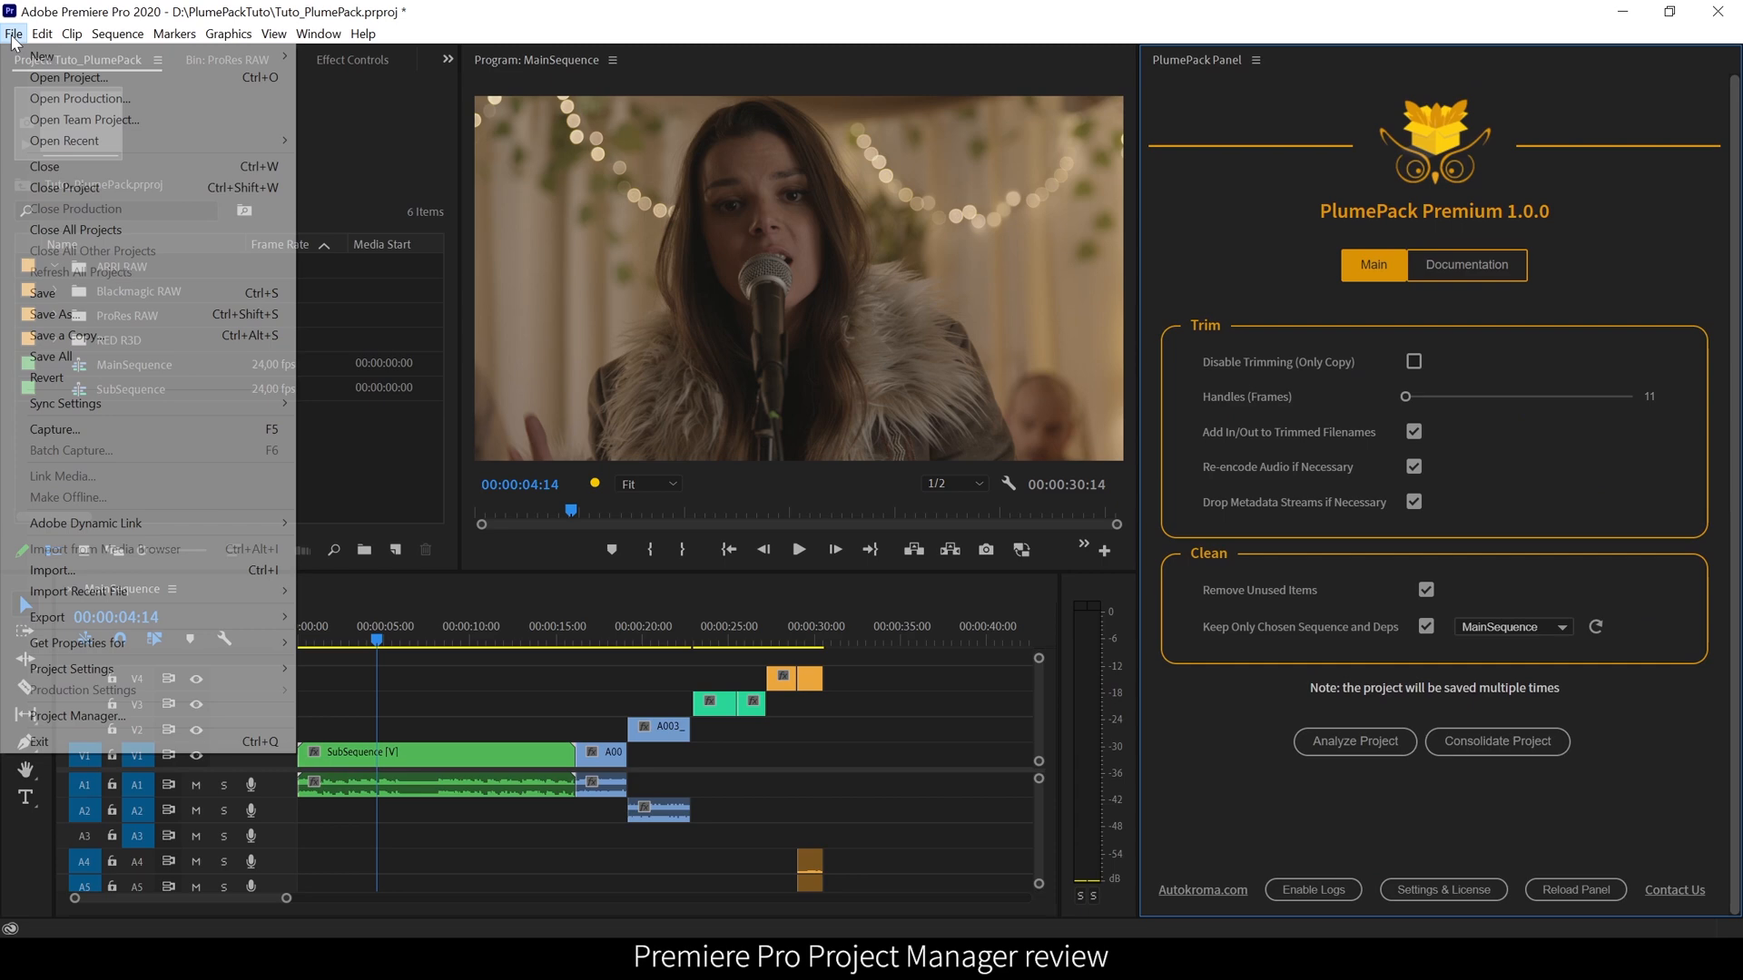
{"action": "left_click", "coordinate": [78, 715]}
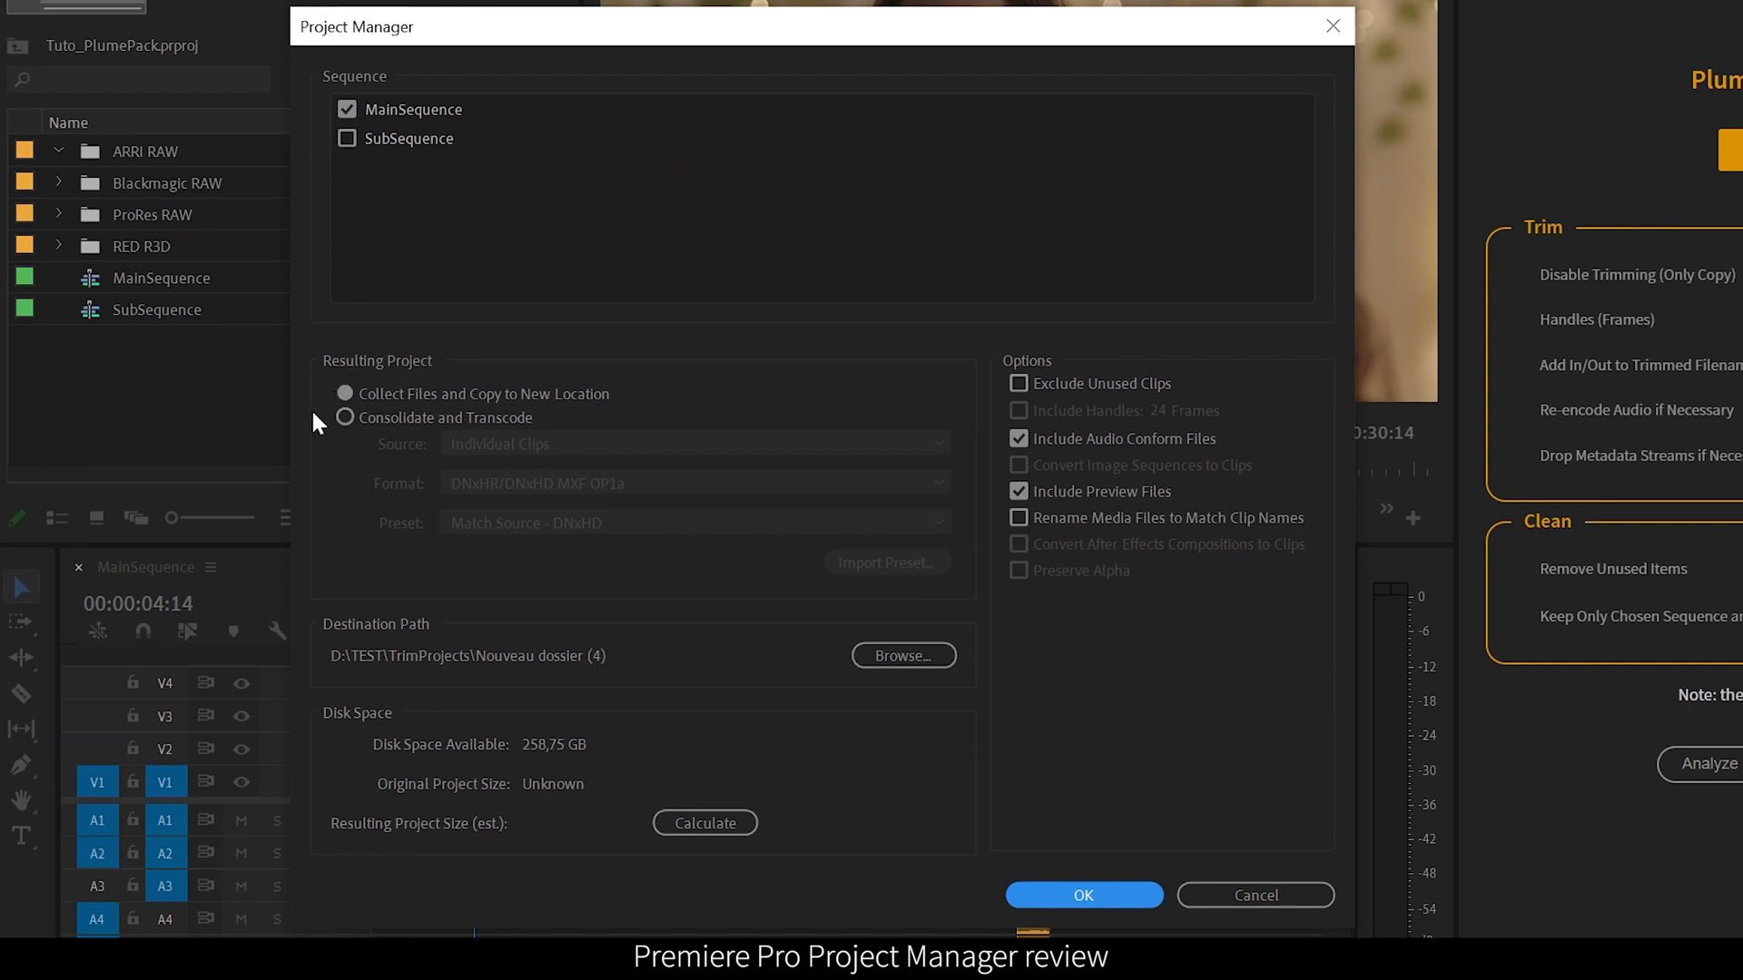
{"action": "mouse_move", "coordinate": [420, 379]}
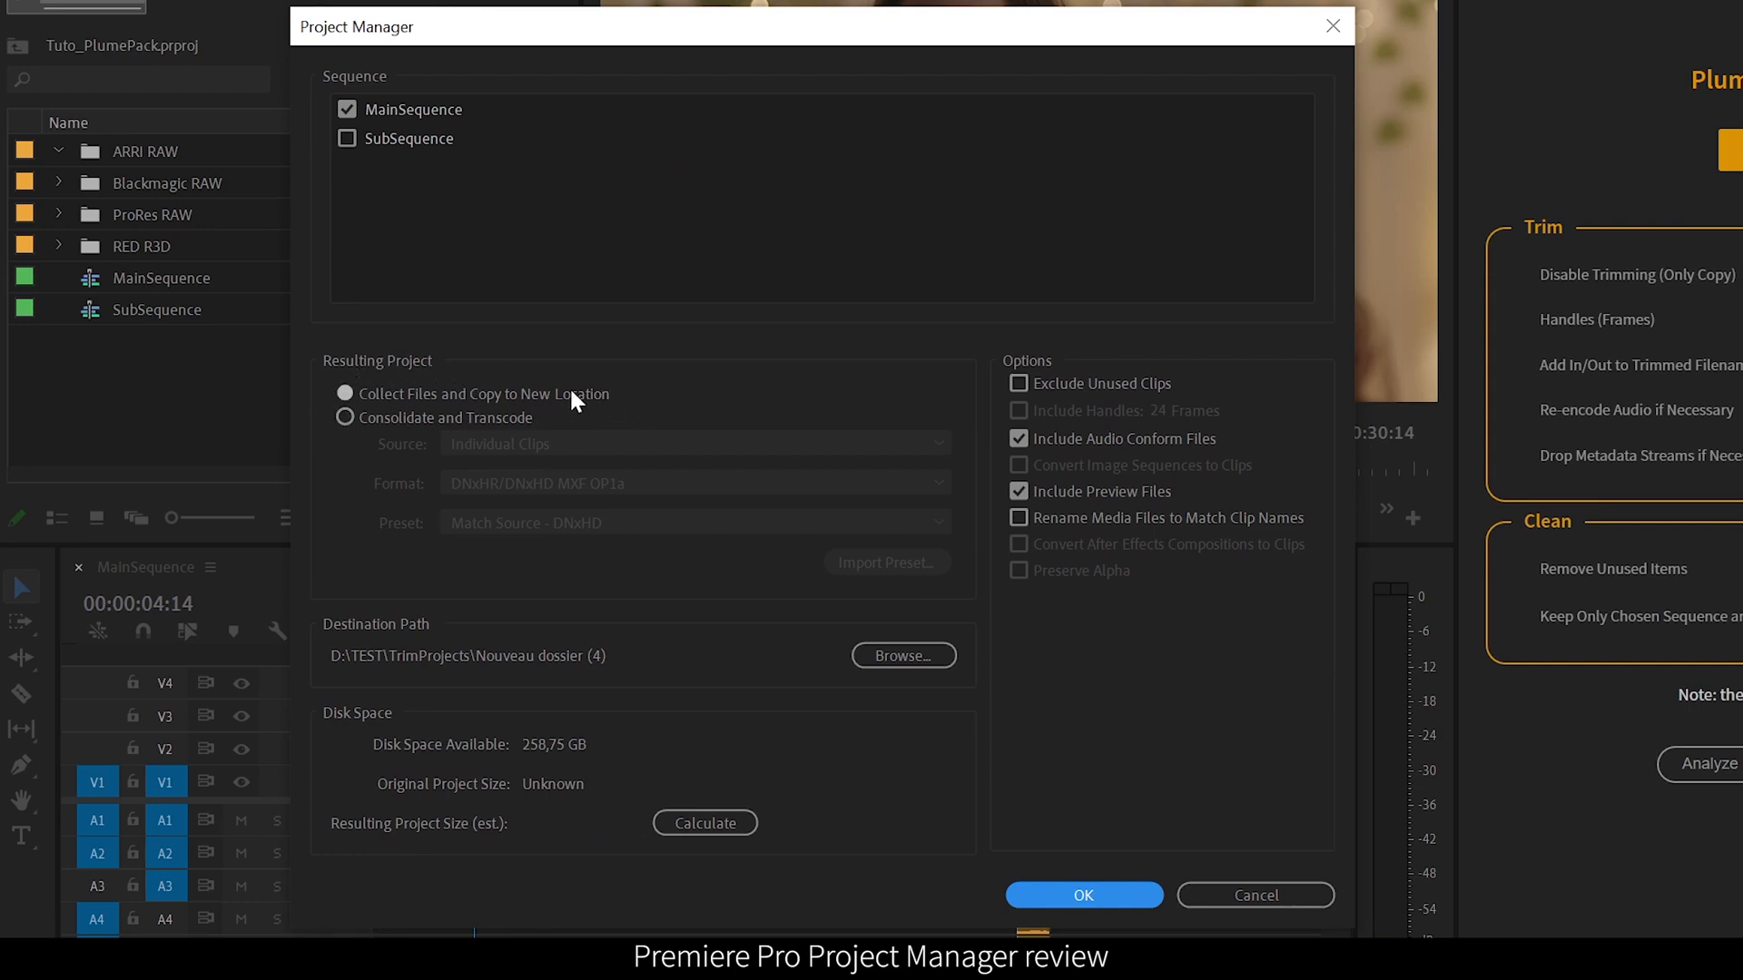
{"action": "mouse_move", "coordinate": [415, 398]}
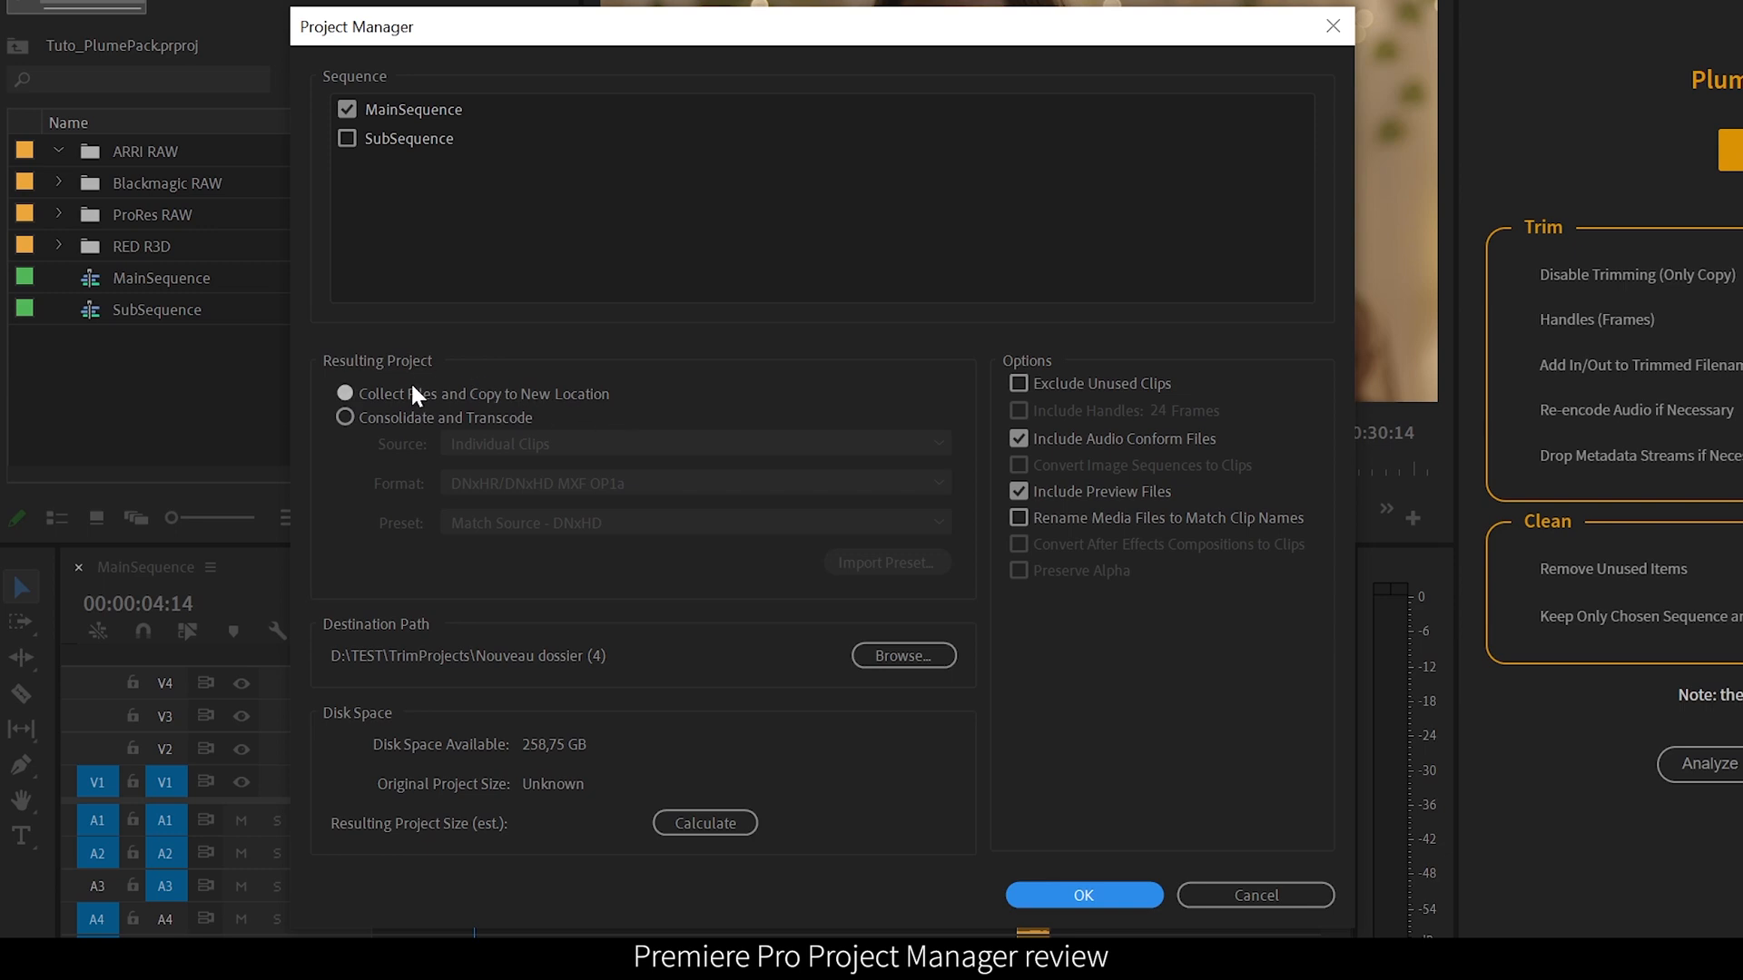
{"action": "mouse_move", "coordinate": [712, 420]}
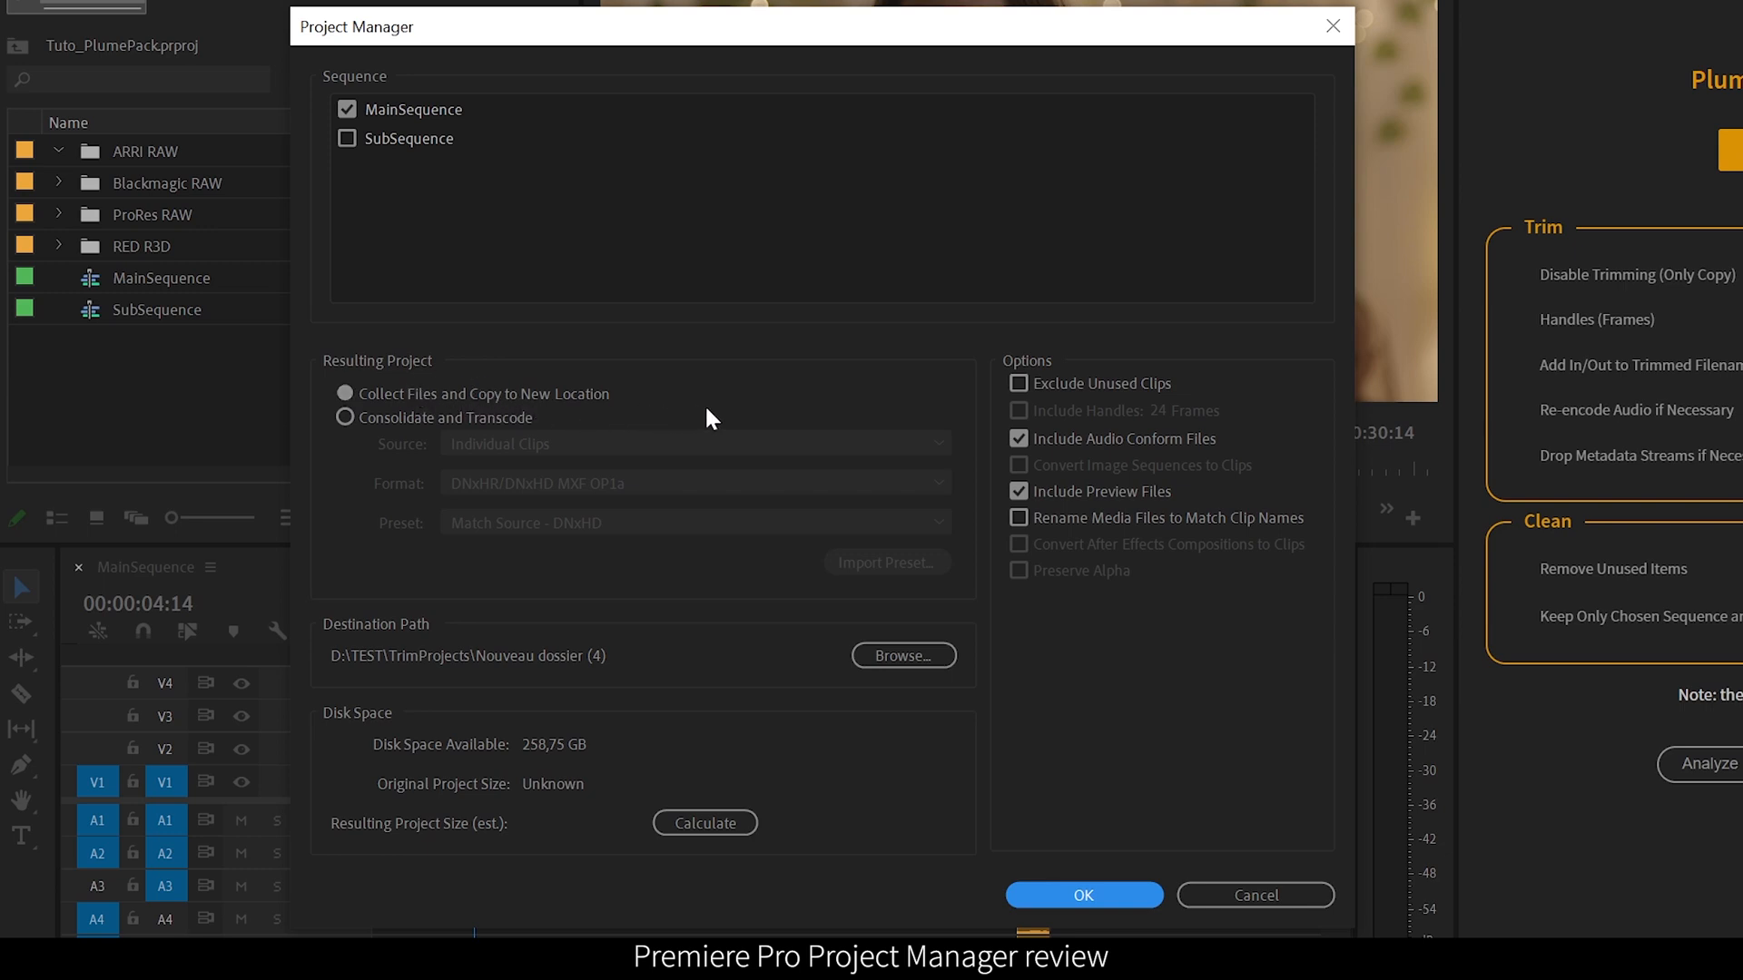
- Choose Consolidate and Transcode with individual clips and GoPro CineForm preset, then cancel Project Manager
{"action": "left_click", "coordinate": [345, 418]}
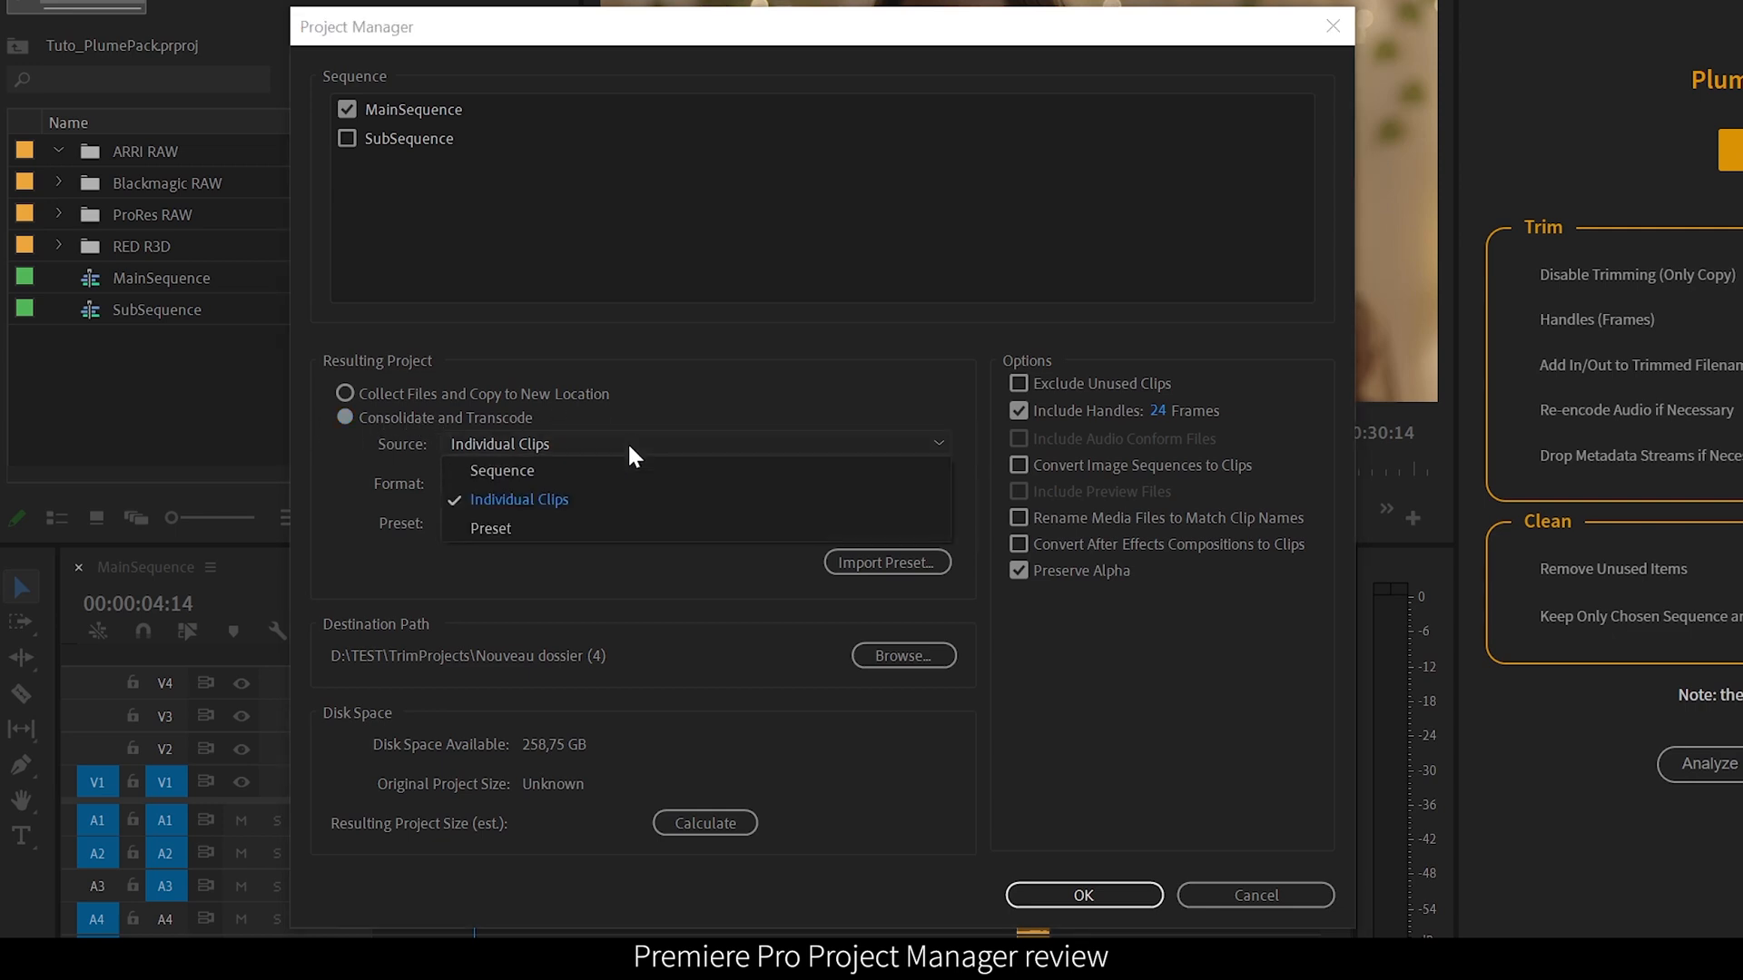
{"action": "left_click", "coordinate": [501, 470]}
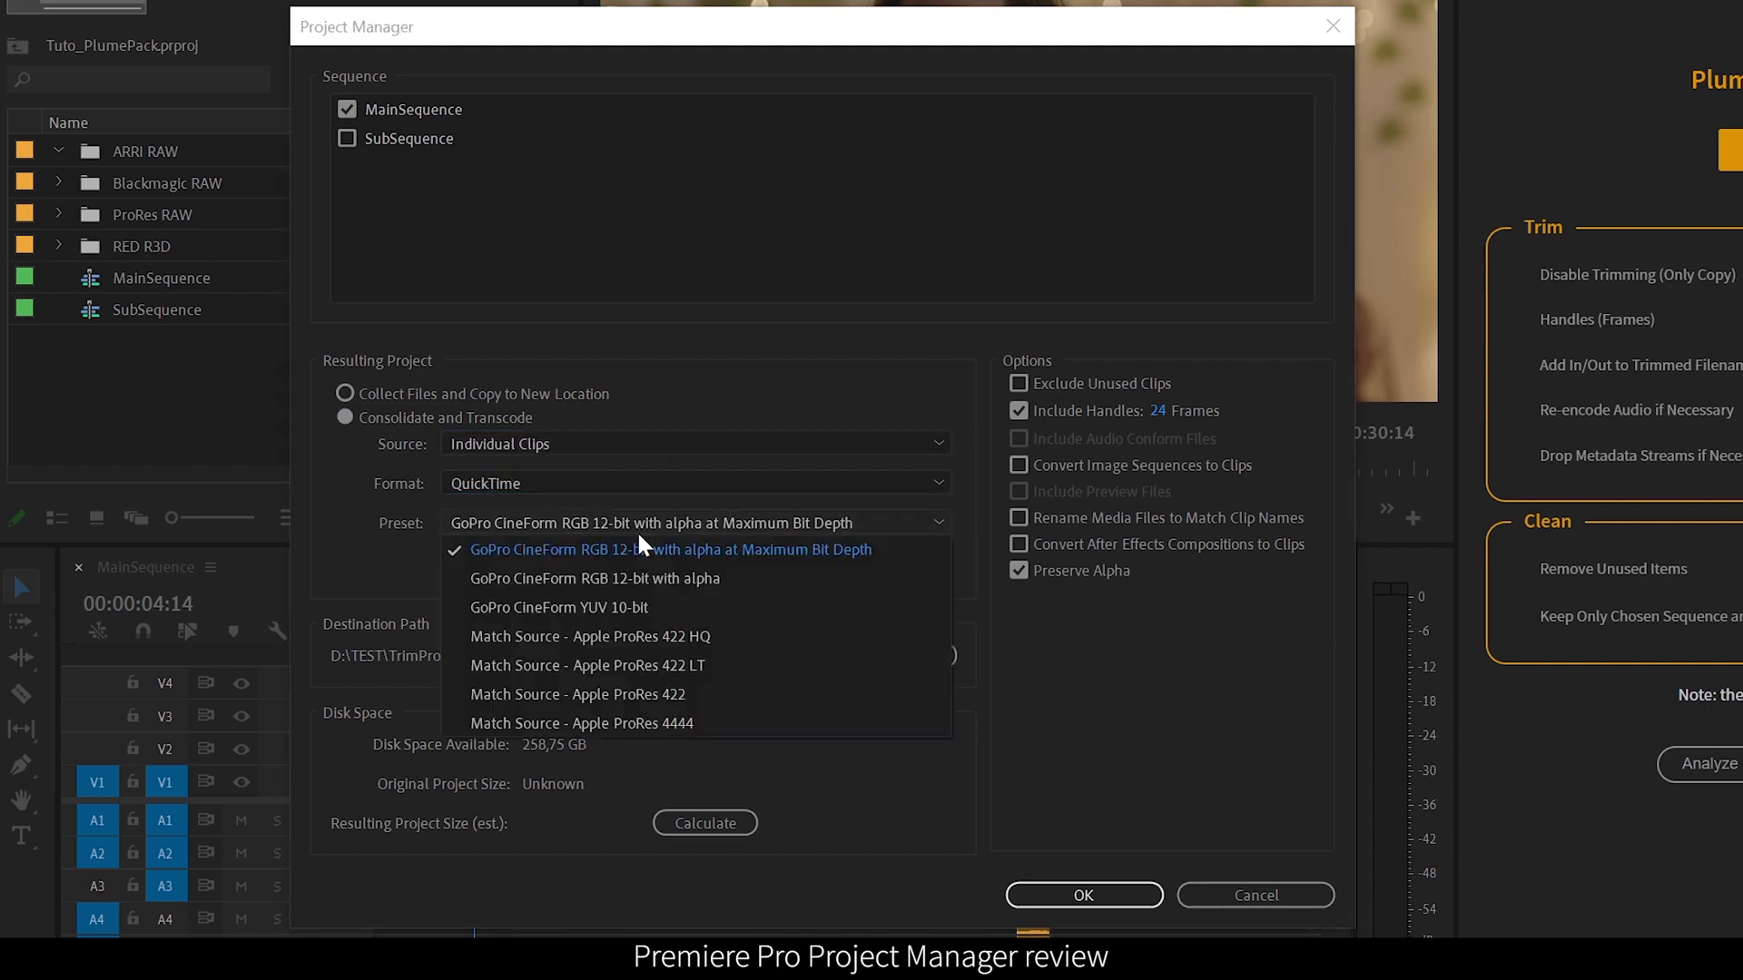
{"action": "left_click", "coordinate": [669, 548]}
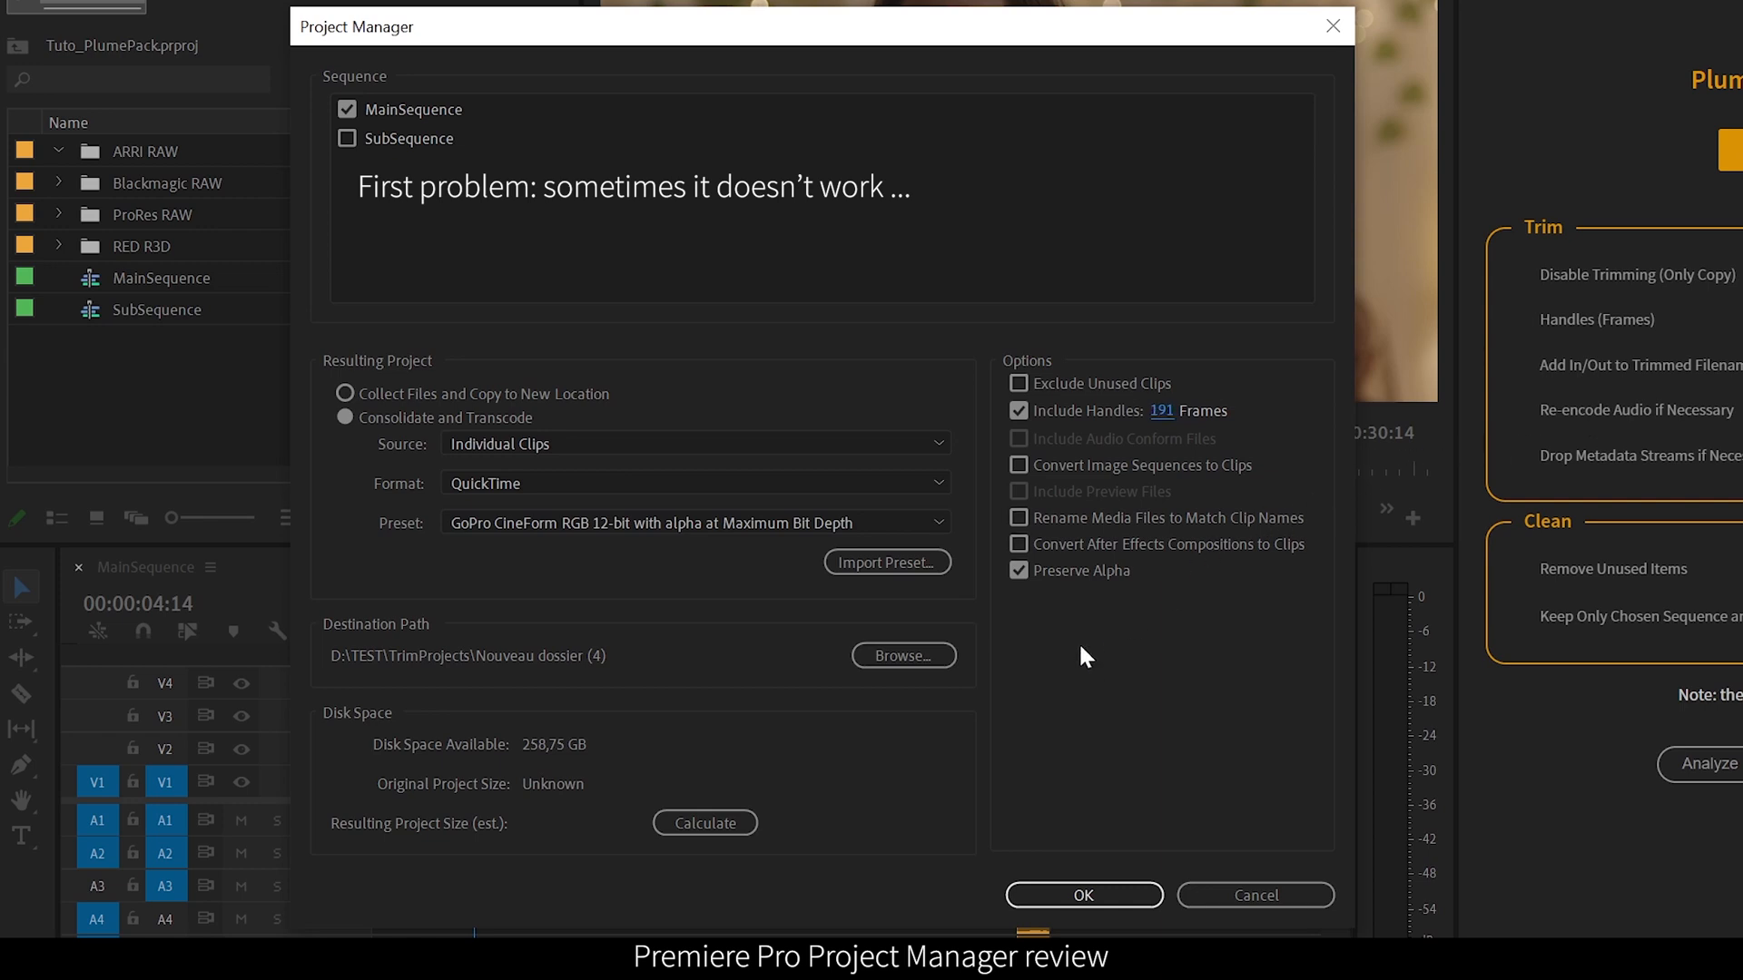
{"action": "mouse_move", "coordinate": [984, 828]}
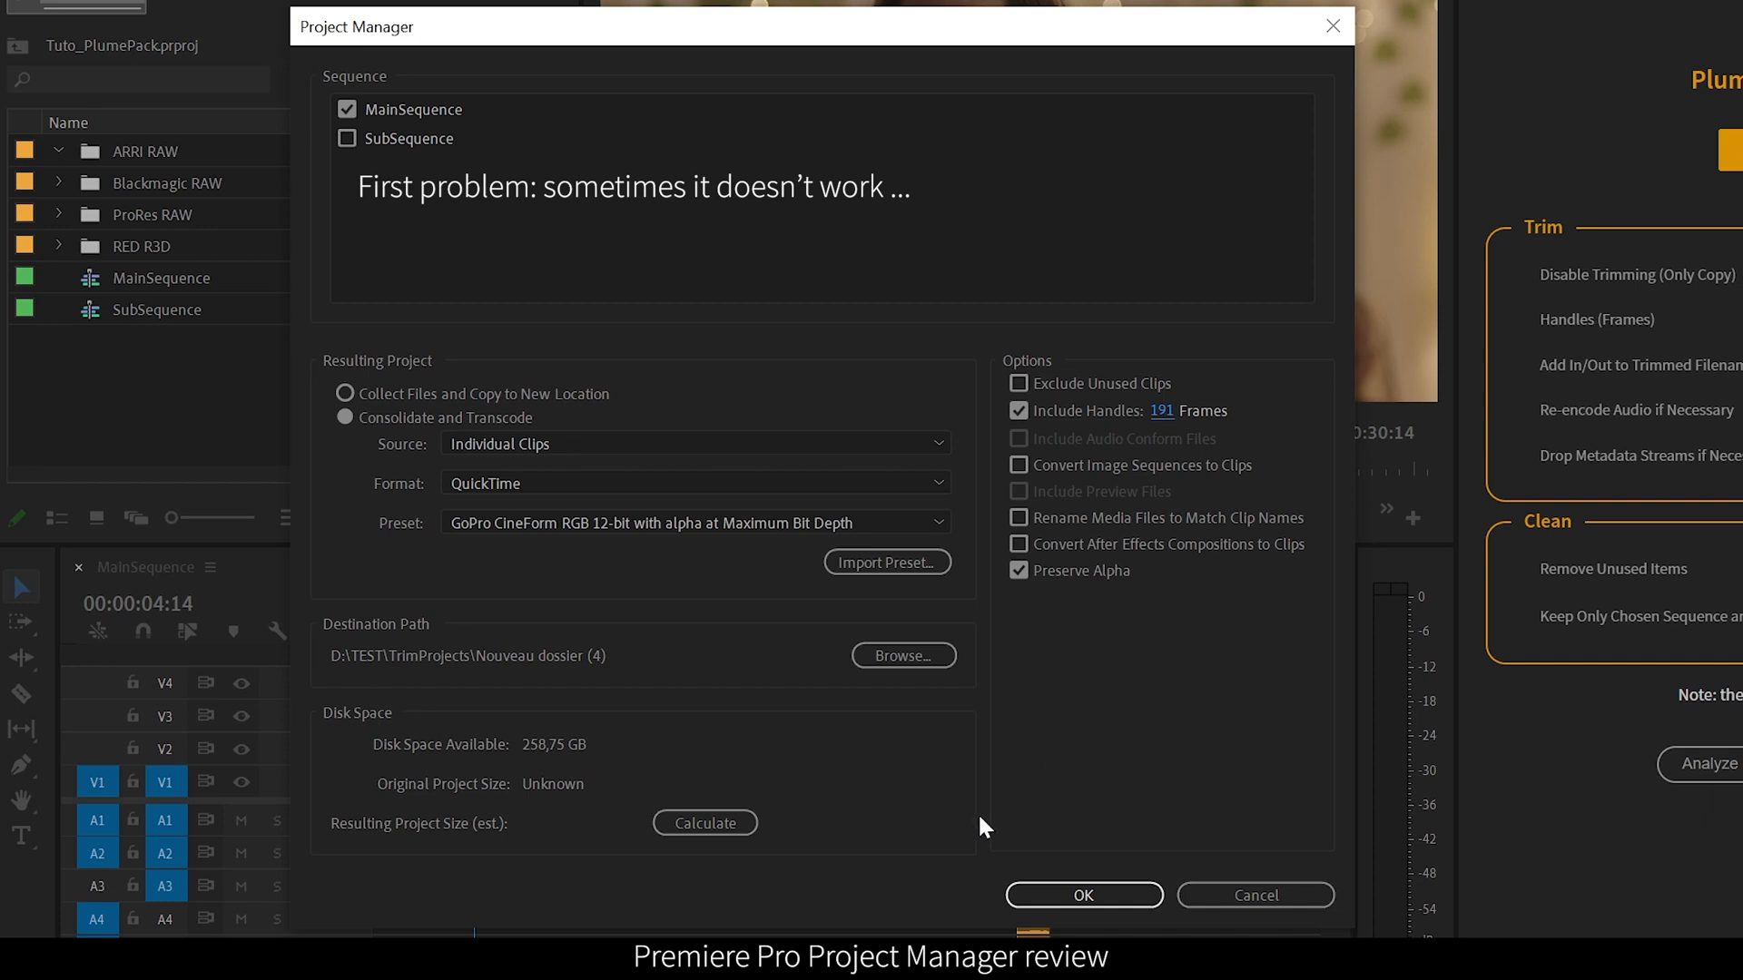
{"action": "mouse_move", "coordinate": [1128, 826]}
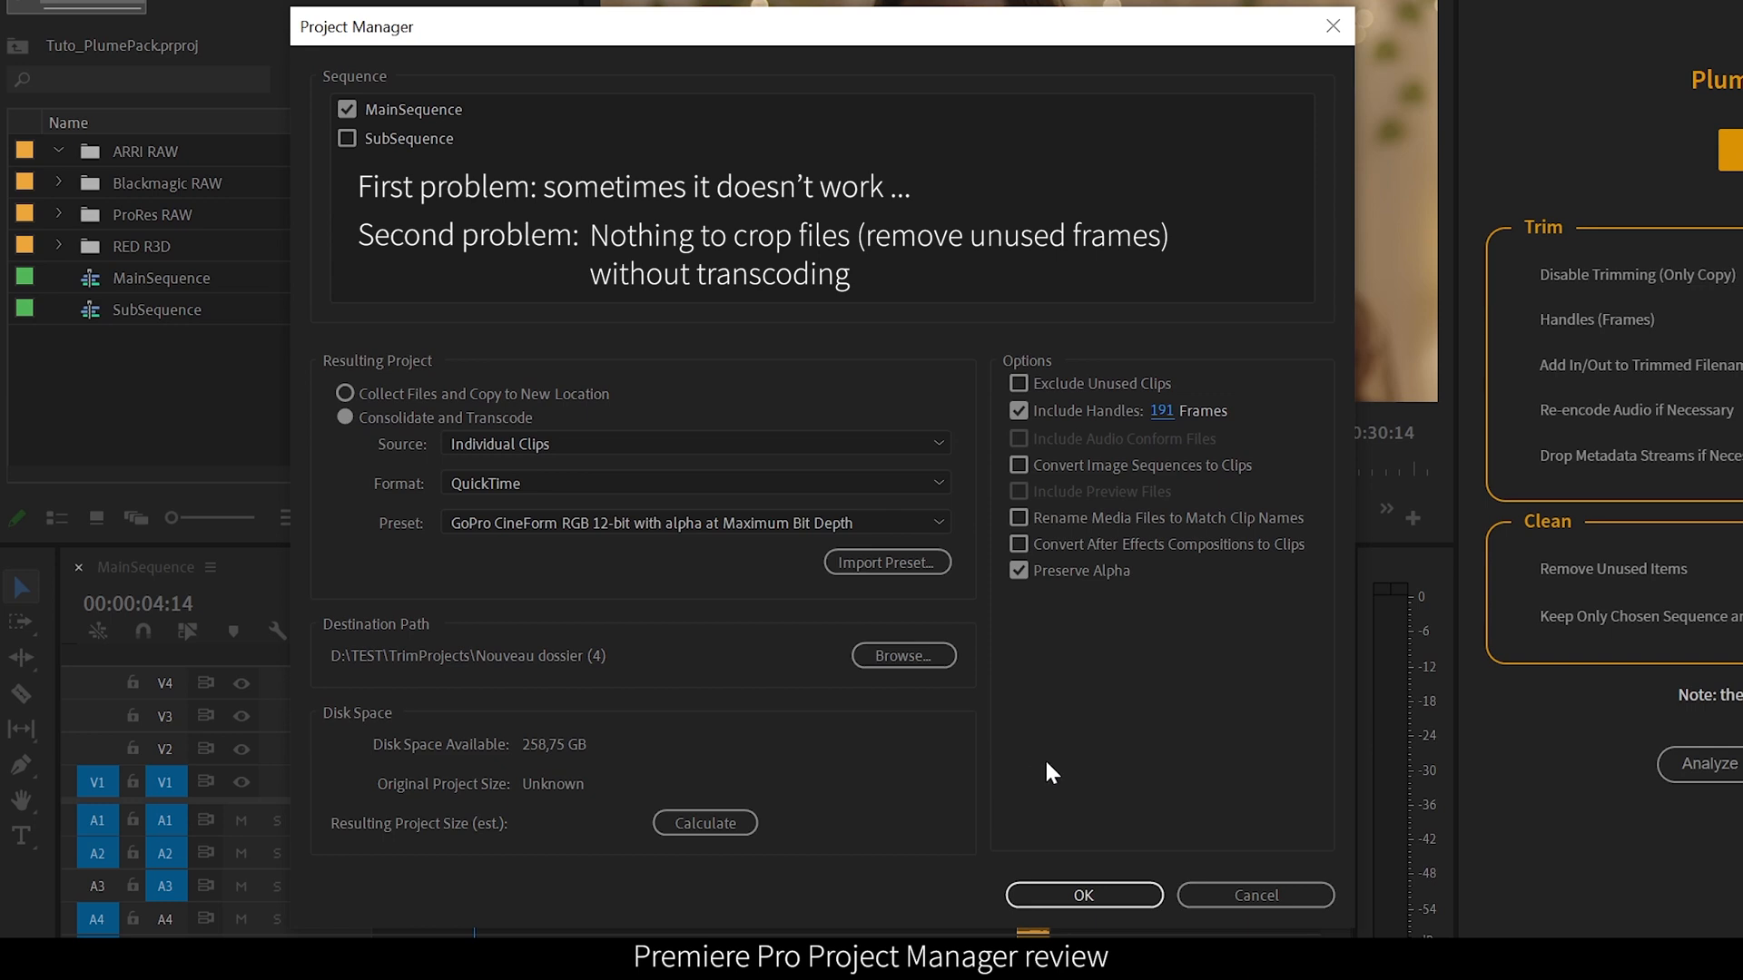
{"action": "mouse_move", "coordinate": [1033, 766]}
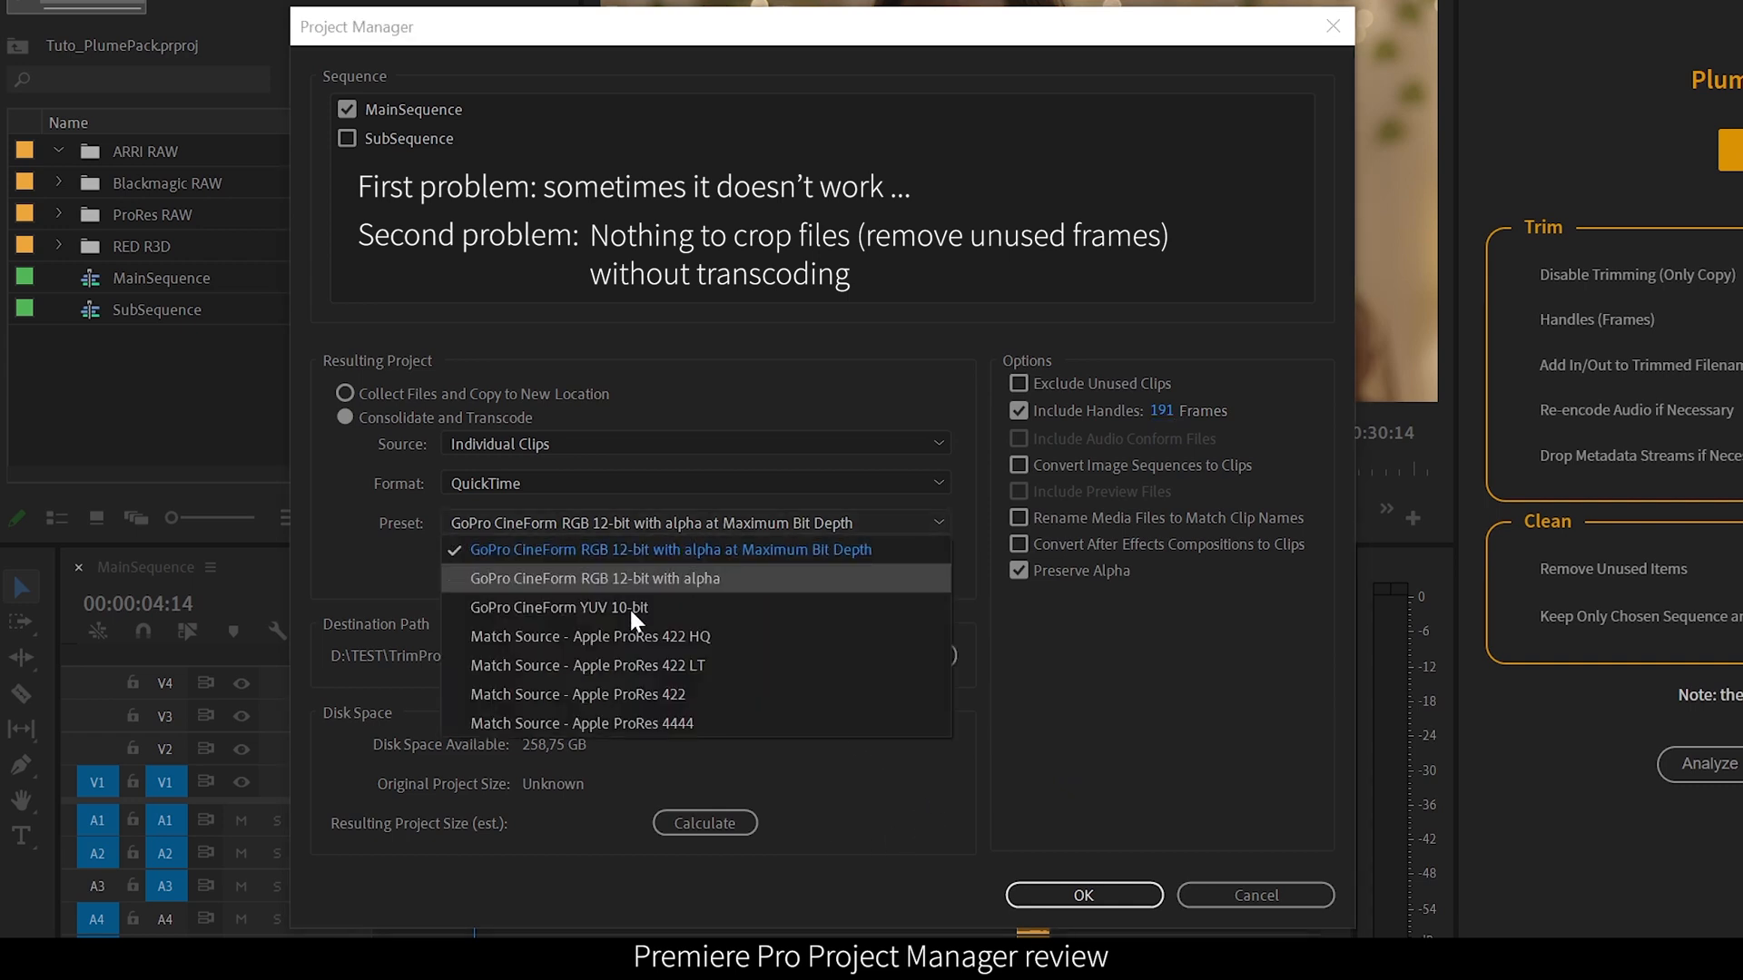
{"action": "left_click", "coordinate": [669, 549]}
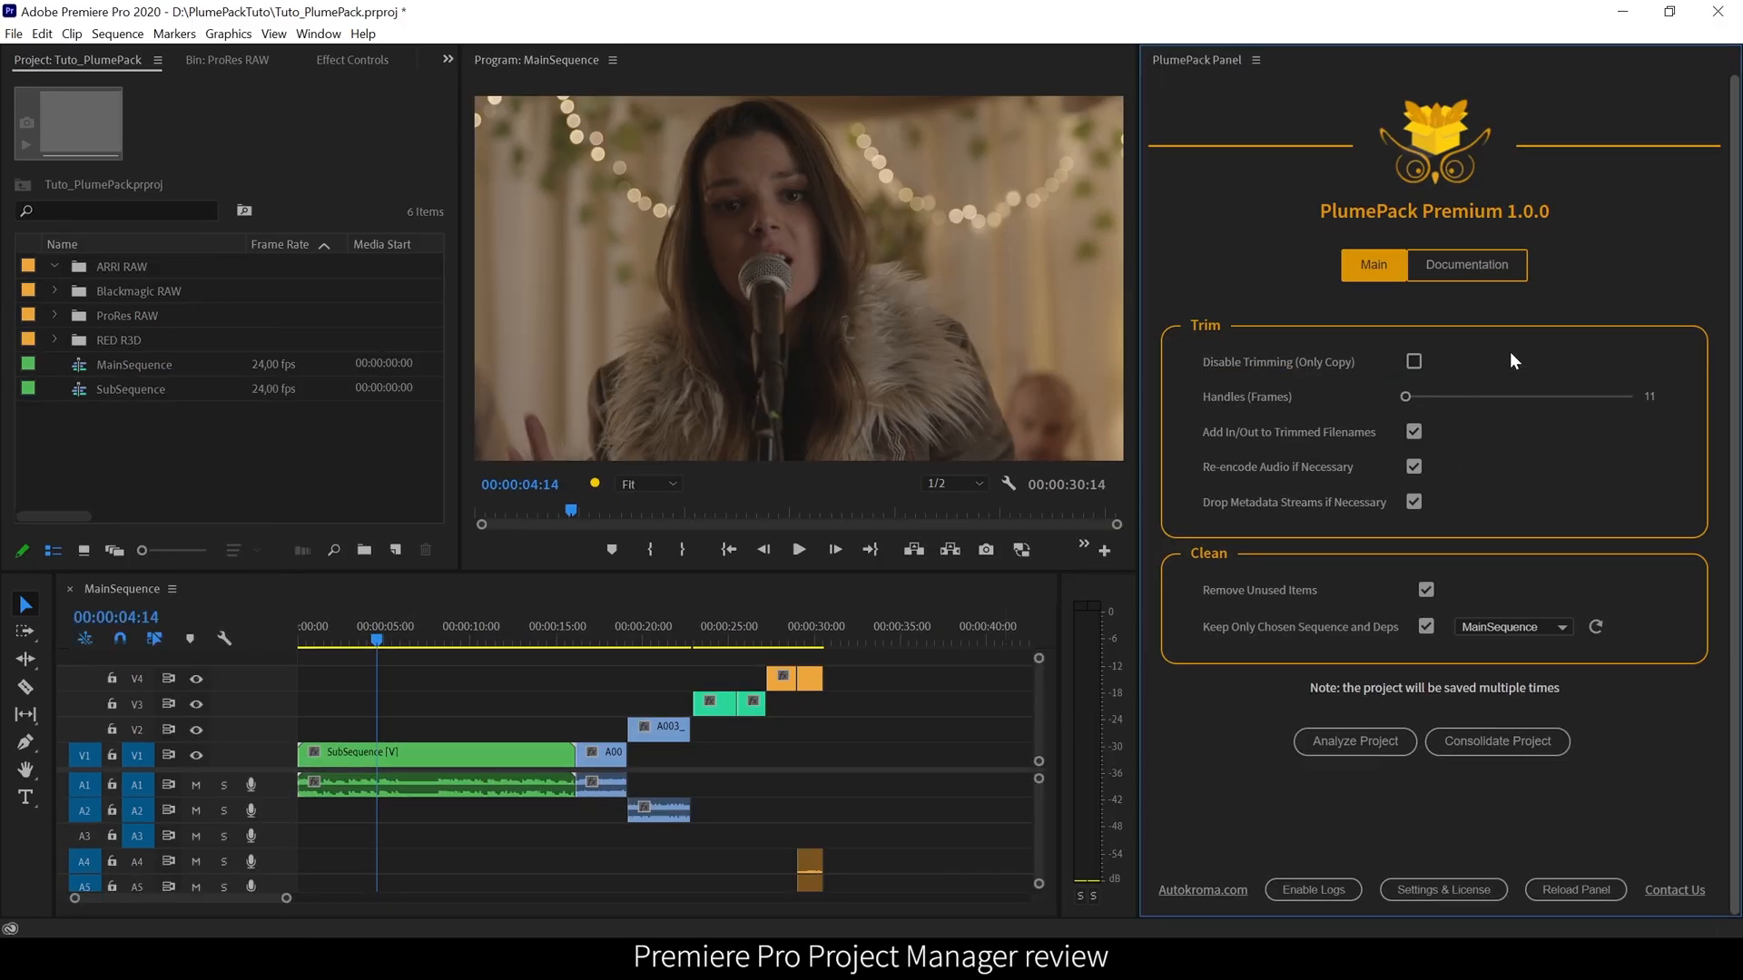
{"action": "mouse_move", "coordinate": [1550, 294]}
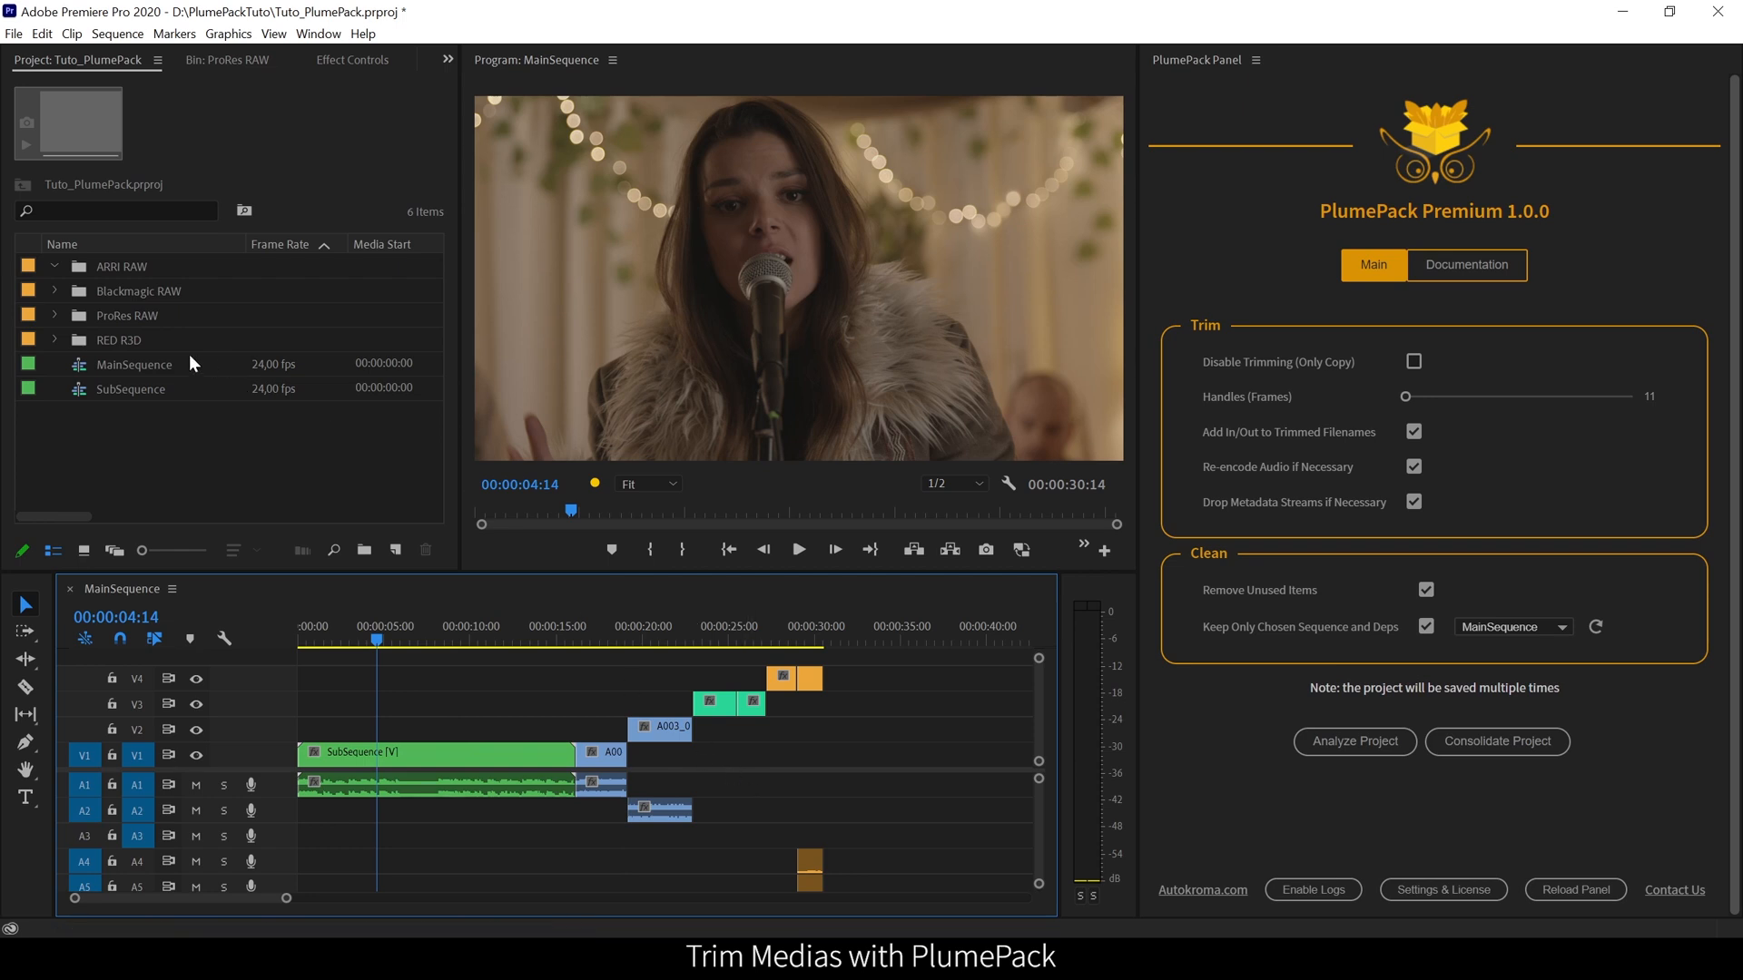
{"action": "left_click", "coordinate": [129, 314]}
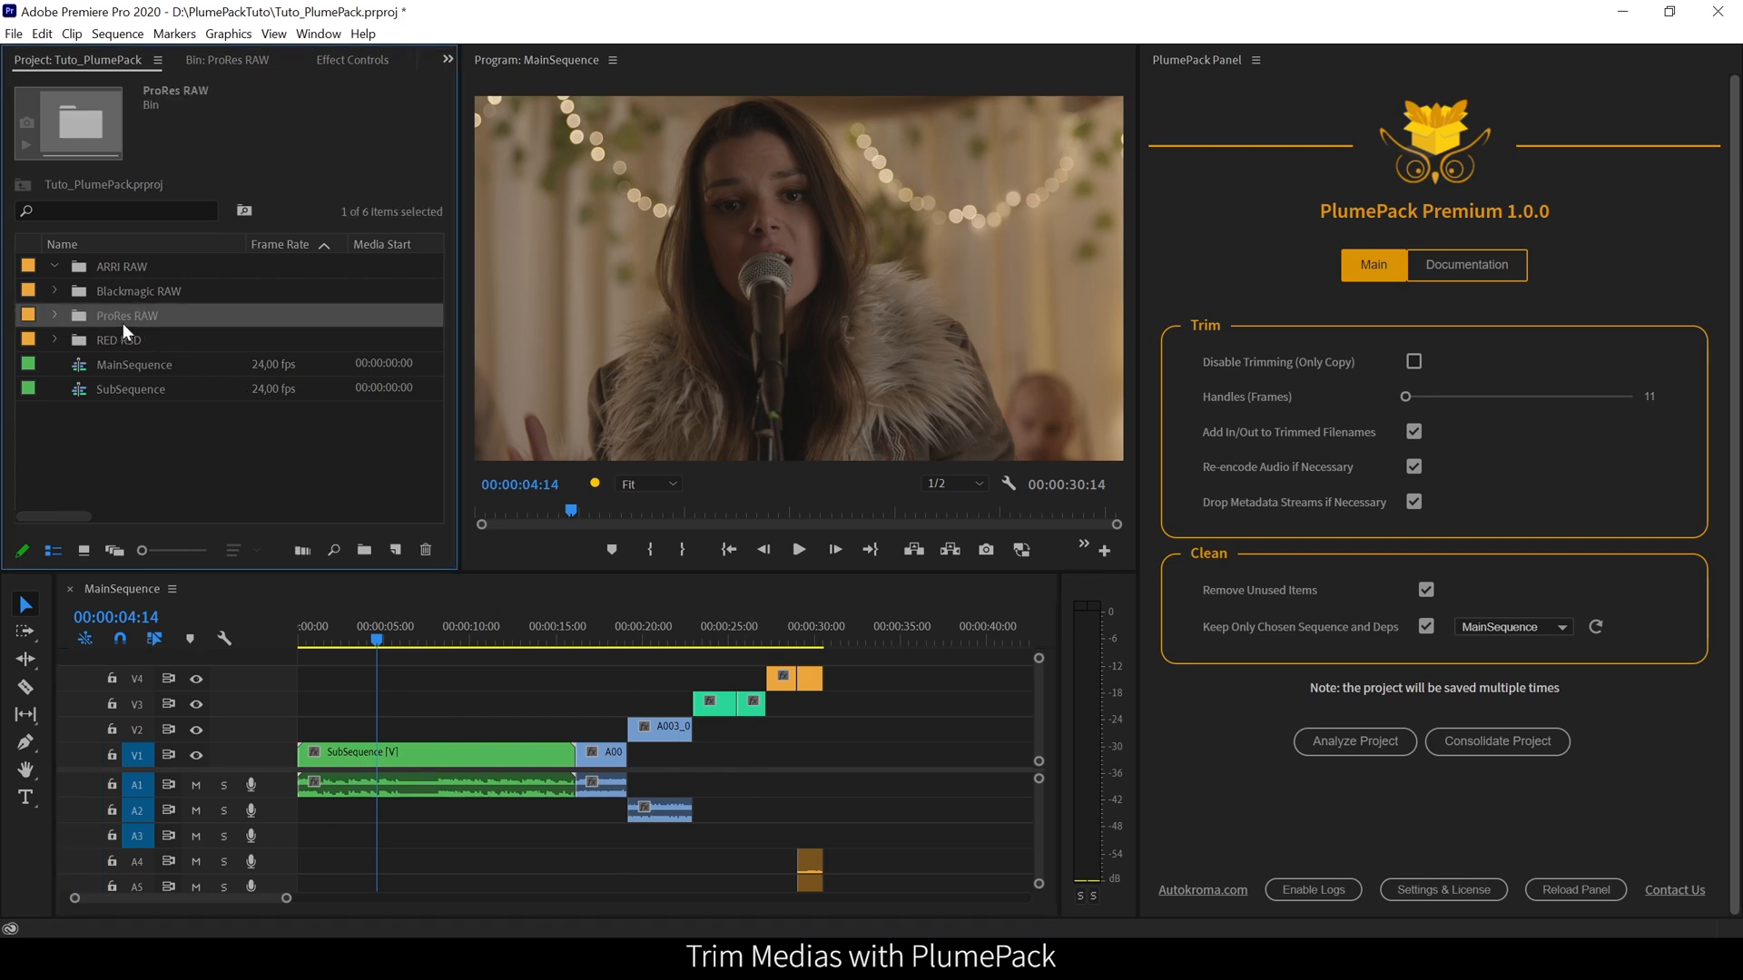
{"action": "left_click", "coordinate": [140, 290]}
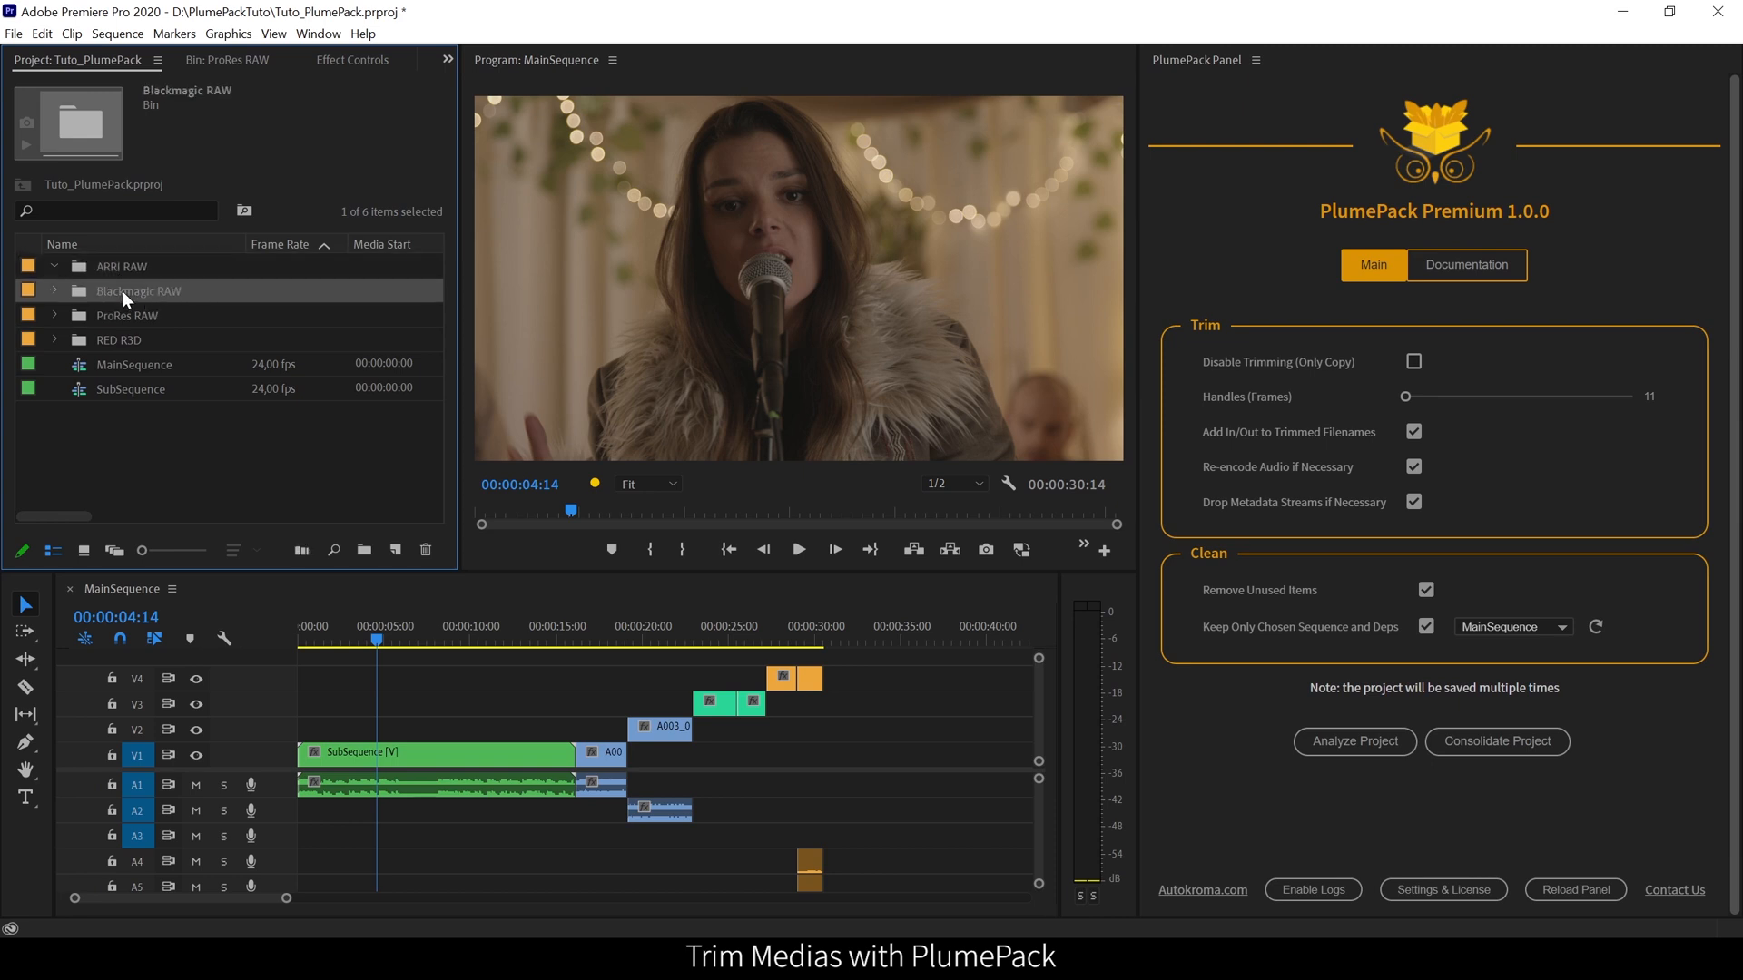
{"action": "left_click", "coordinate": [125, 314]}
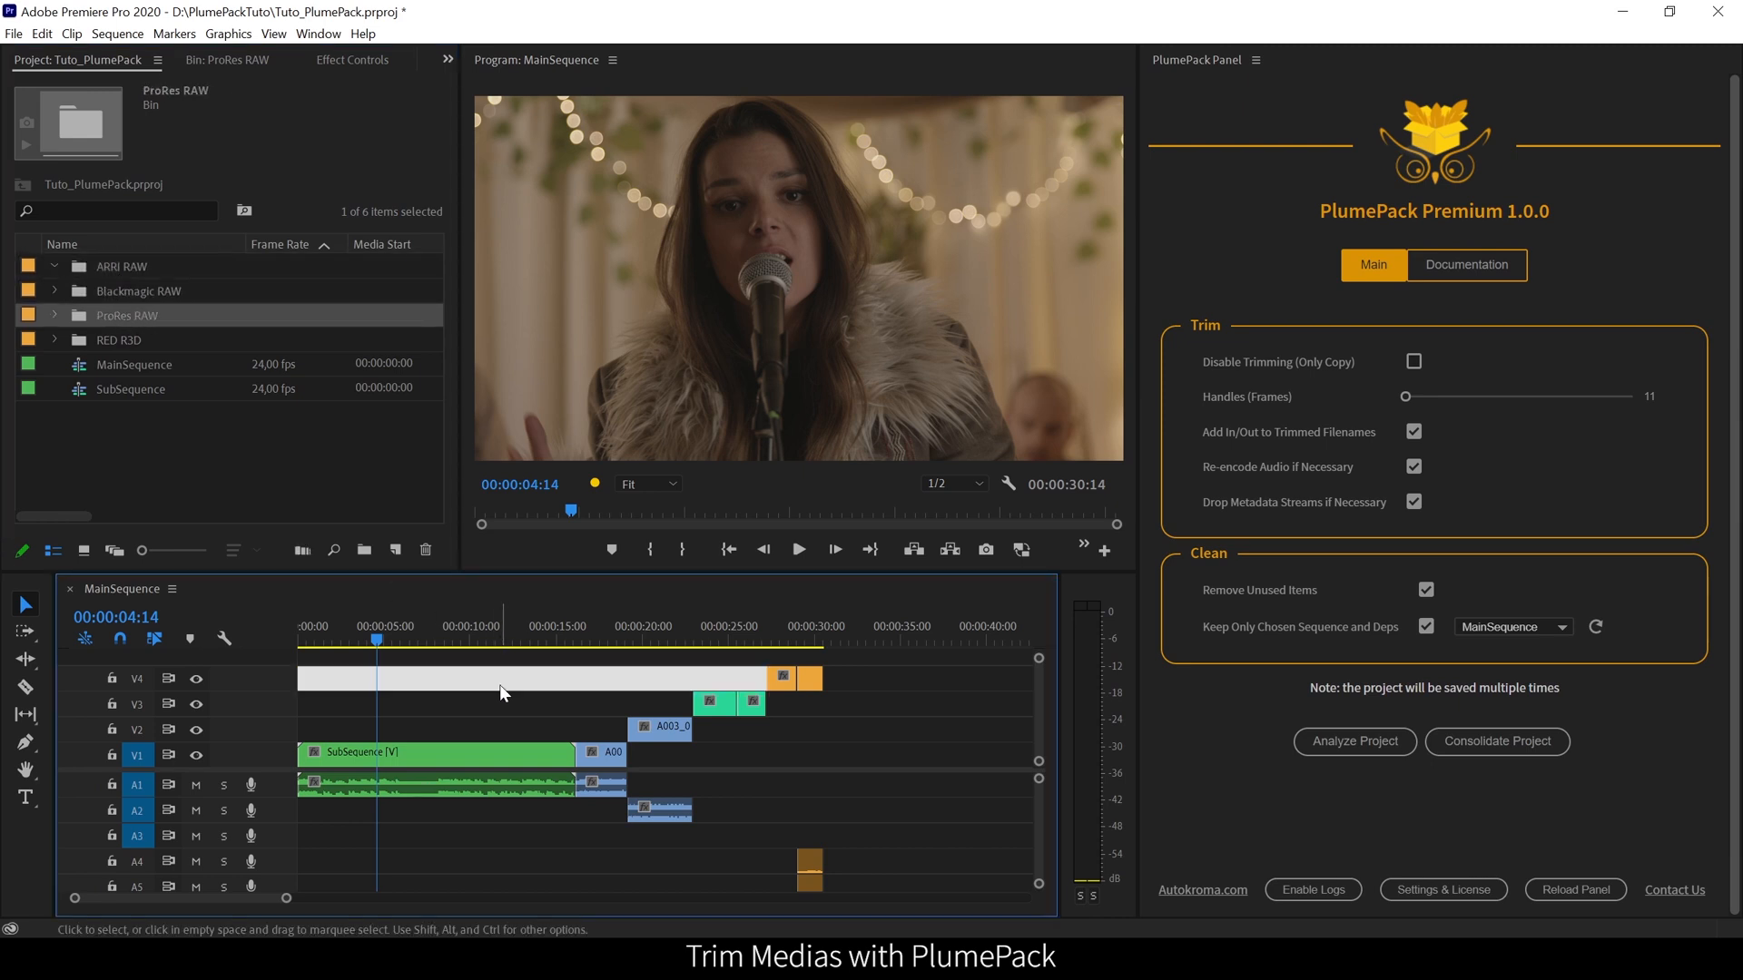
{"action": "left_click", "coordinate": [434, 780]}
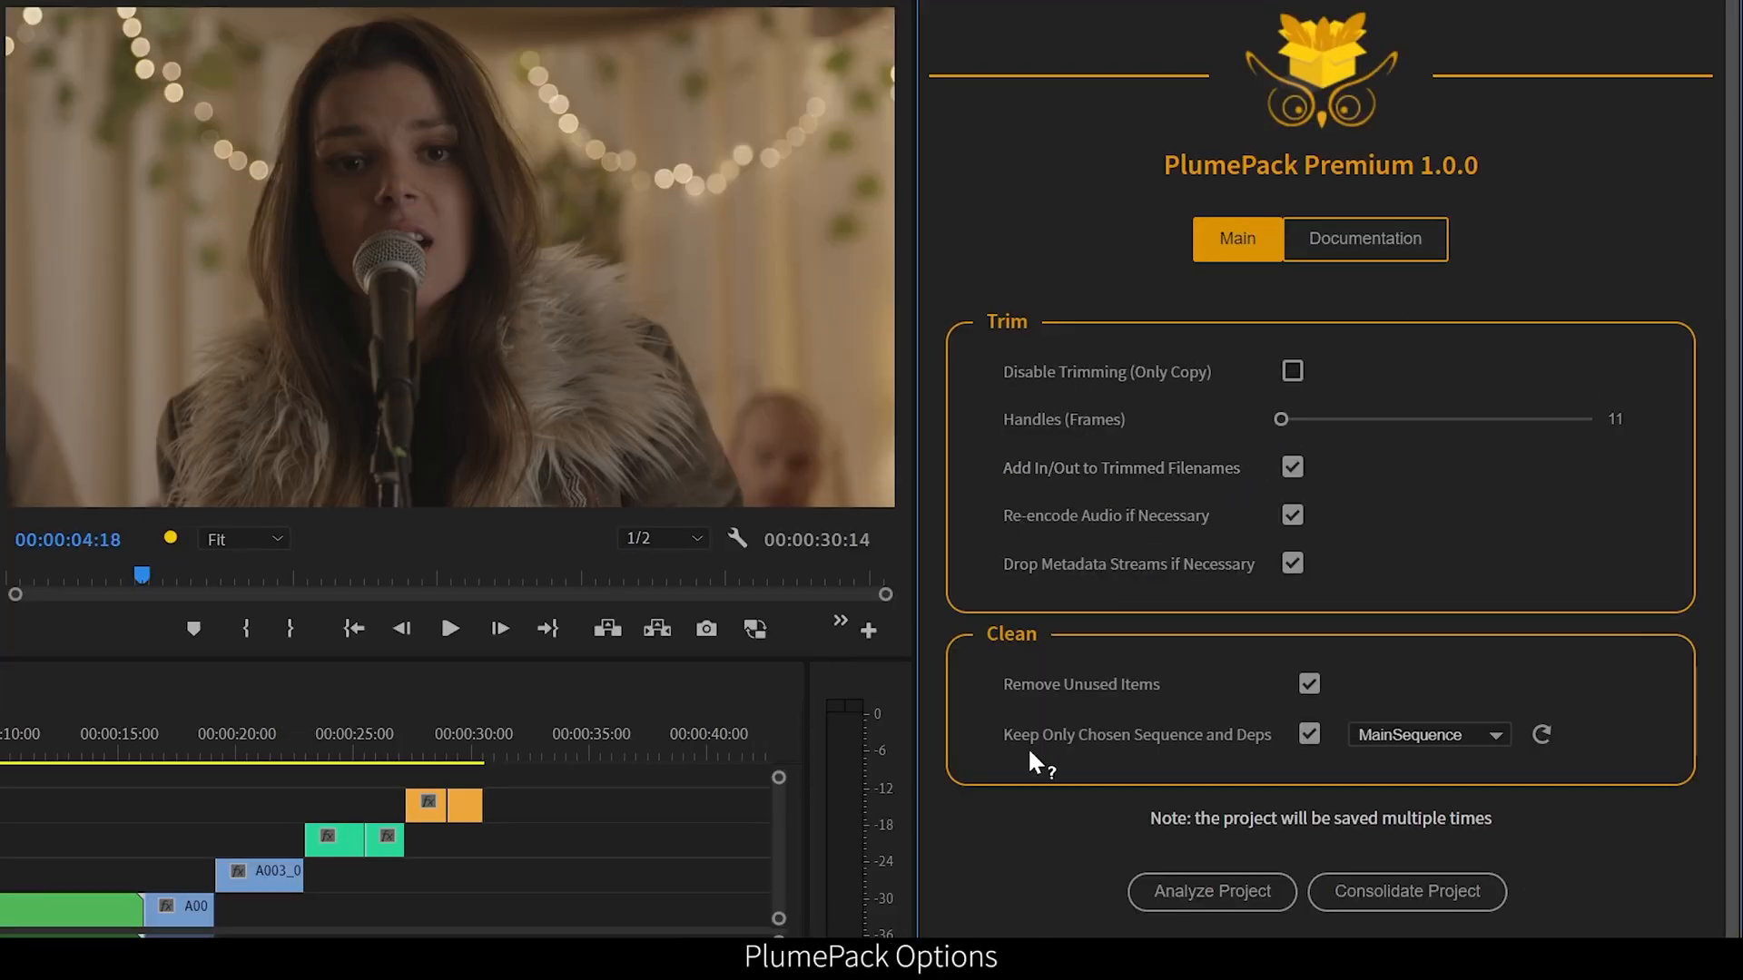
{"action": "mouse_move", "coordinate": [1028, 744]}
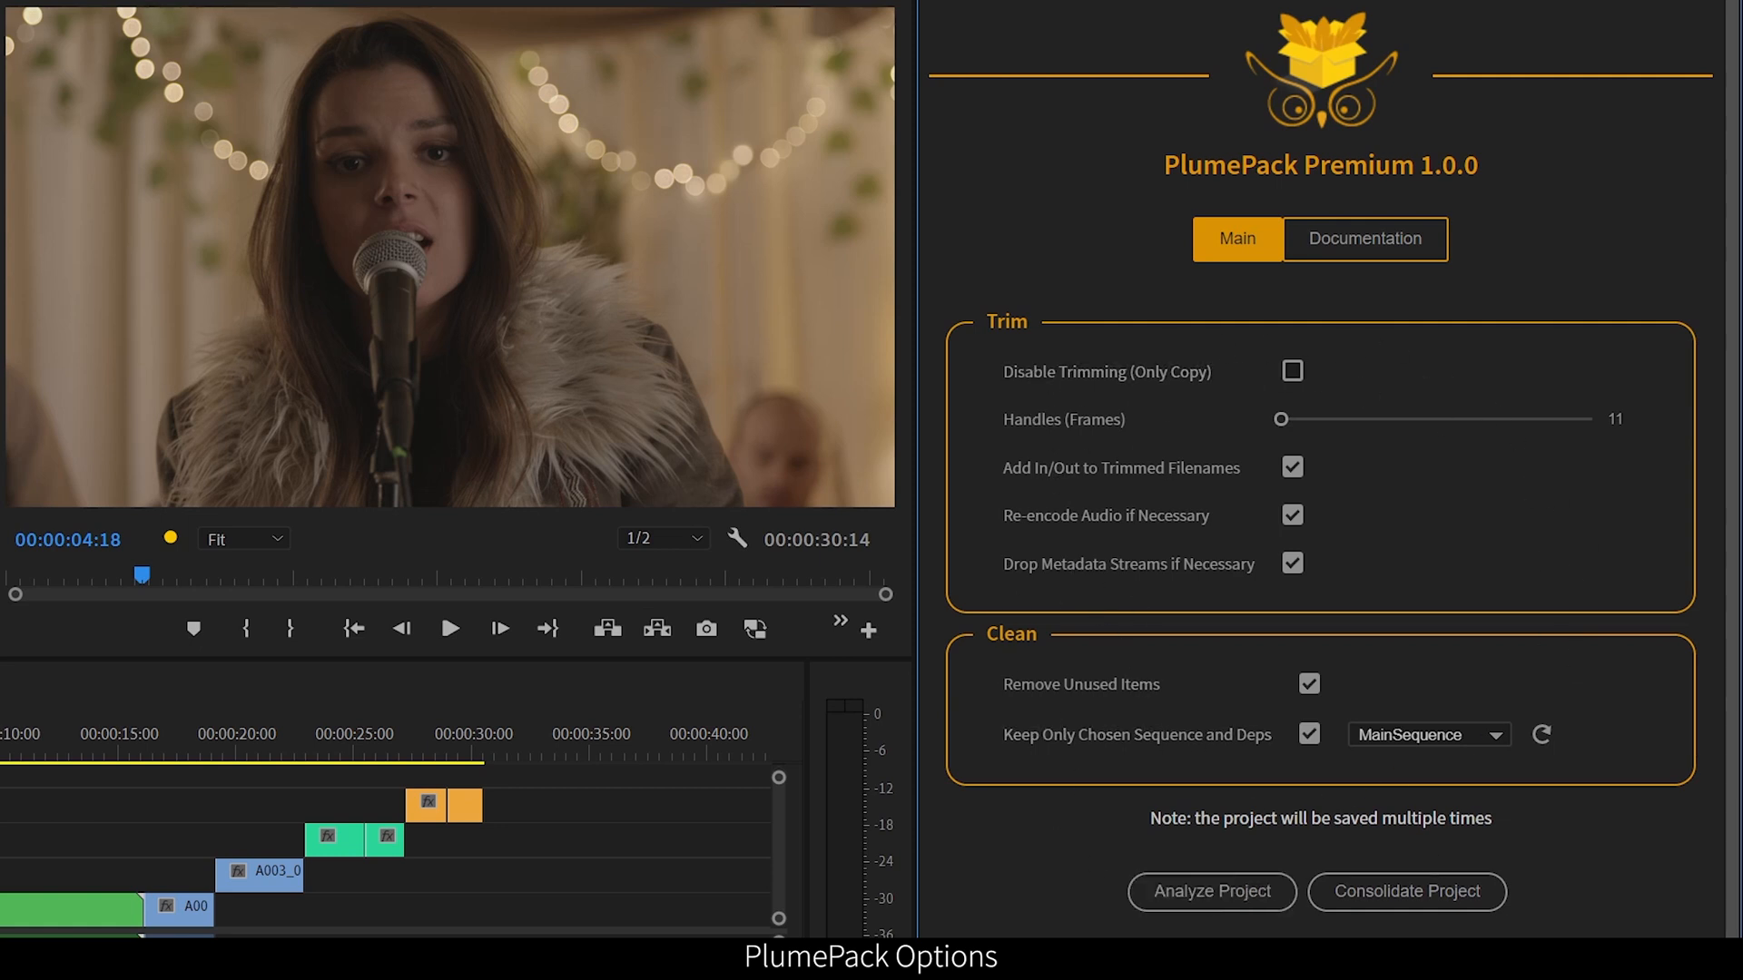
{"action": "double_click", "coordinate": [1005, 323]}
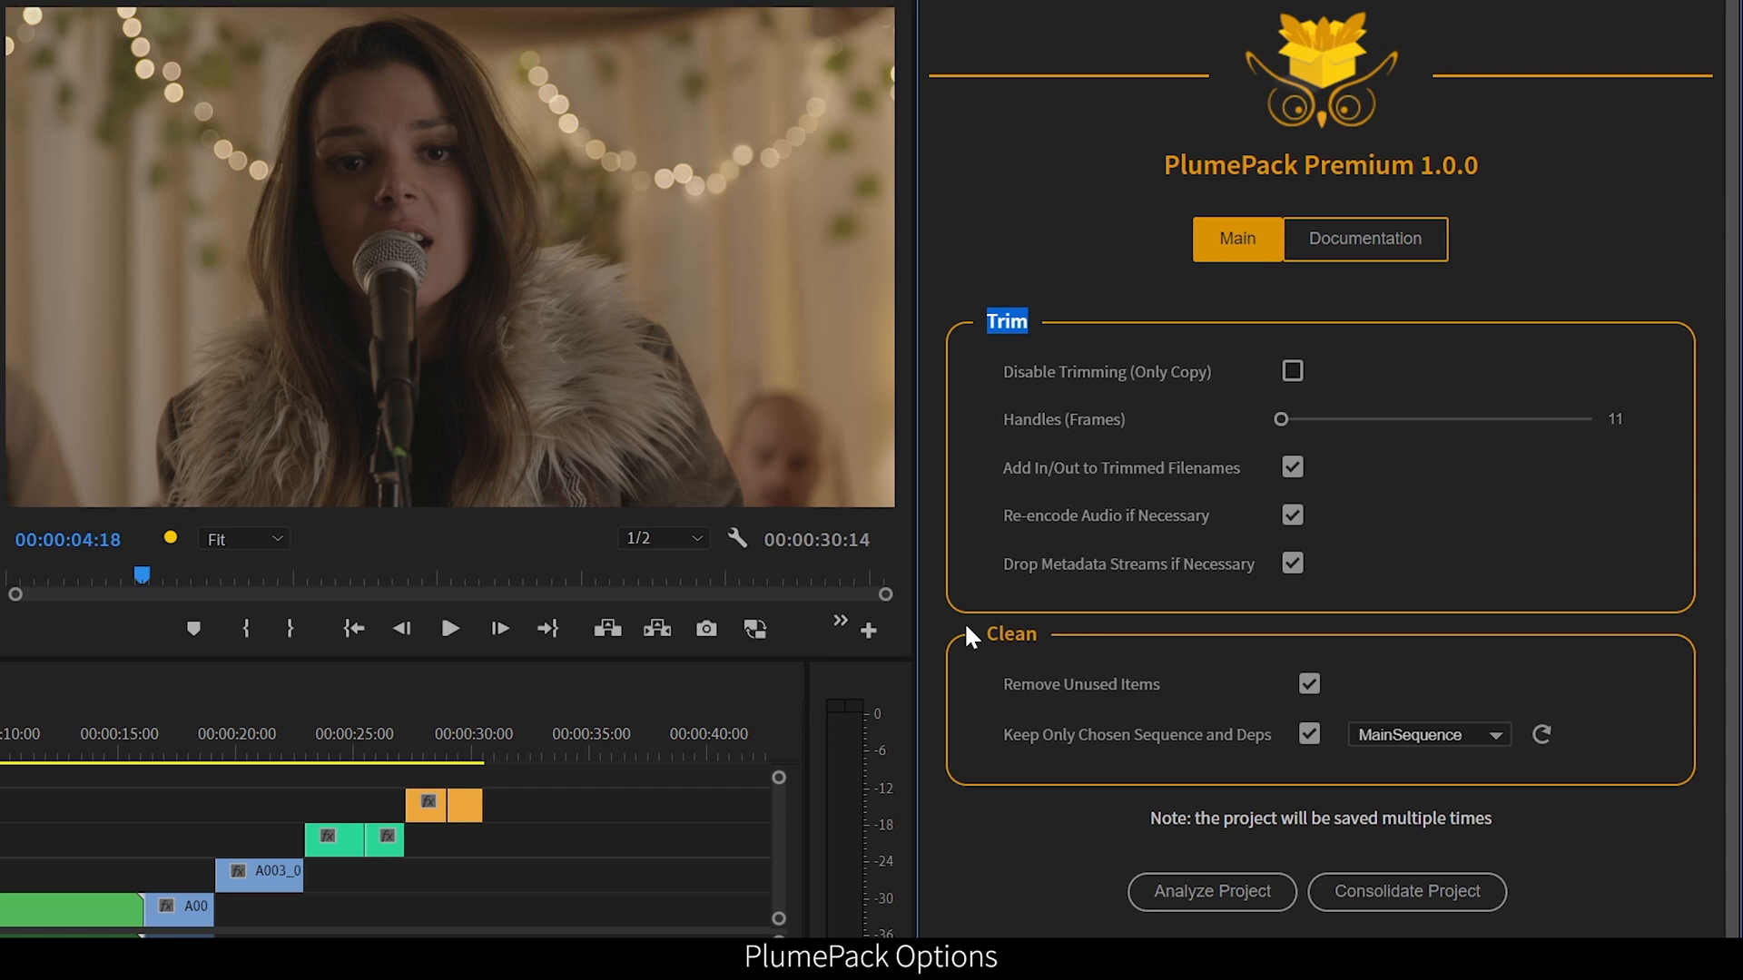
{"action": "mouse_move", "coordinate": [1077, 648]}
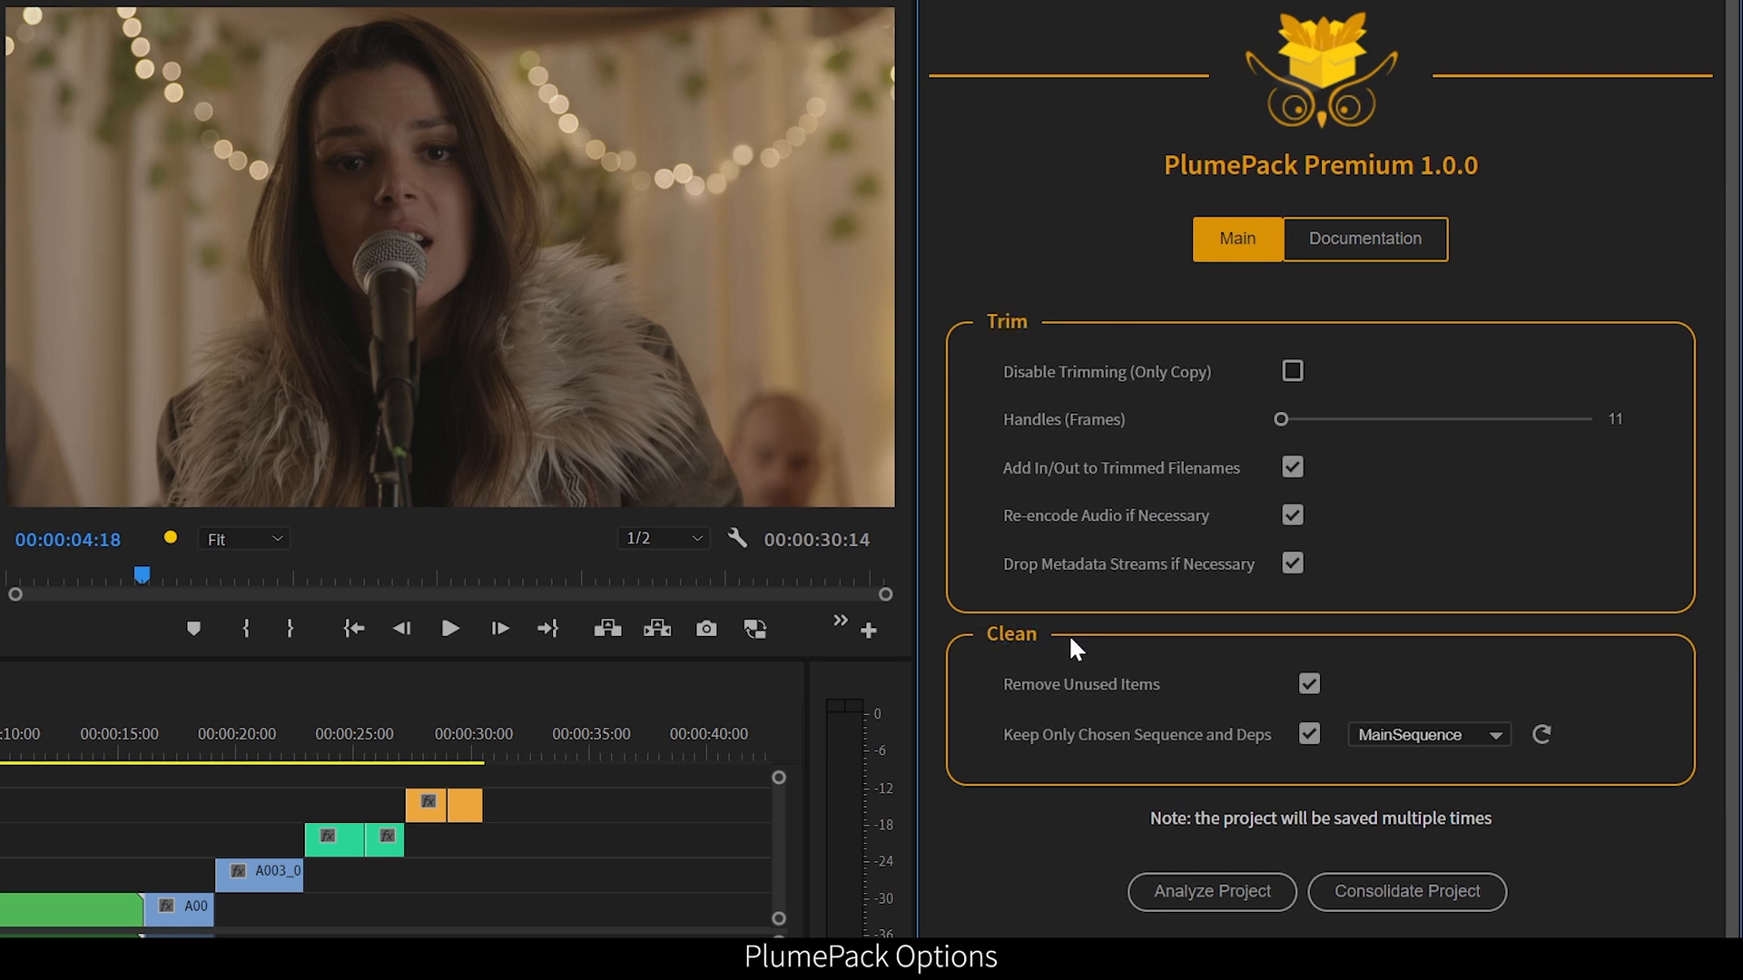
{"action": "mouse_move", "coordinate": [1100, 397]}
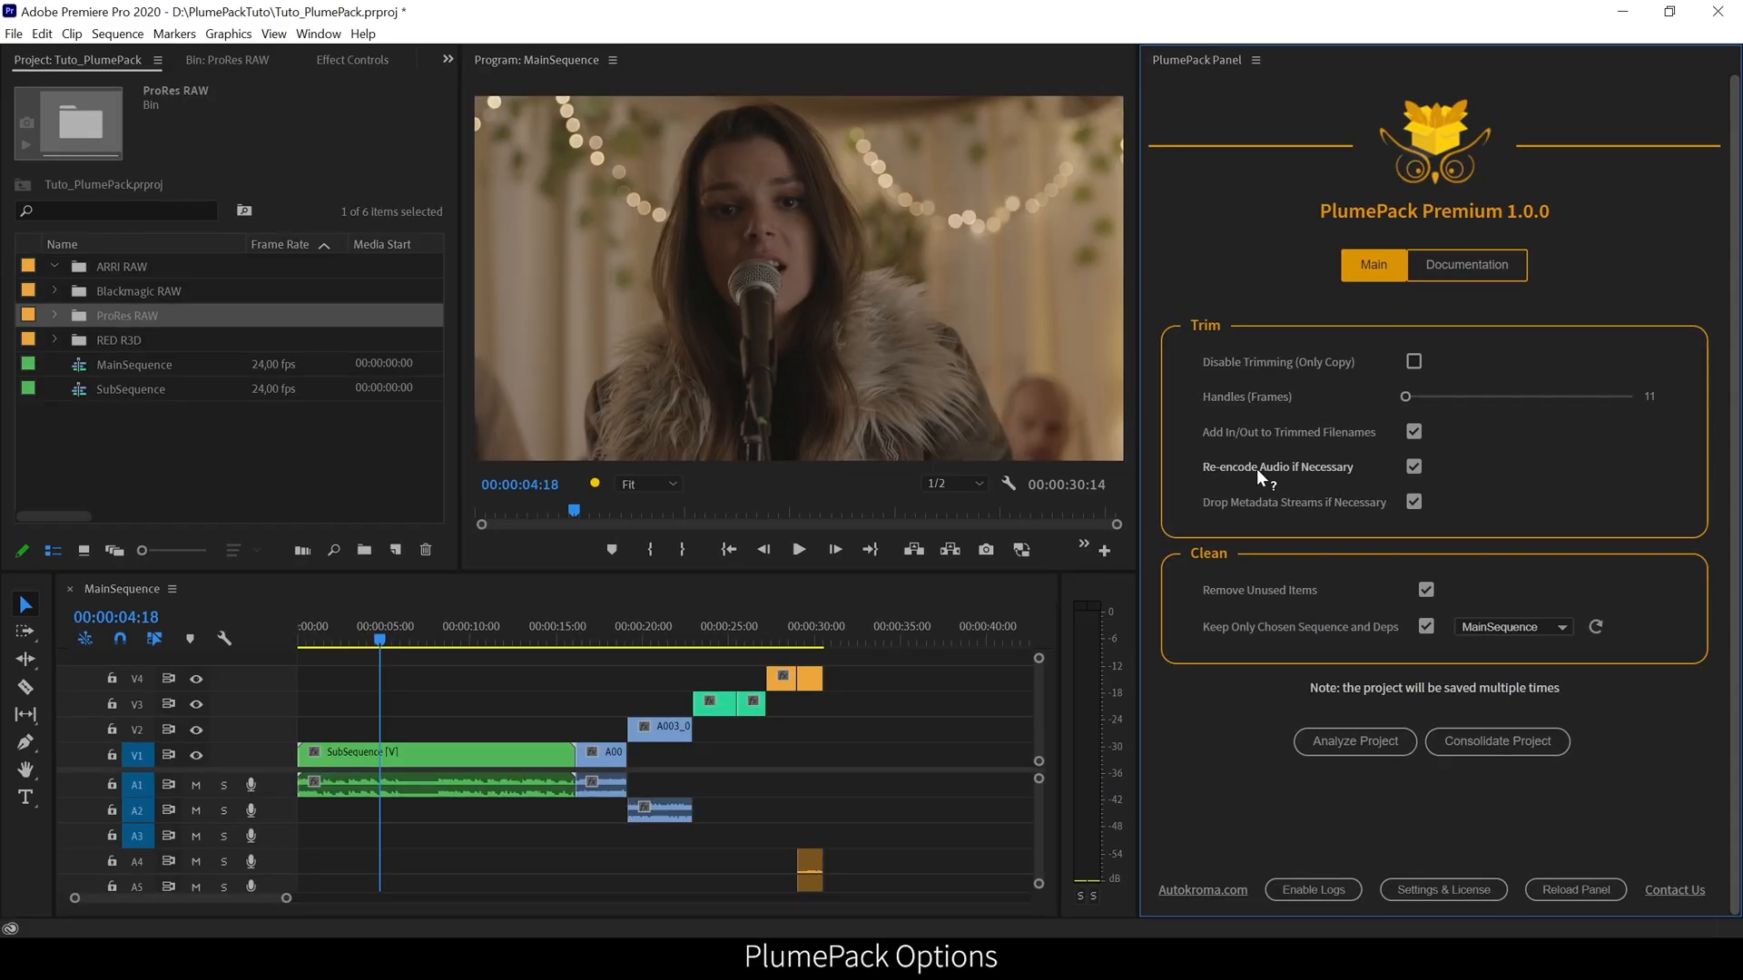
- Set the PlumePack trim handle length to 50 frames
{"action": "left_click", "coordinate": [1465, 265]}
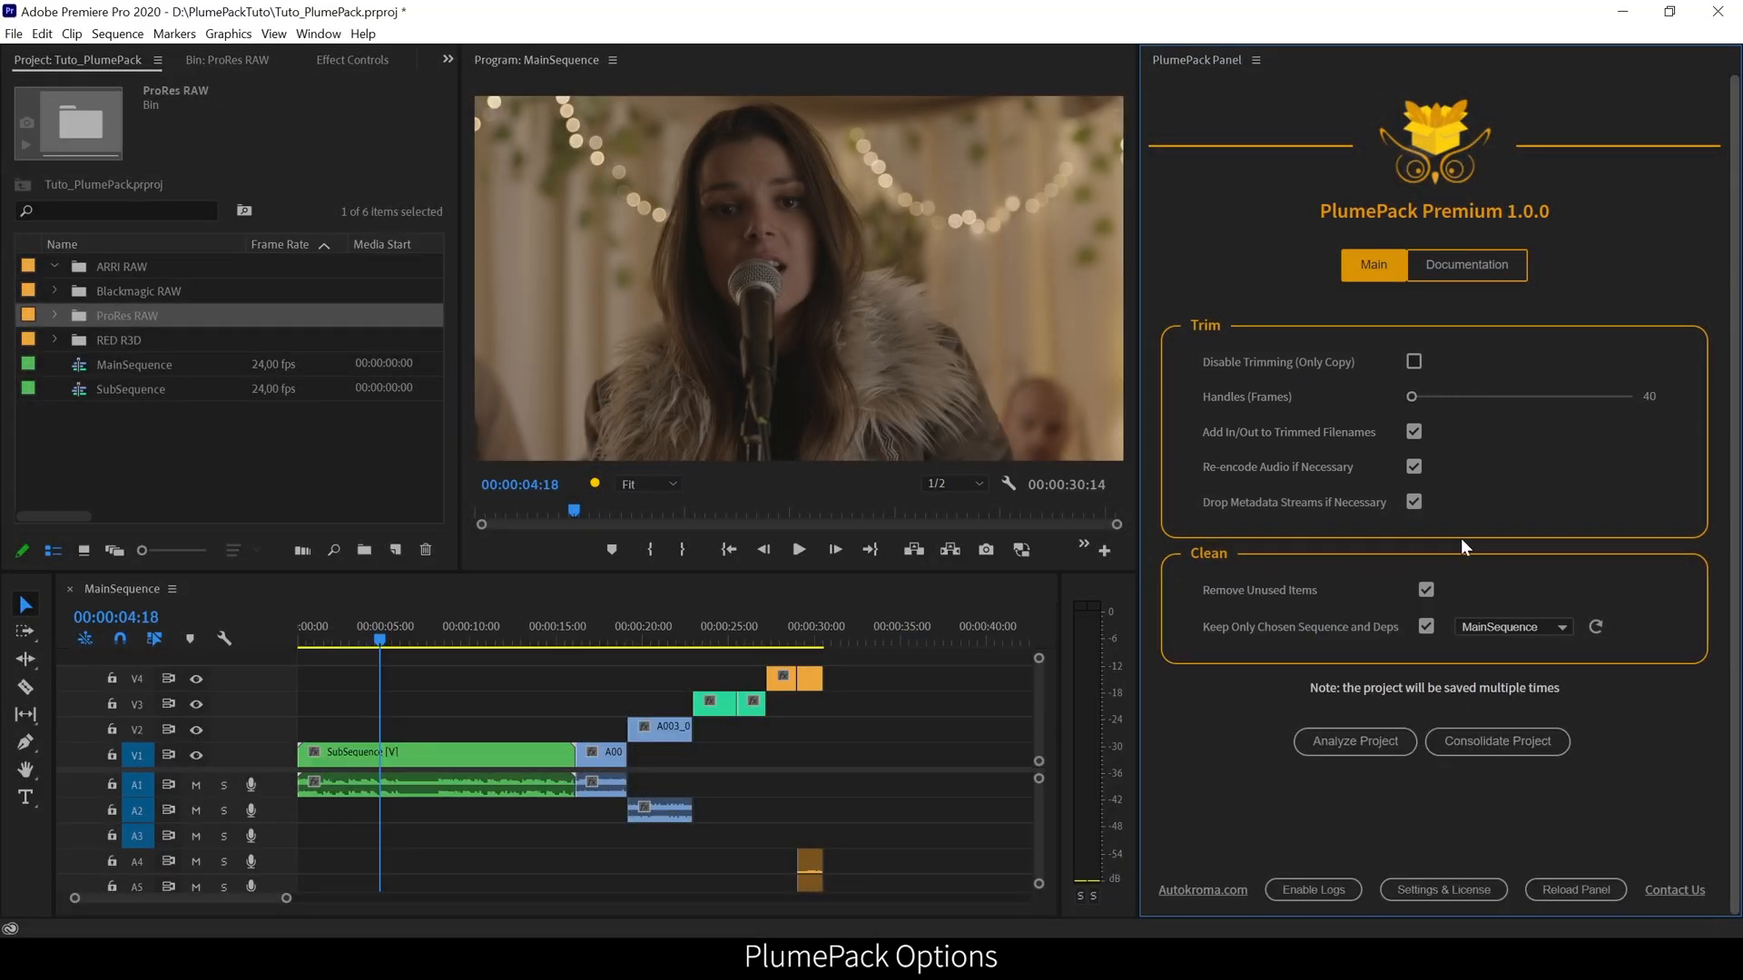
{"action": "left_click", "coordinate": [1650, 396]}
{"action": "type", "text": "50"}
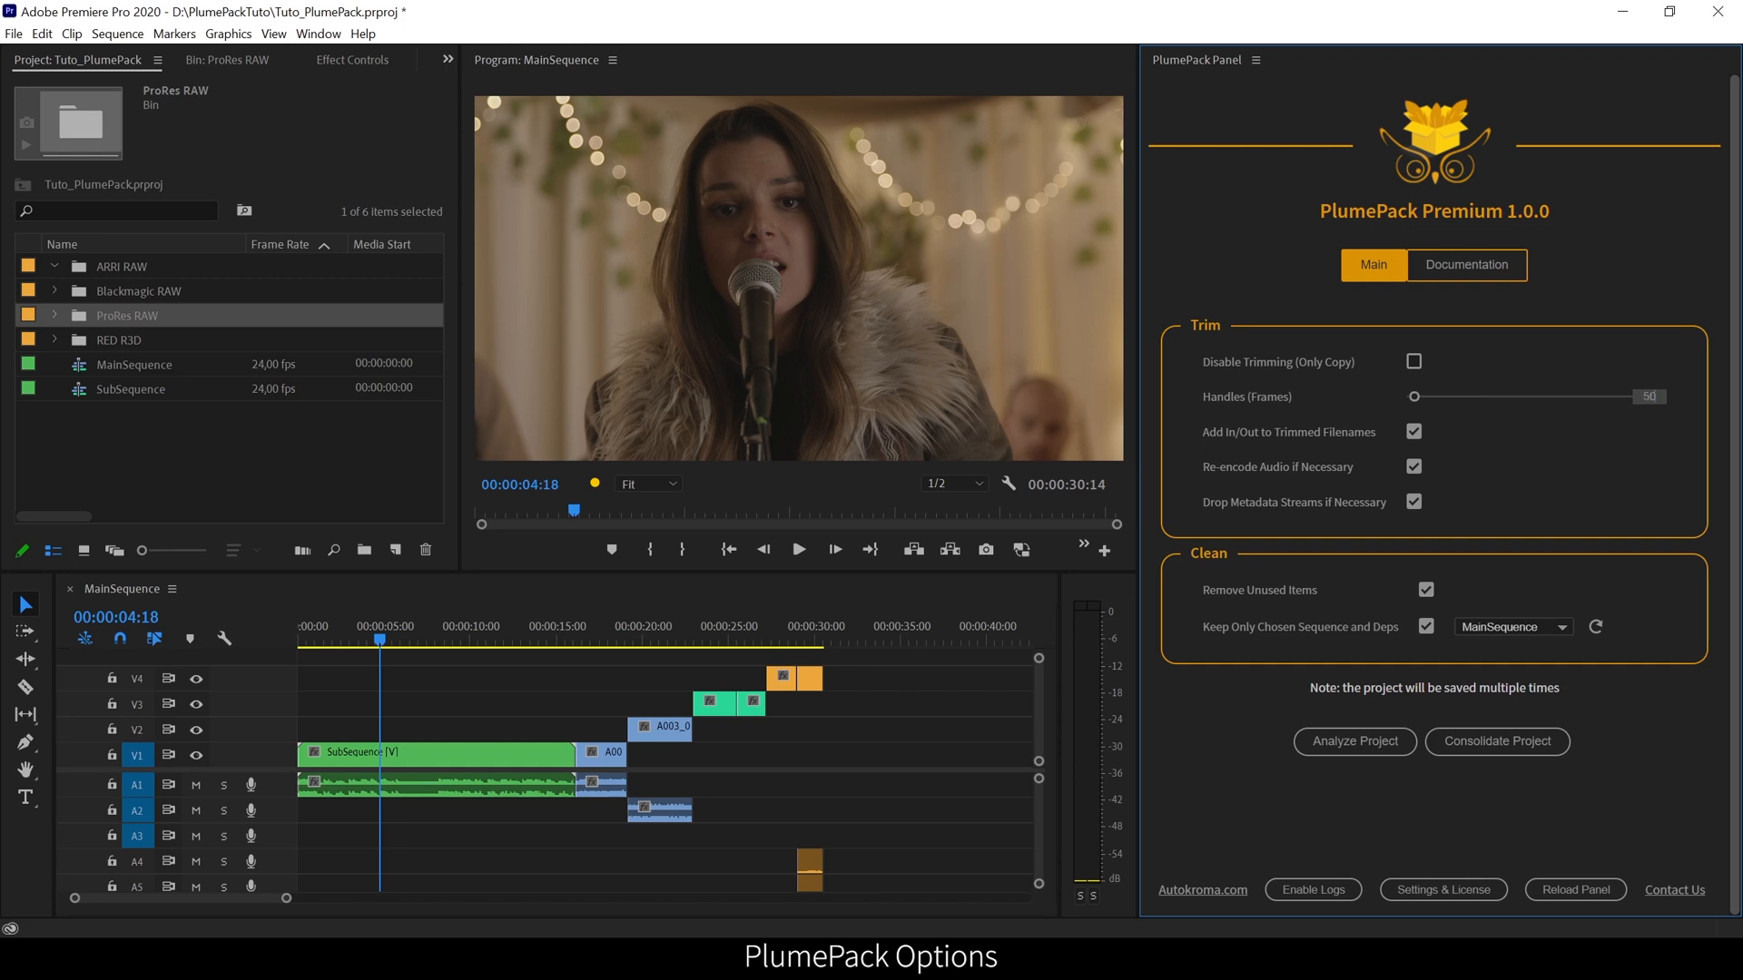
{"action": "mouse_move", "coordinate": [1483, 447]}
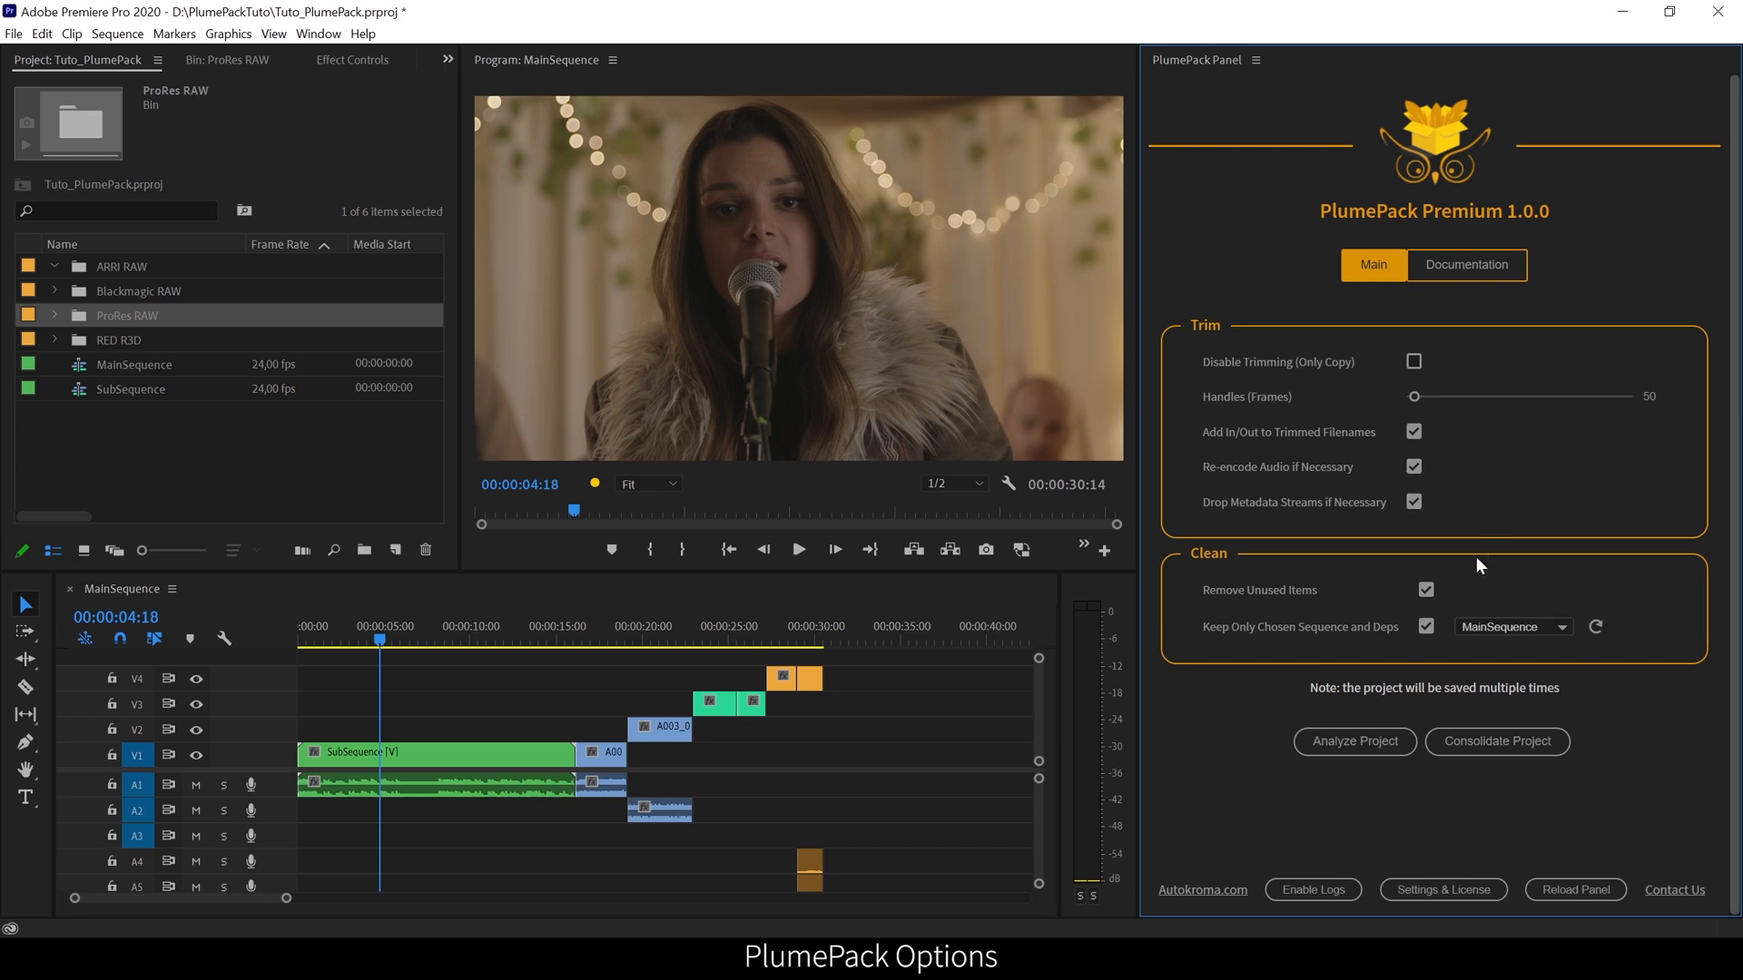
{"action": "left_click", "coordinate": [1427, 588]}
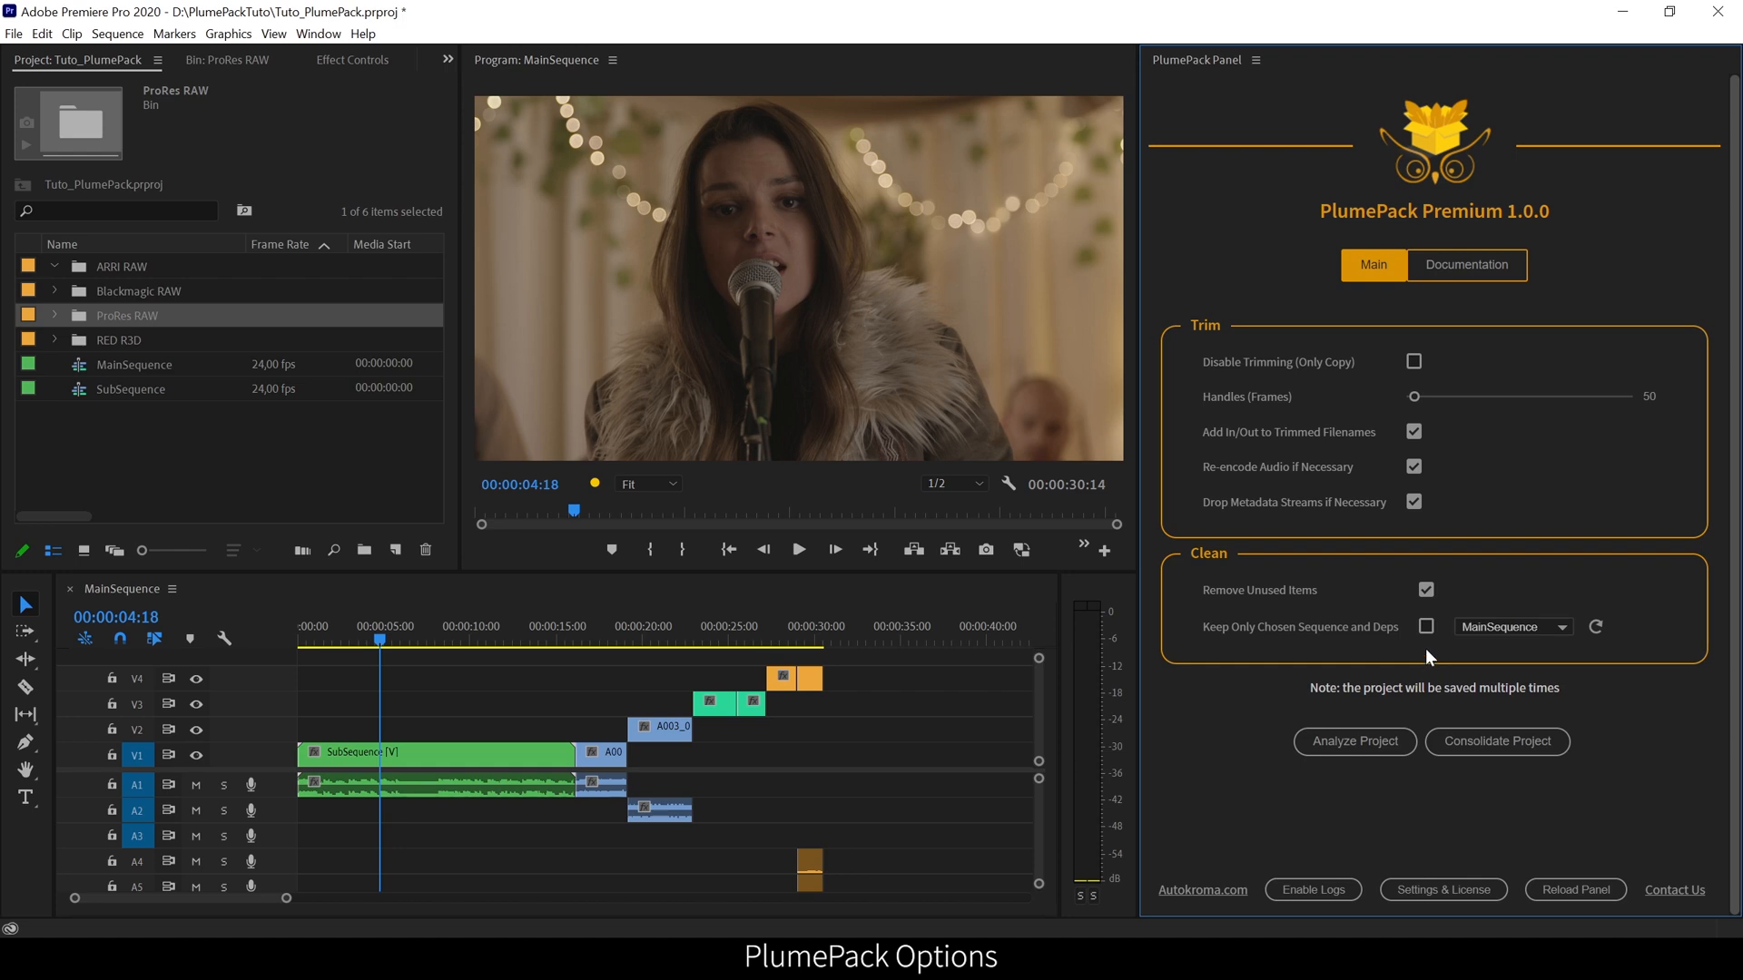
{"action": "mouse_move", "coordinate": [1338, 632]}
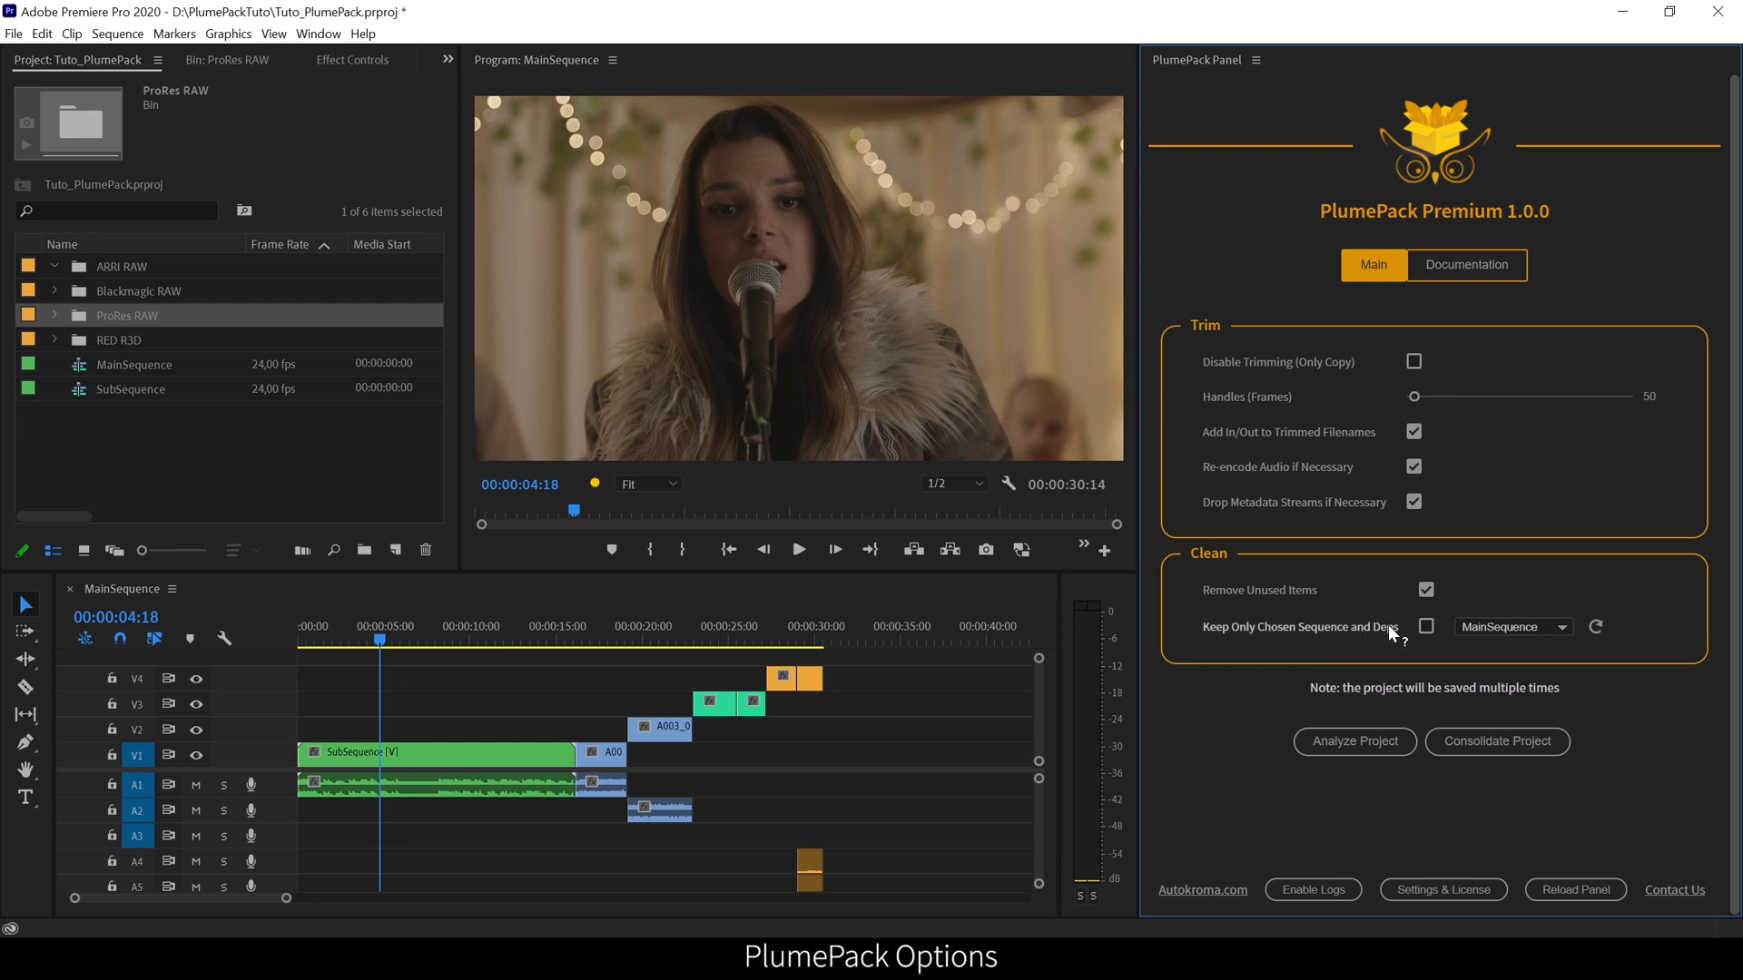
{"action": "mouse_move", "coordinate": [1447, 640]}
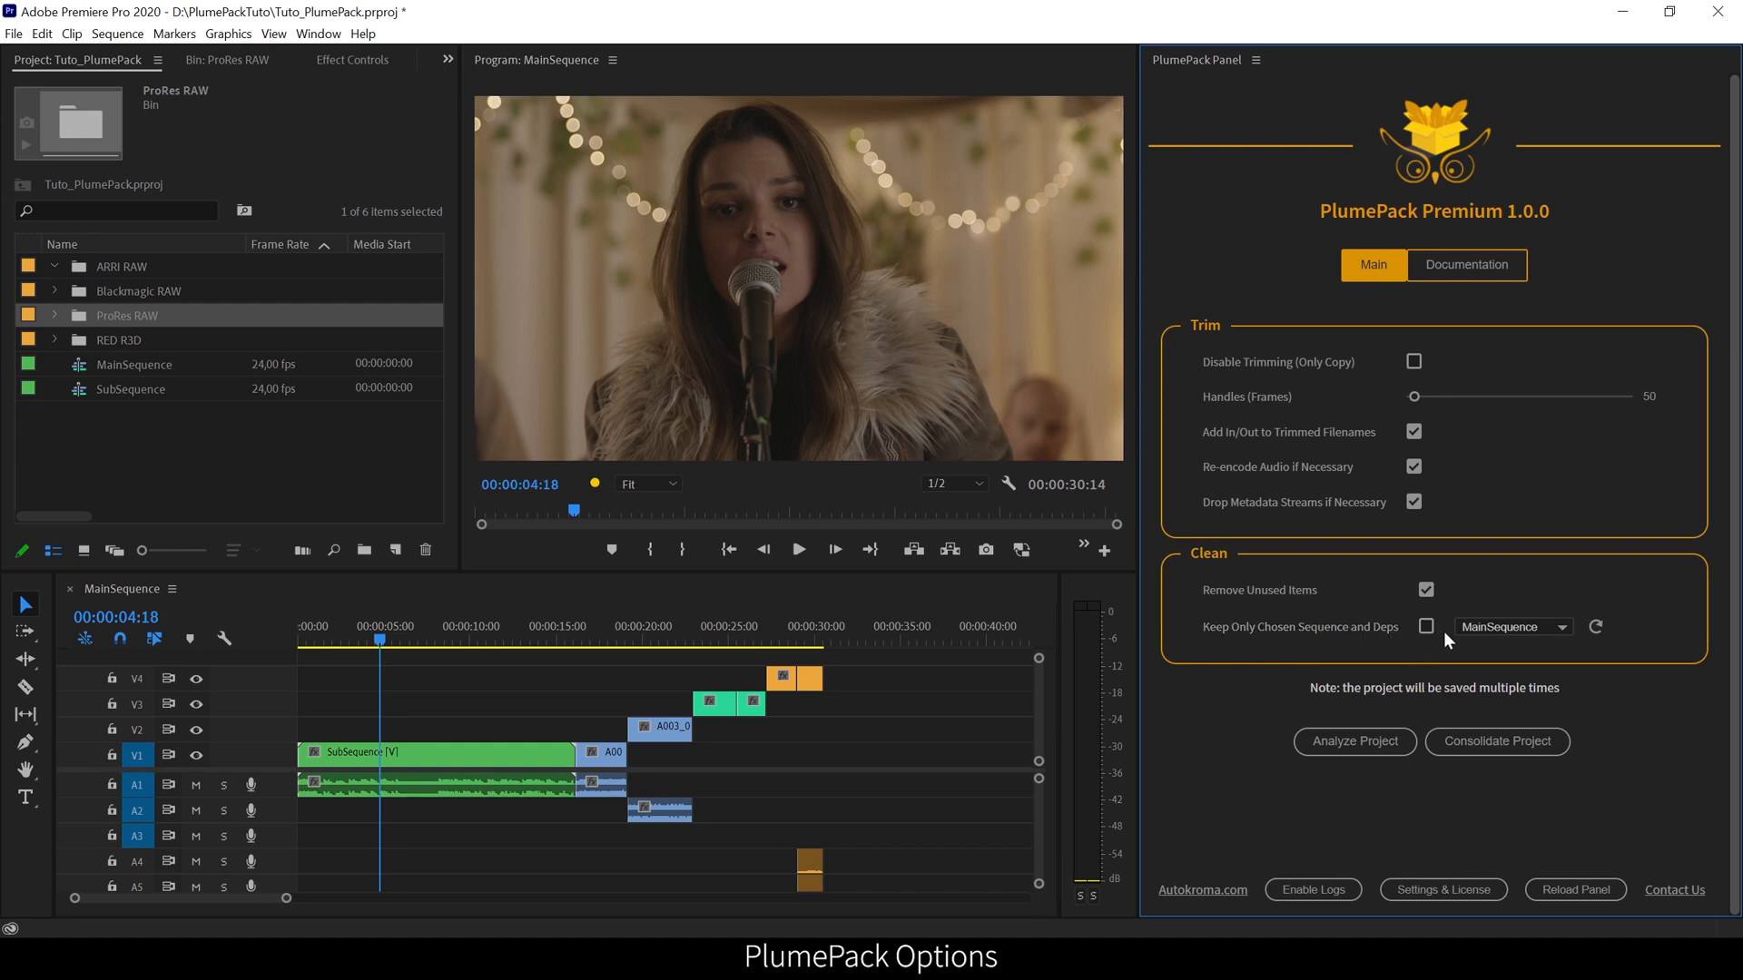
- Toggle Keep Only Chosen Sequence, check its sequence list, and reveal the nested SubSequence
{"action": "left_click", "coordinate": [1512, 626]}
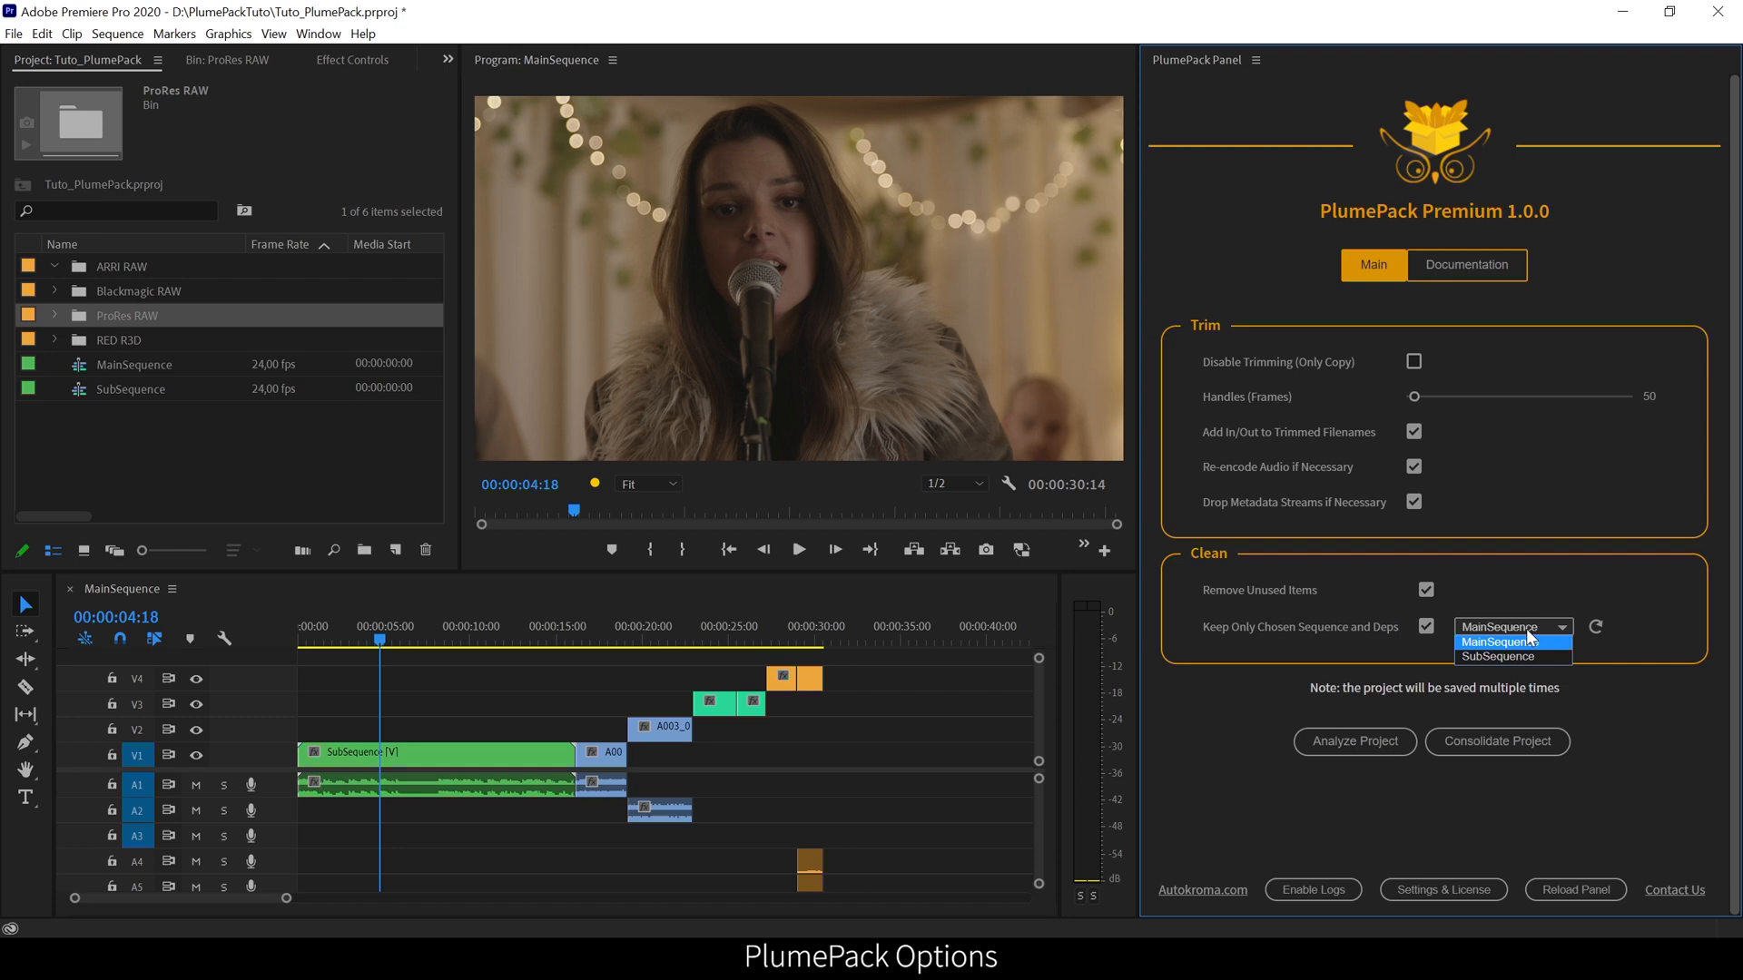
{"action": "left_click", "coordinate": [1498, 655]}
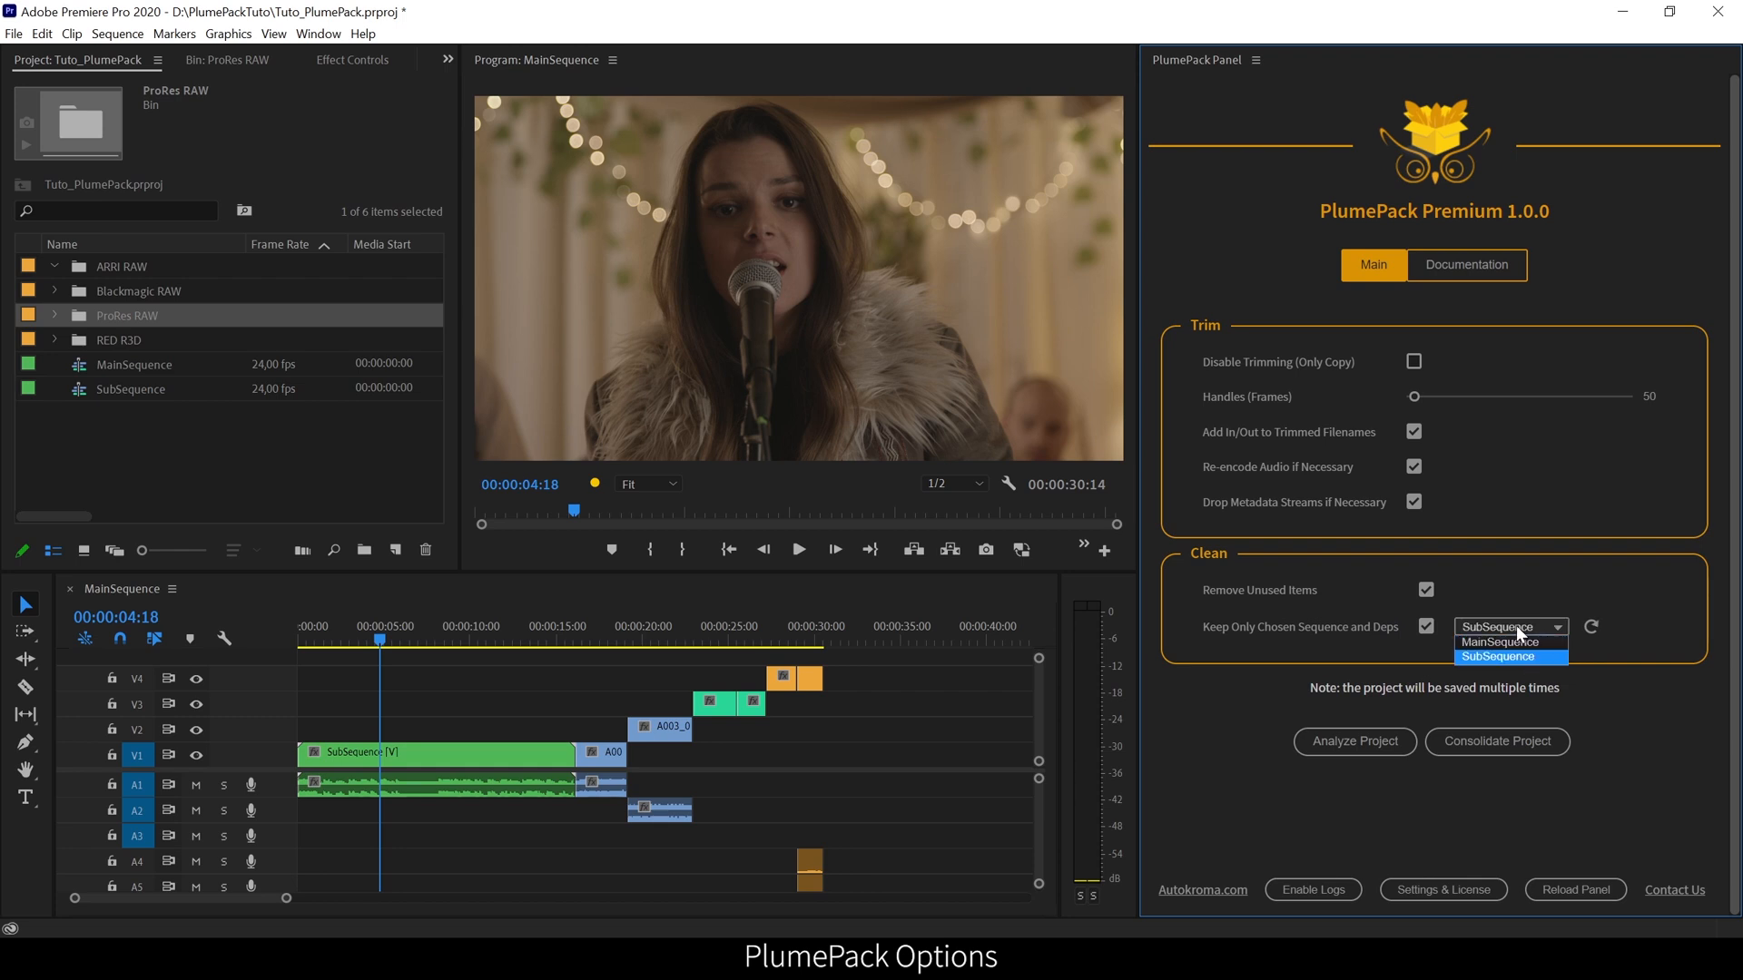
{"action": "left_click", "coordinate": [1500, 641]}
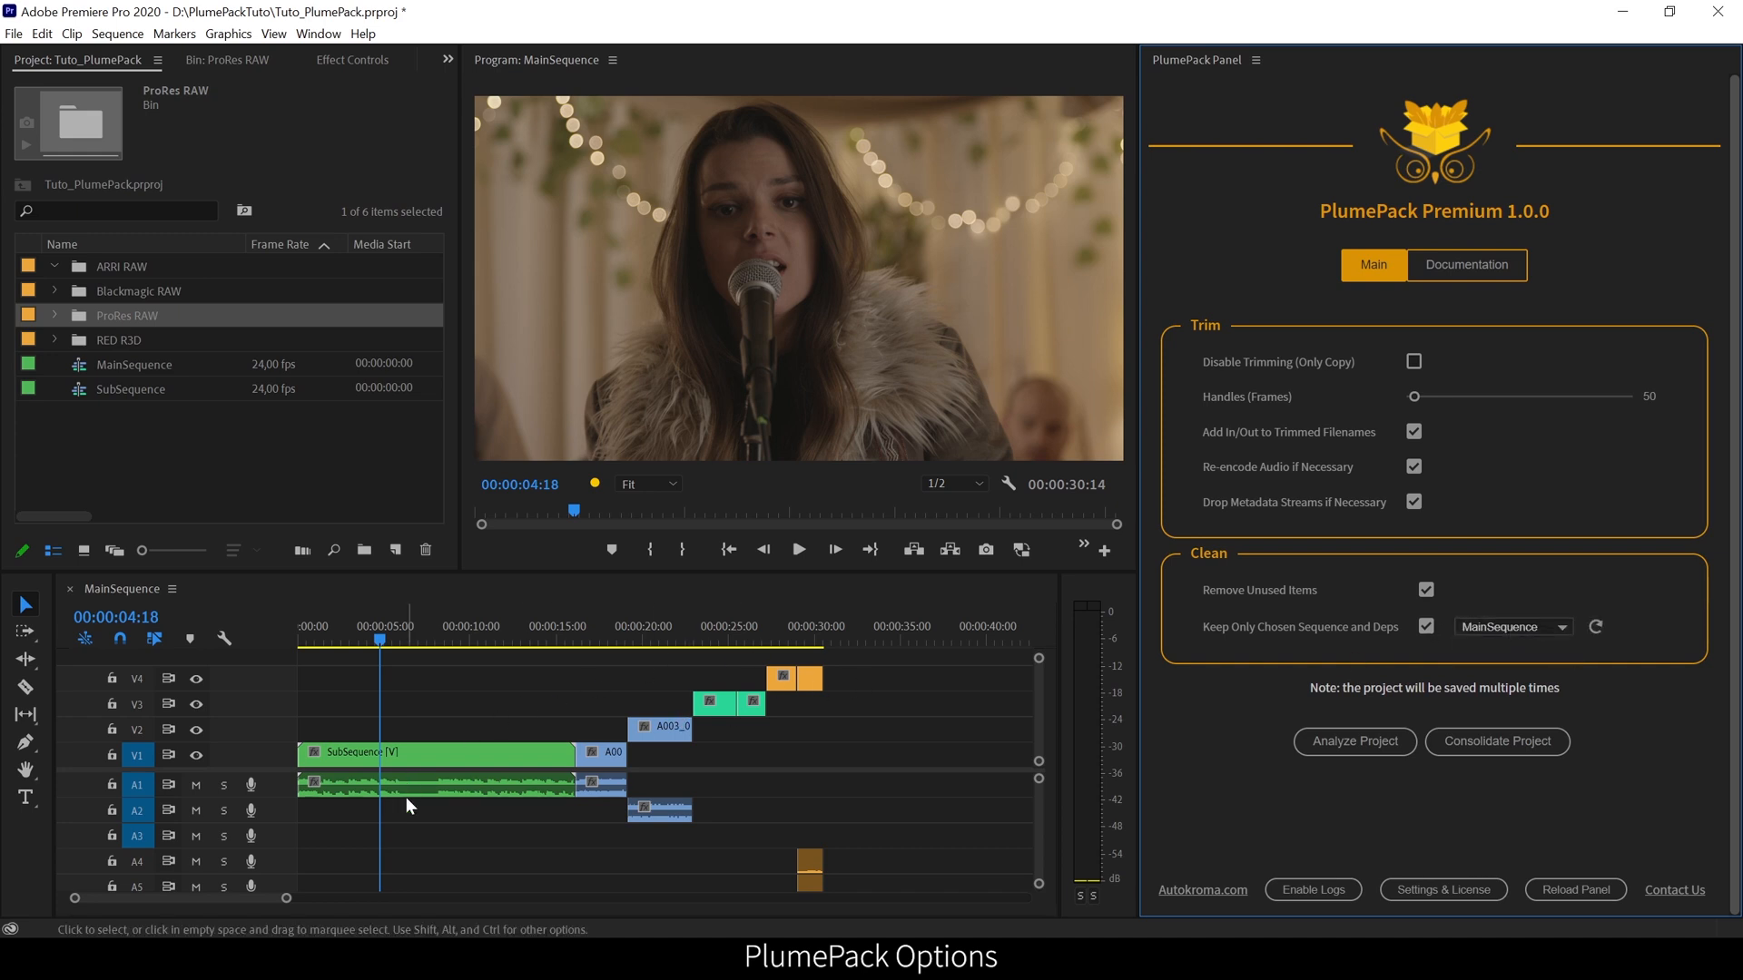
{"action": "mouse_move", "coordinate": [561, 868]}
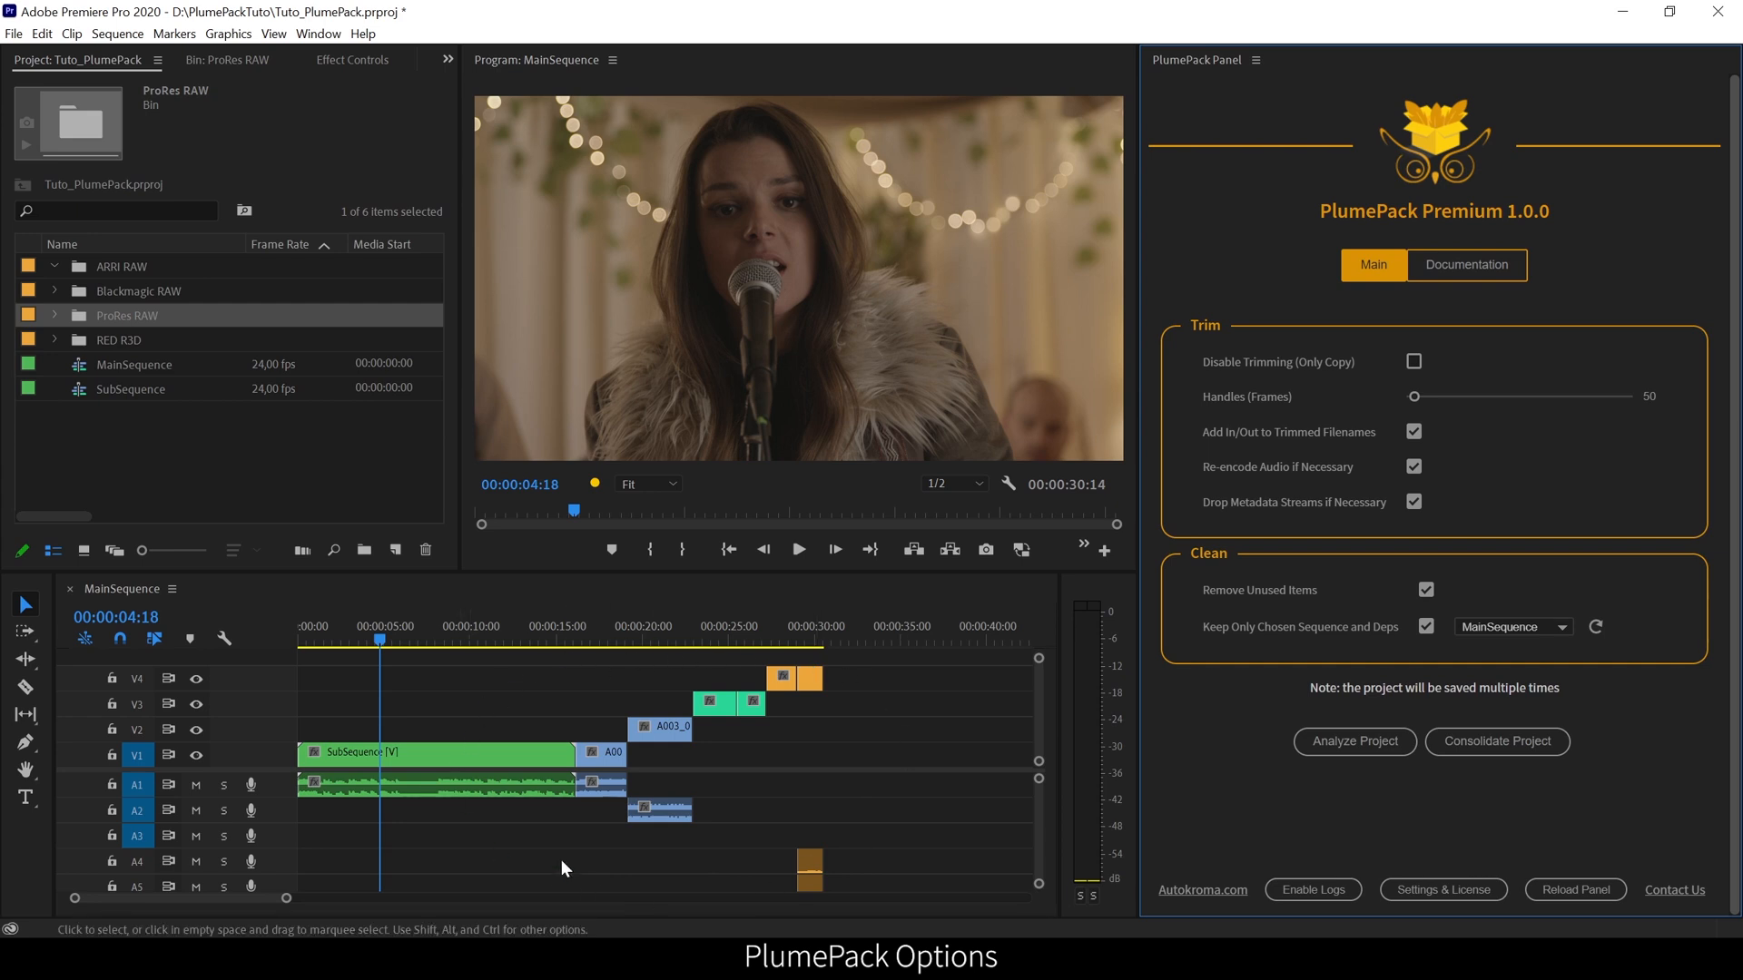
{"action": "mouse_move", "coordinate": [483, 759]}
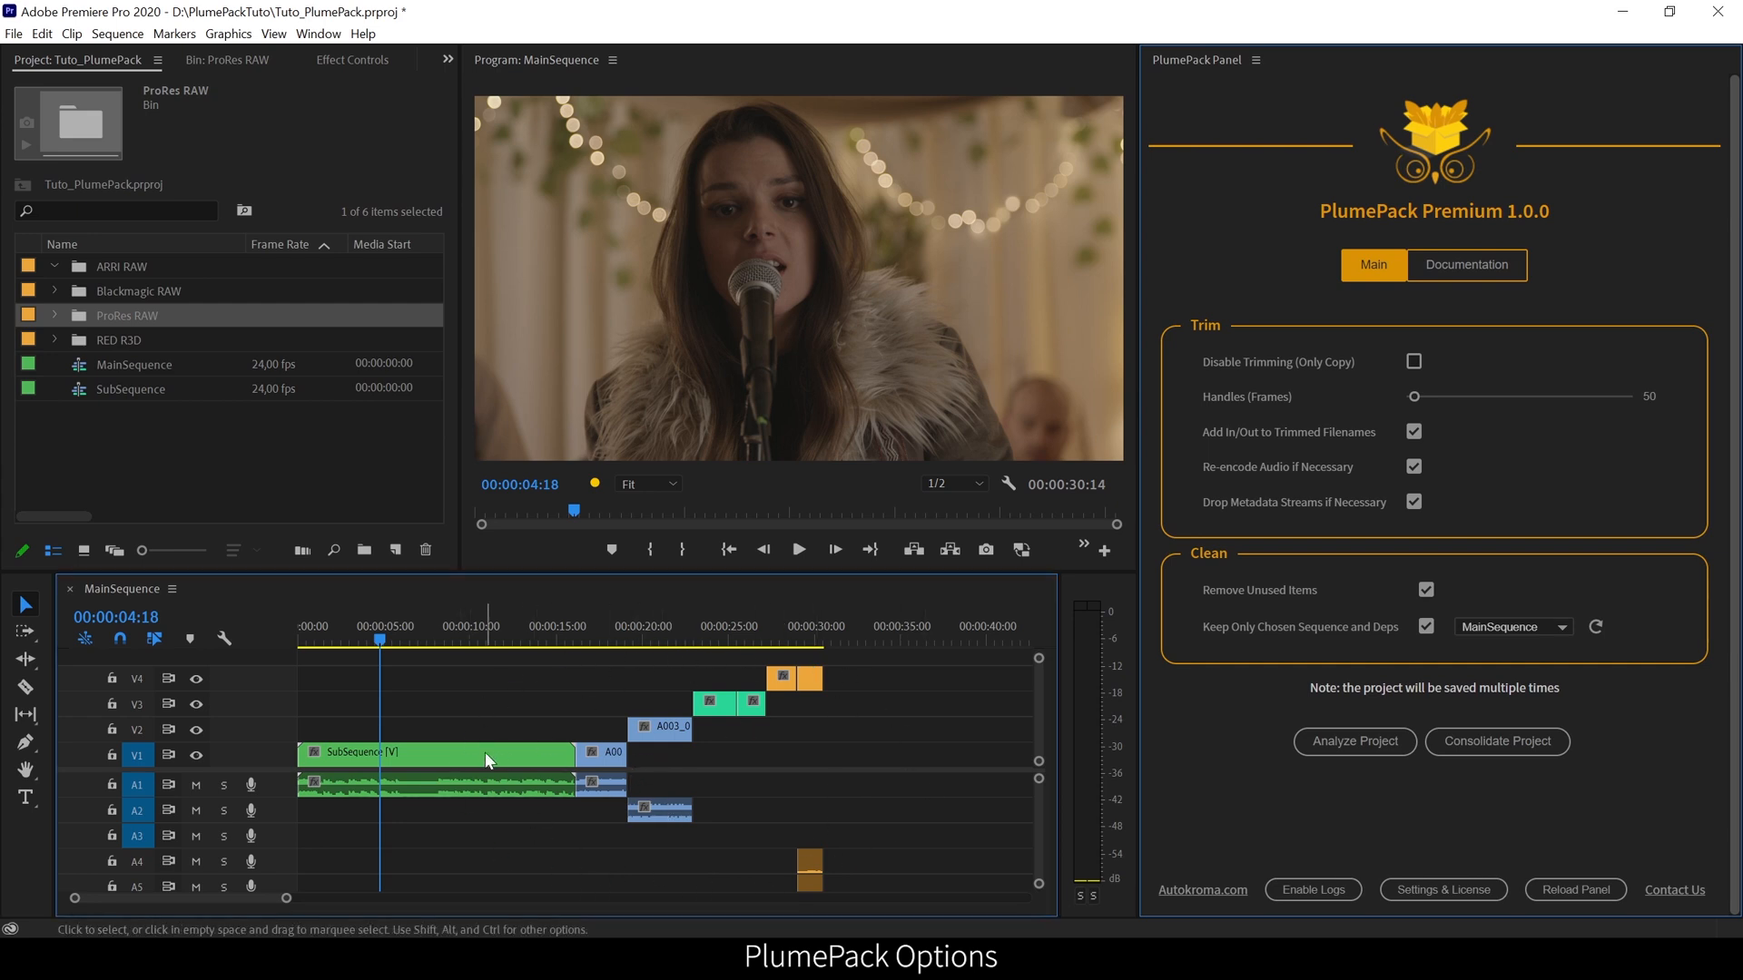
{"action": "double_click", "coordinate": [434, 751]}
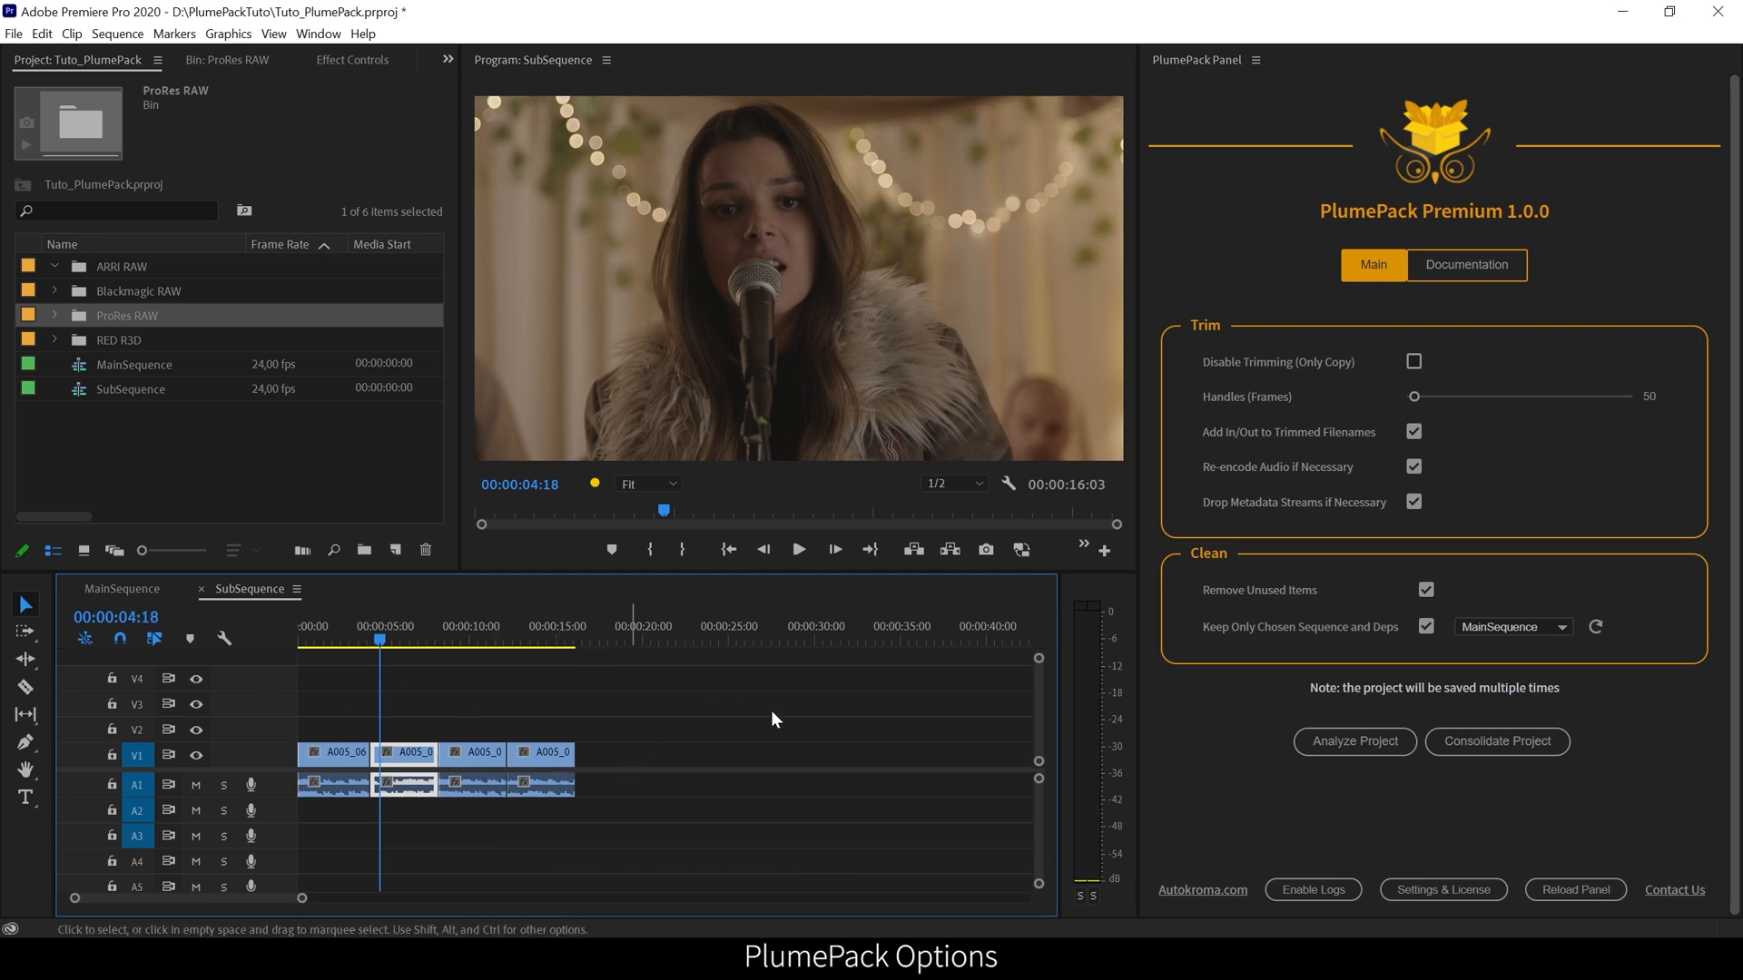
{"action": "left_click", "coordinate": [121, 588]}
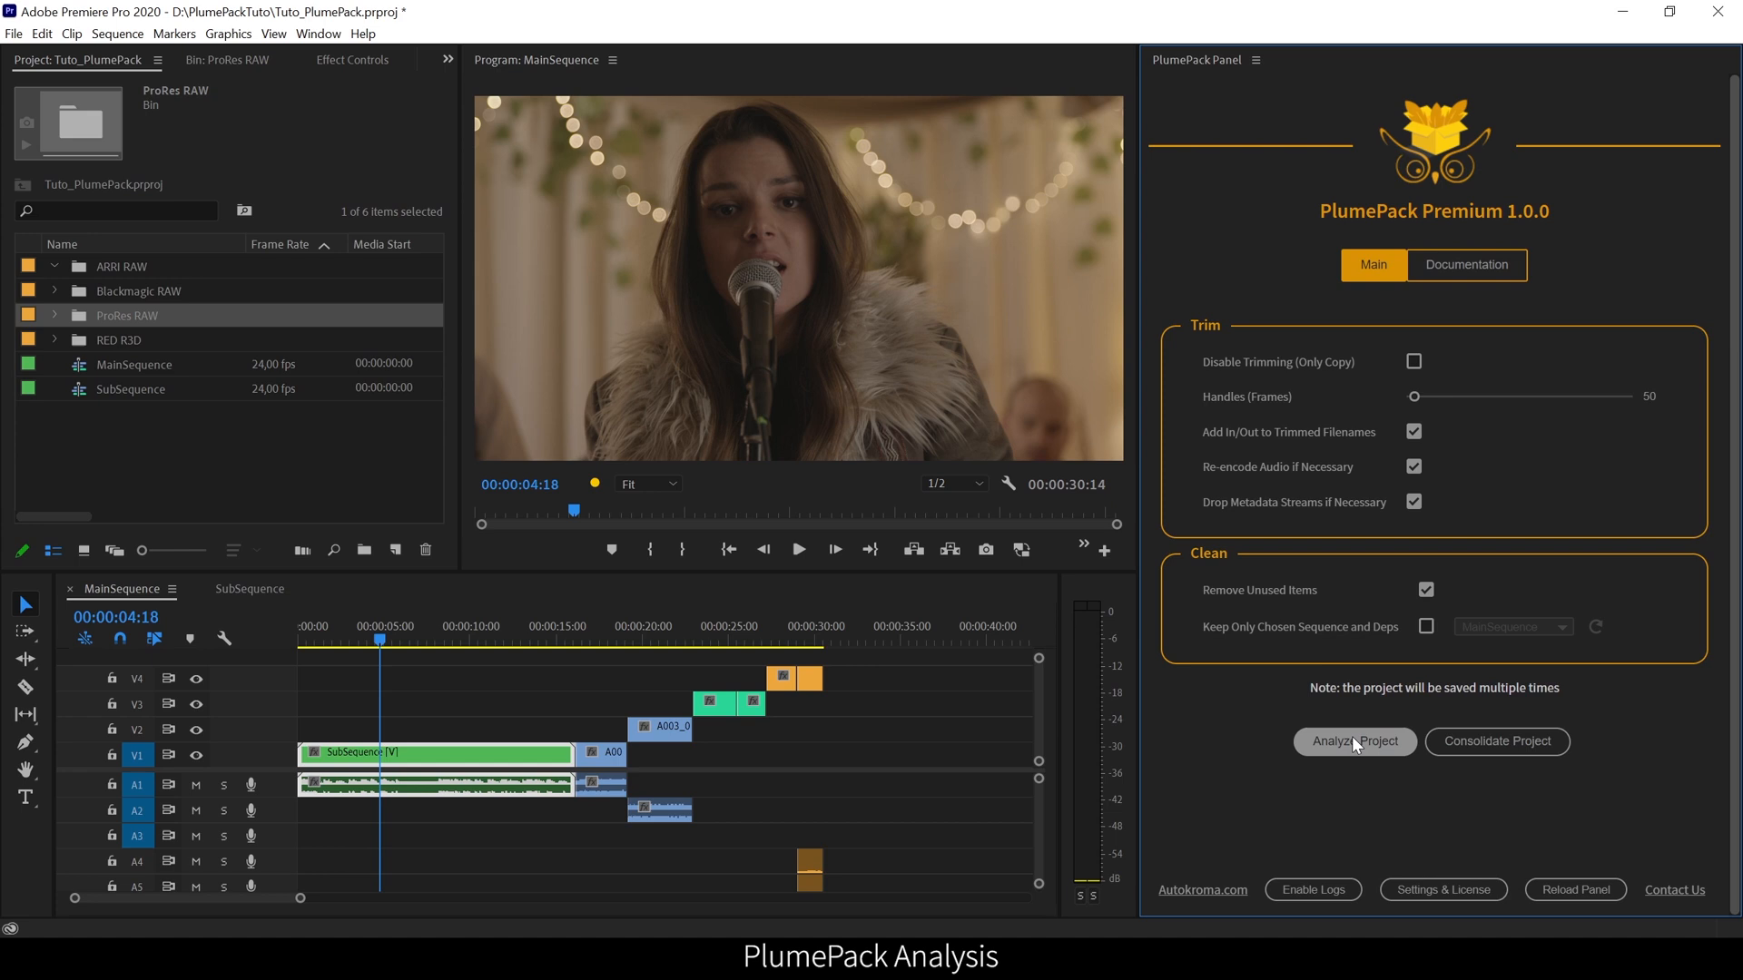
{"action": "mouse_move", "coordinate": [1555, 693]}
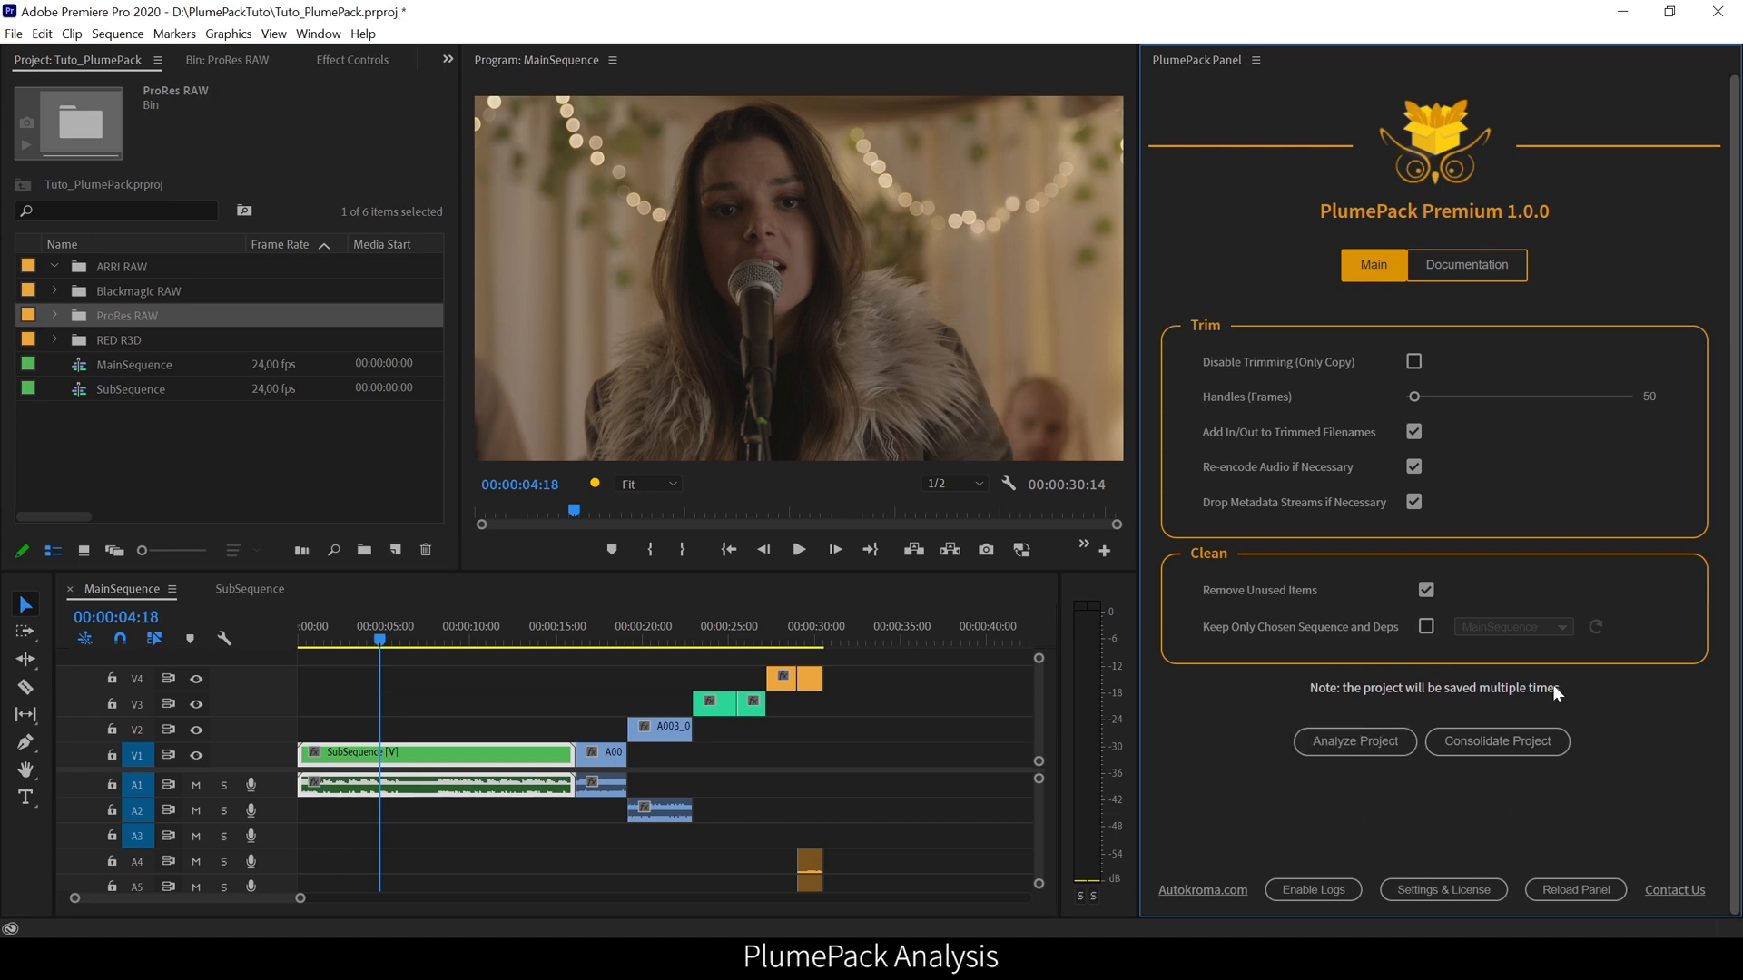
{"action": "mouse_move", "coordinate": [1558, 799]}
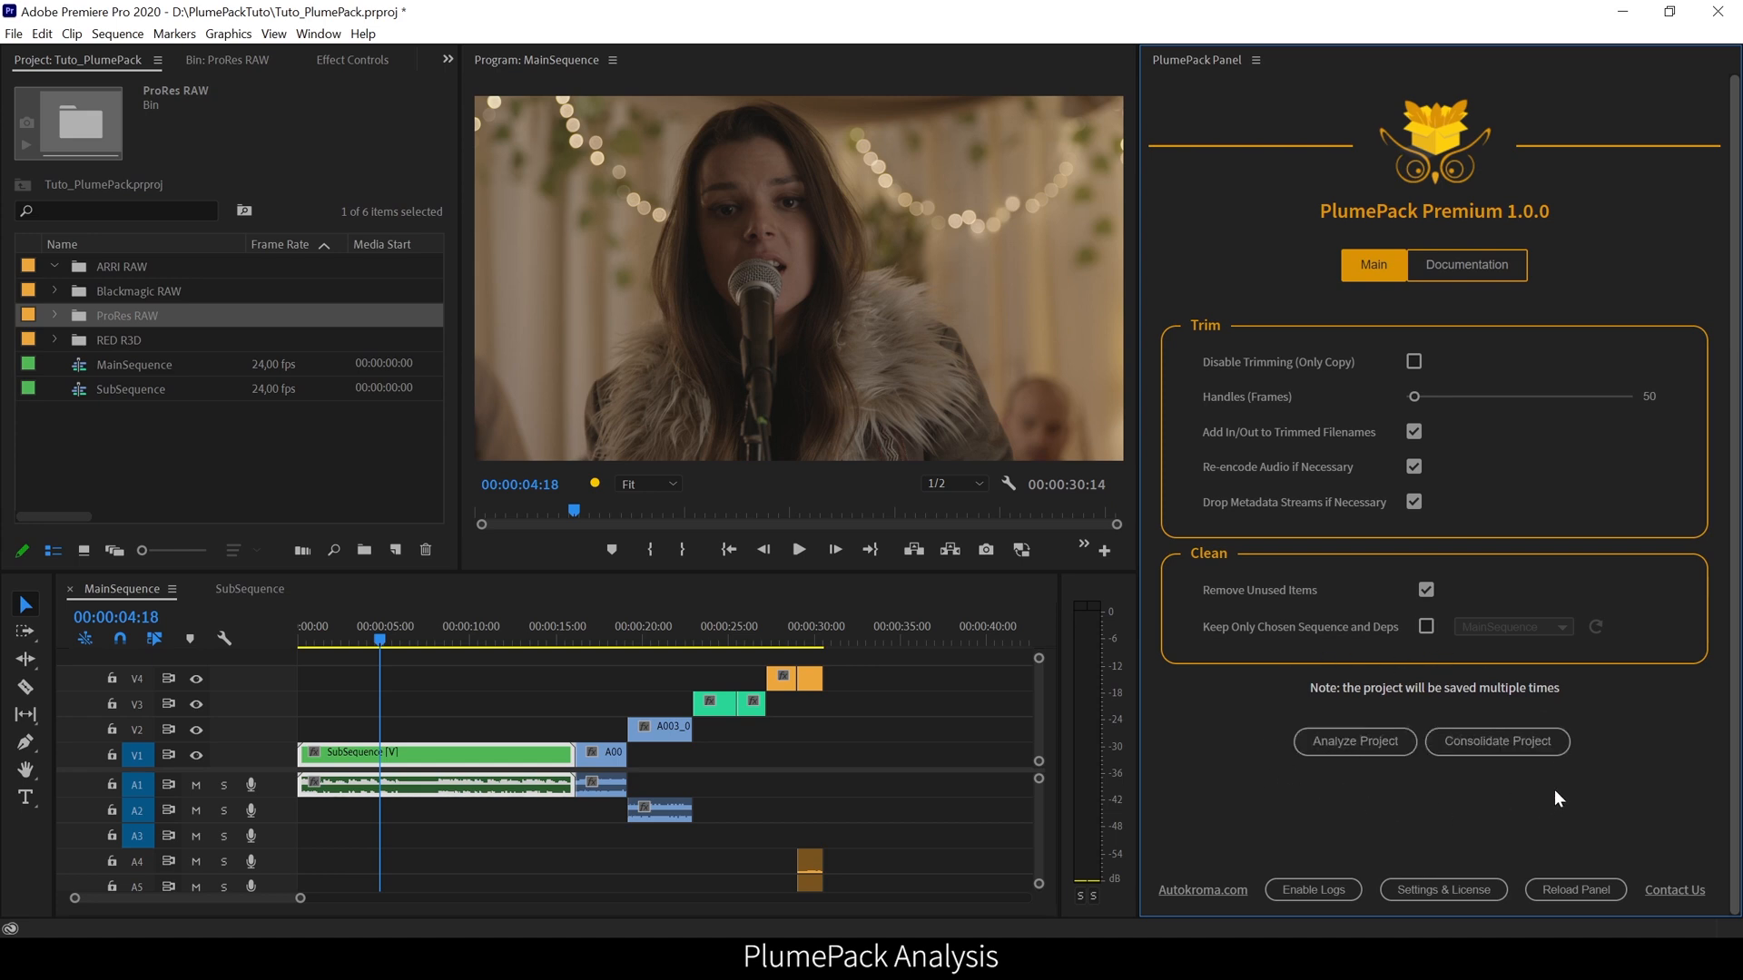
{"action": "mouse_move", "coordinate": [1354, 741]}
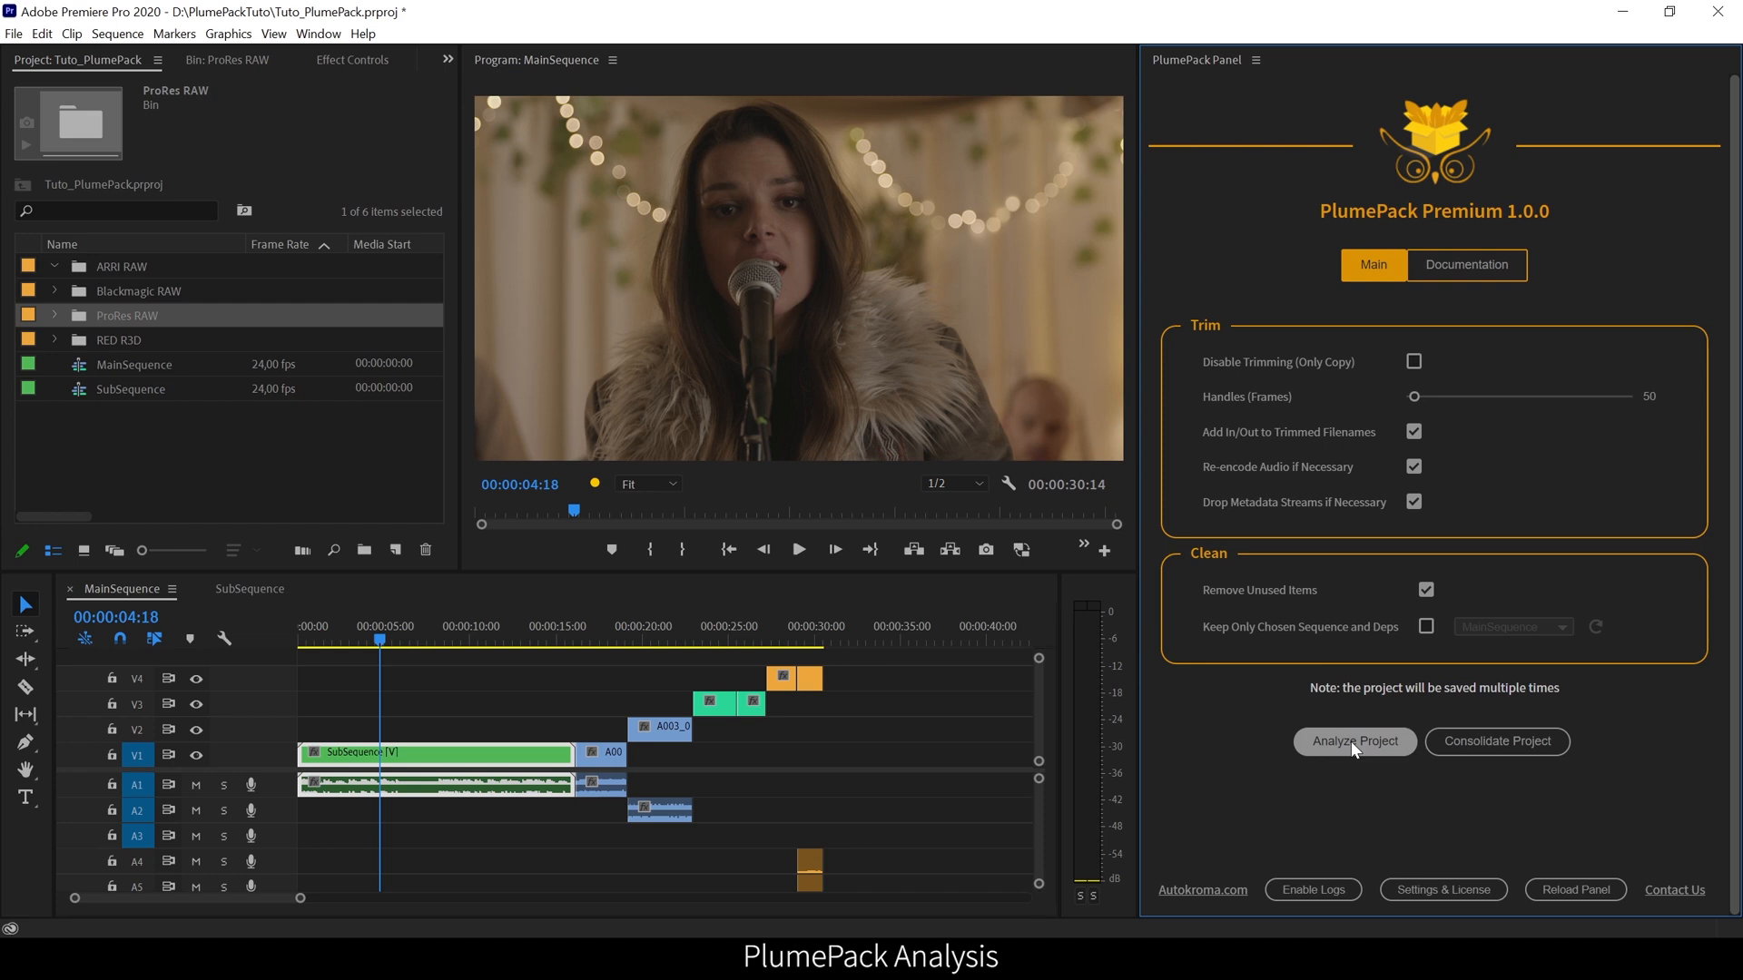
- Analyze the project and review the More infos list of trimmed and removed items
{"action": "left_click", "coordinate": [1354, 741]}
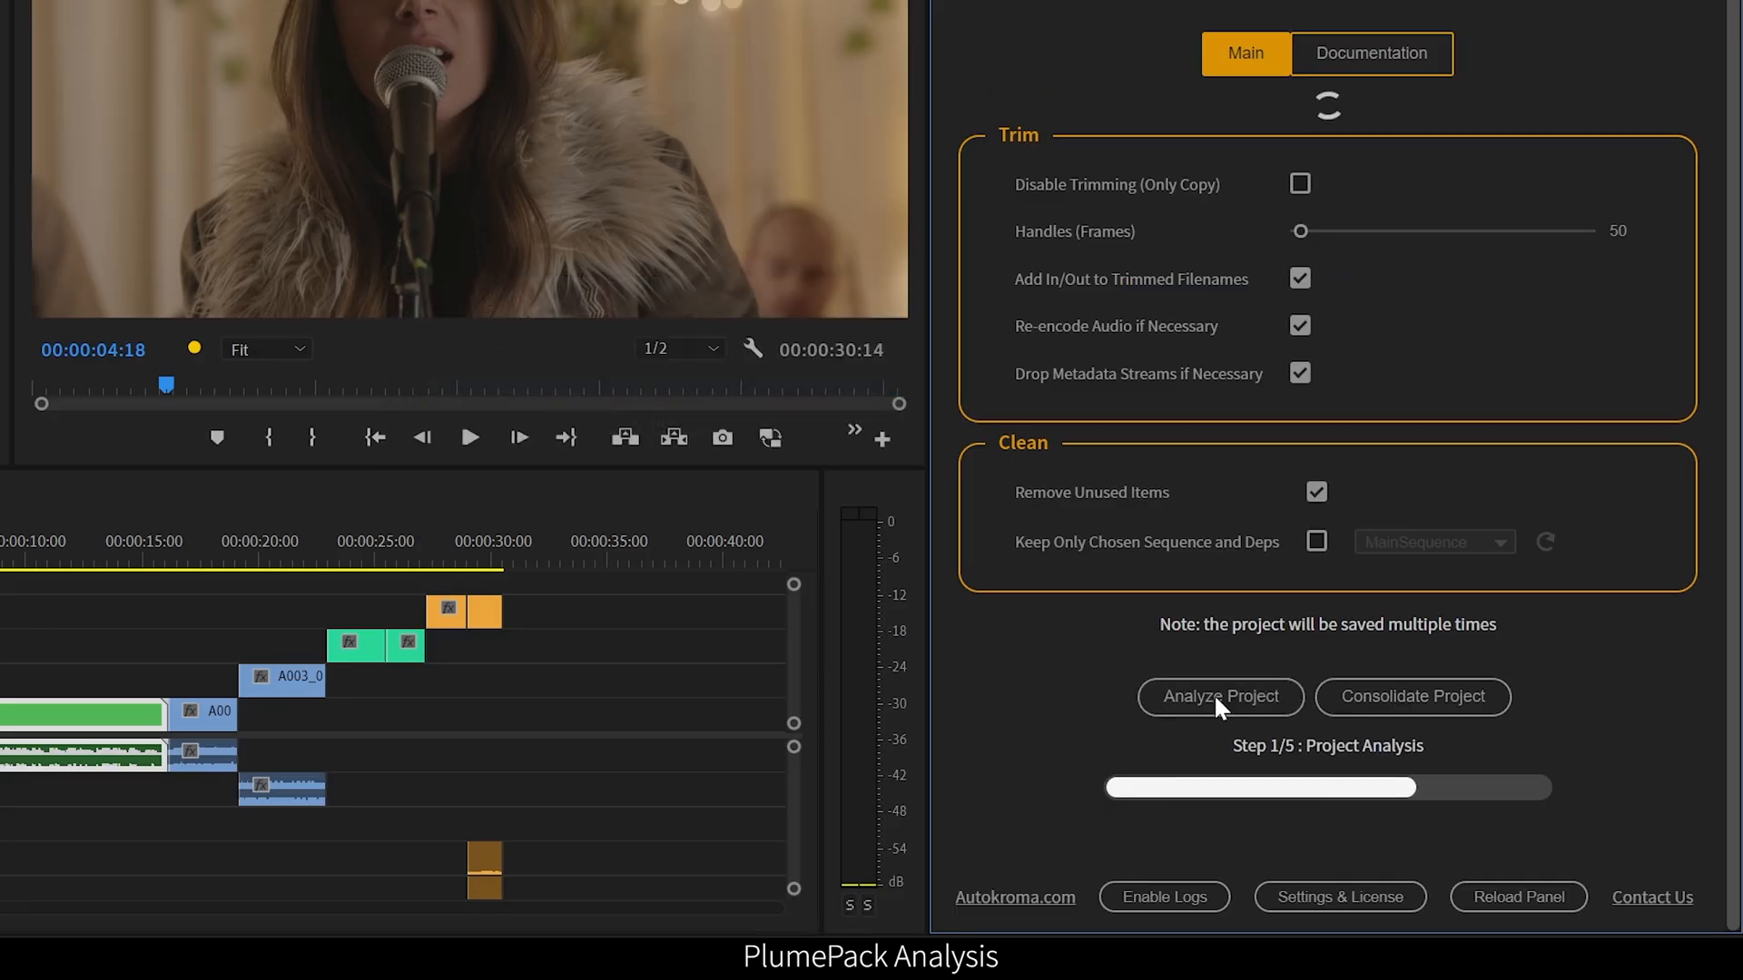
{"action": "left_click", "coordinate": [1219, 697]}
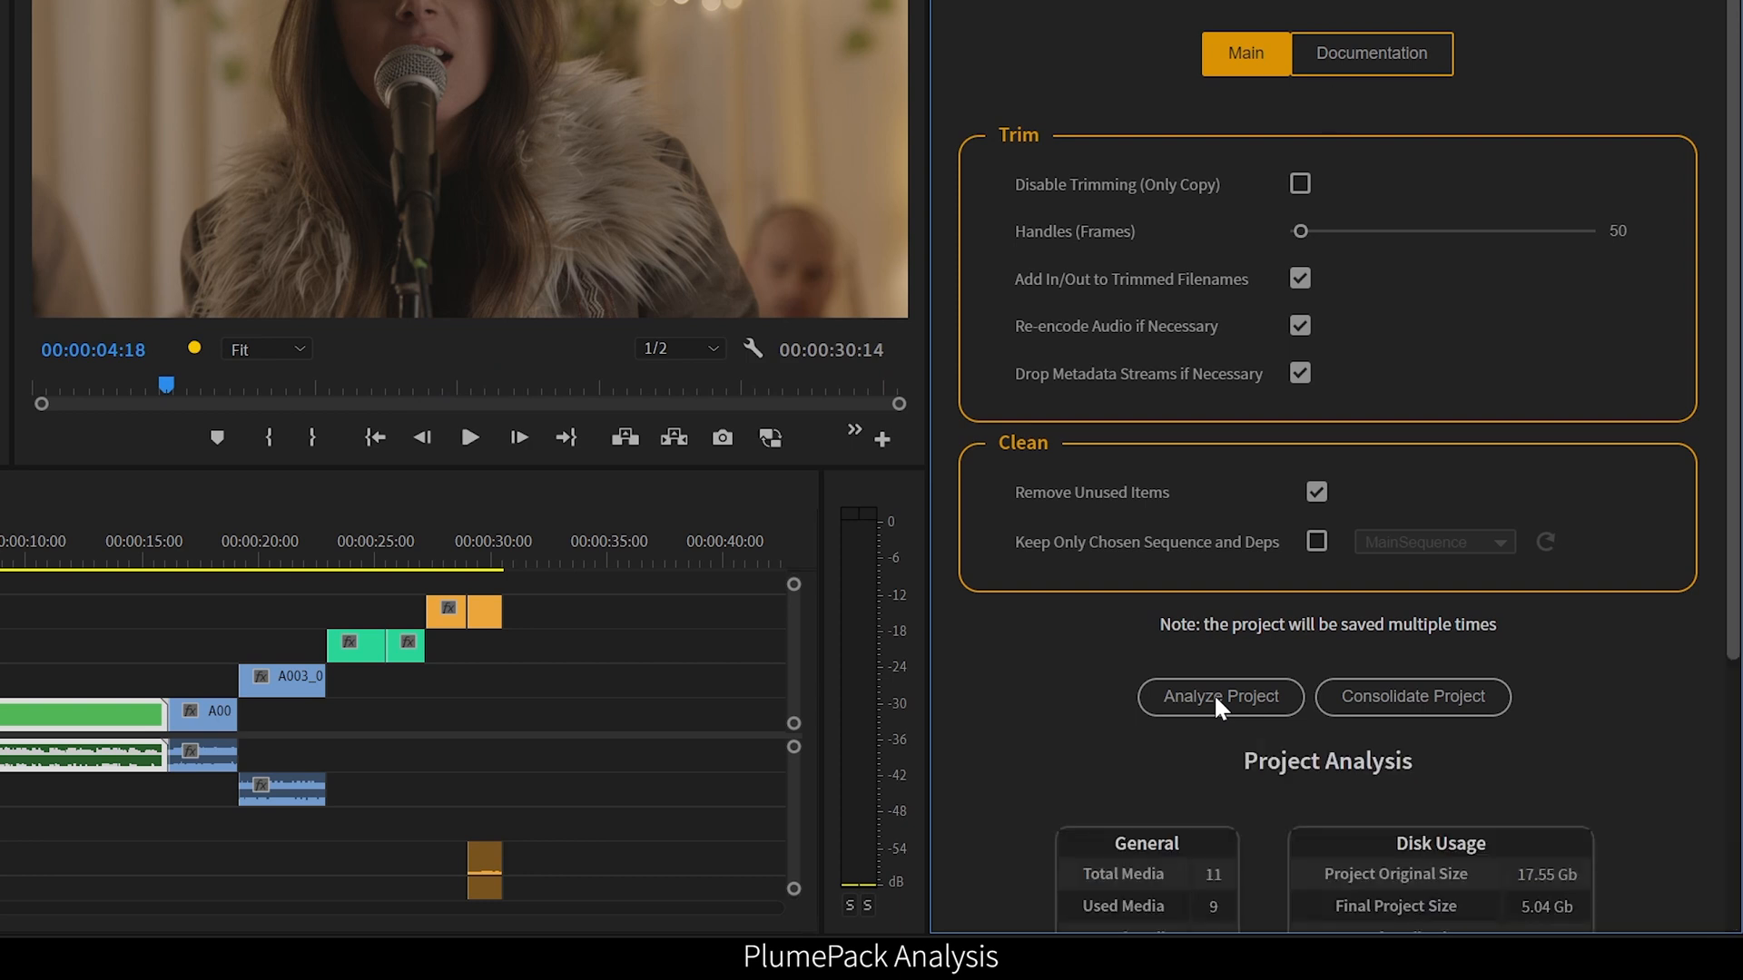
{"action": "left_click", "coordinate": [1220, 697]}
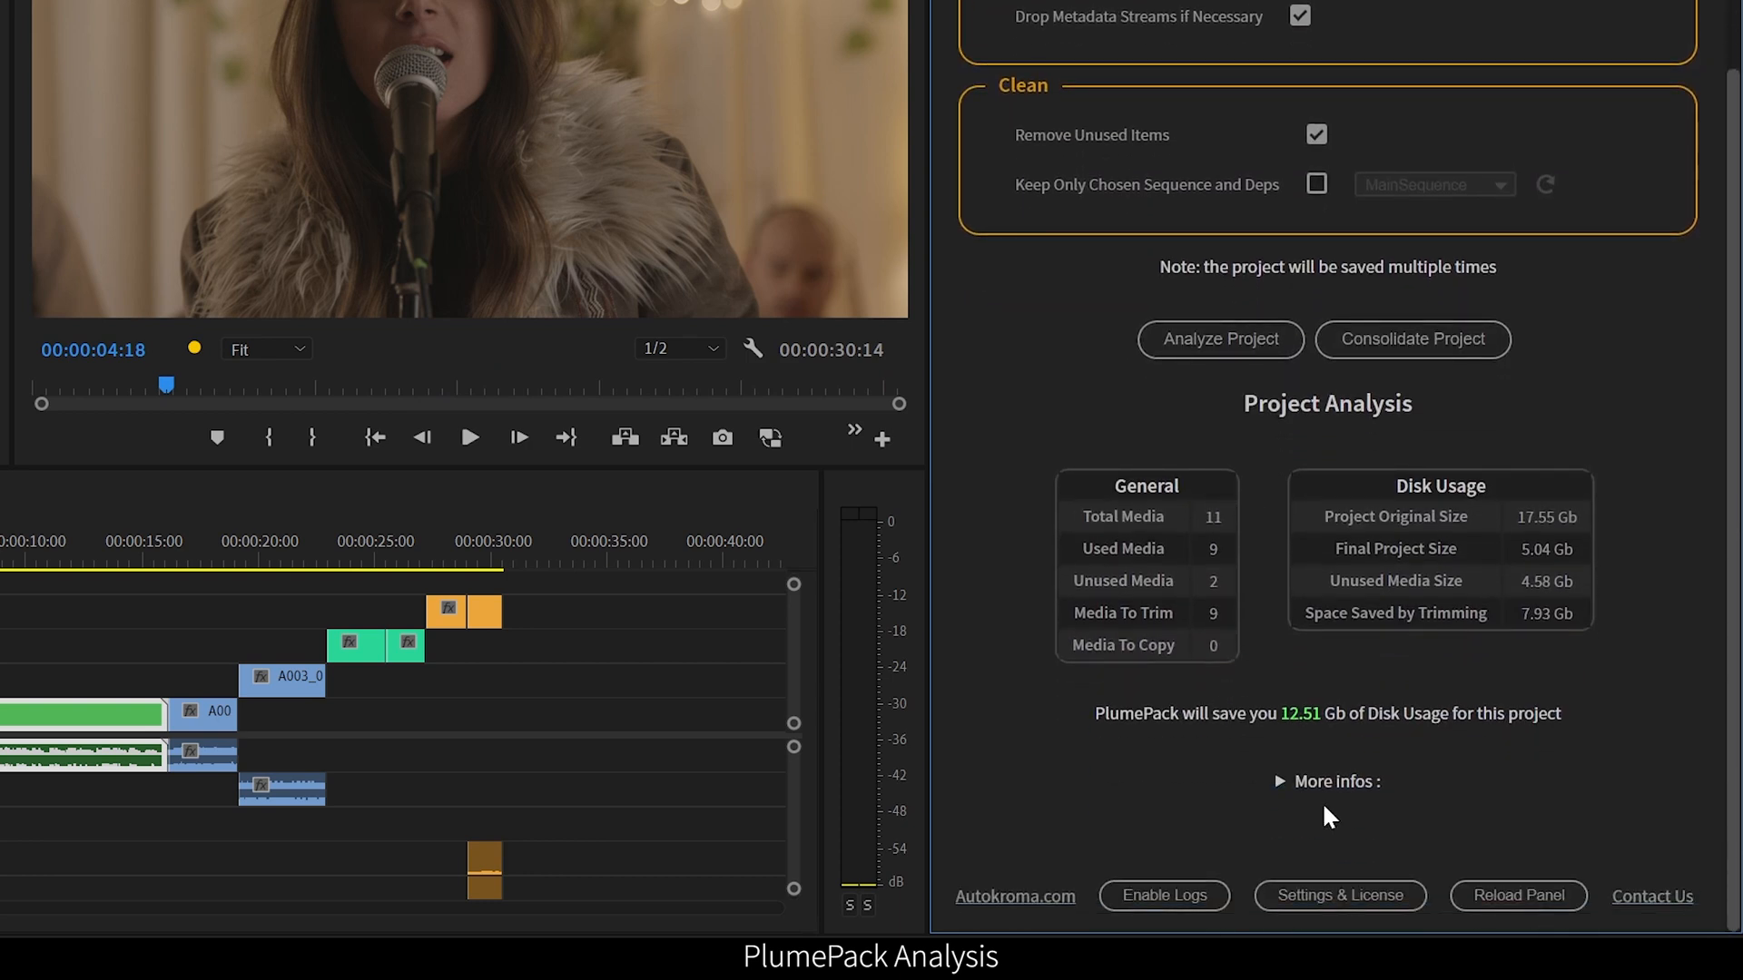
{"action": "left_click", "coordinate": [1327, 780]}
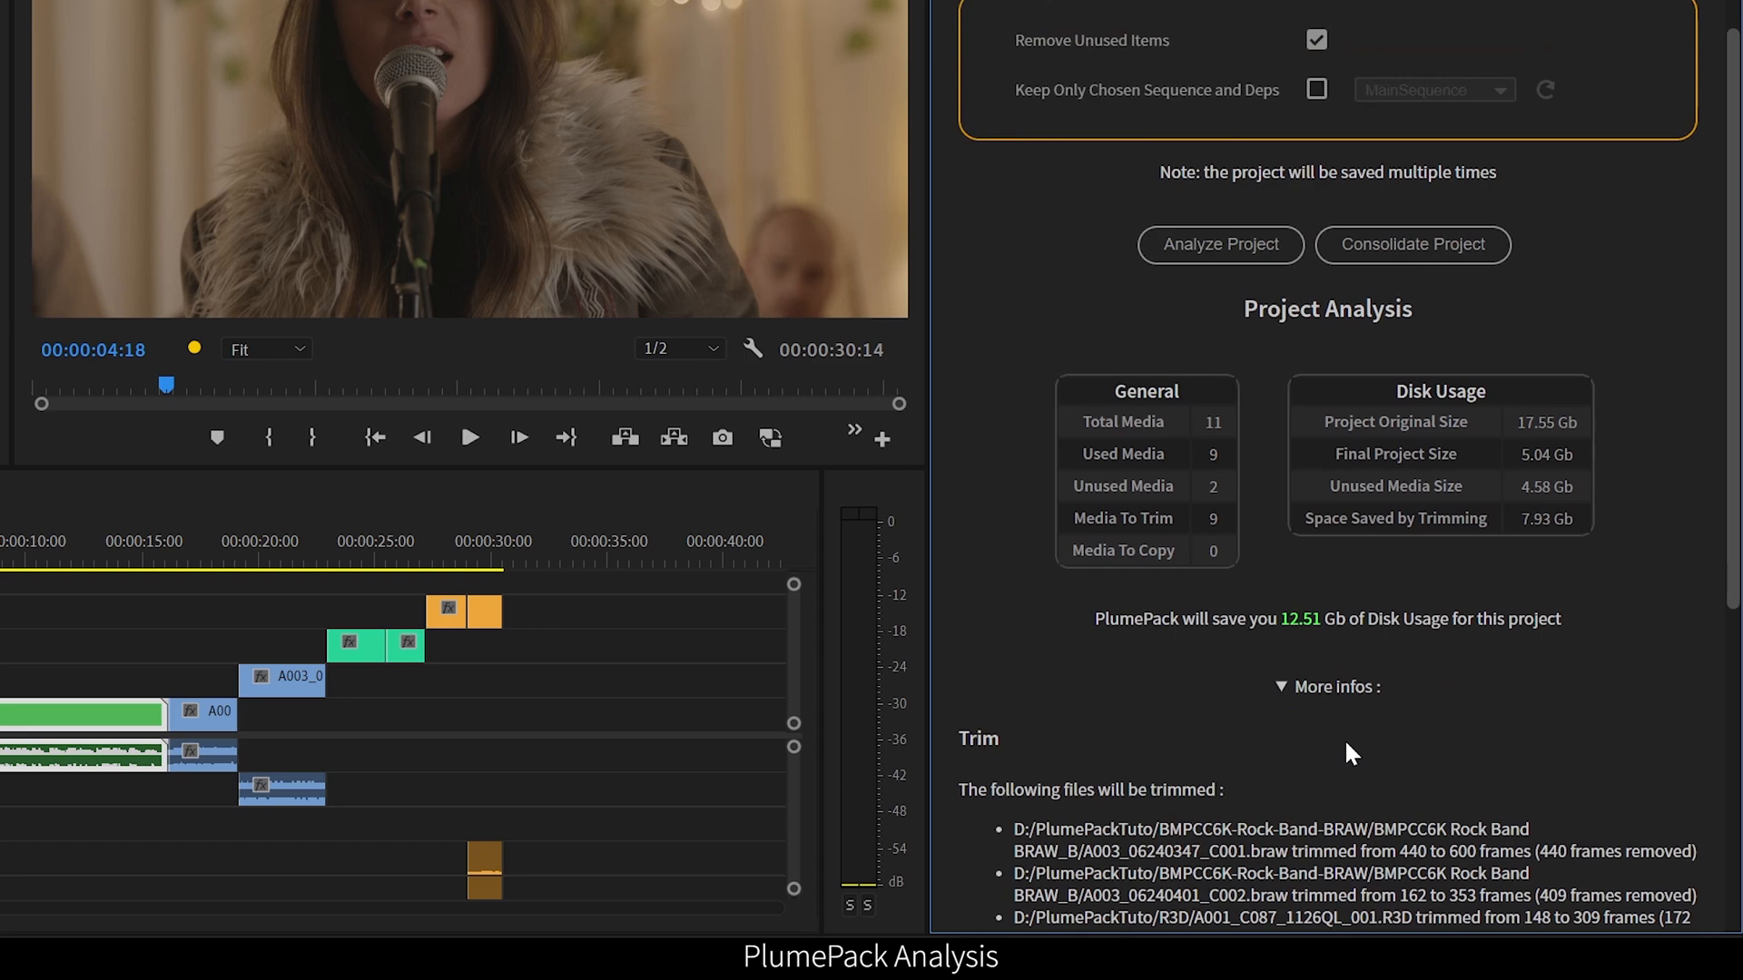
{"action": "scroll", "scroll_direction": "down", "scroll_amount": 3}
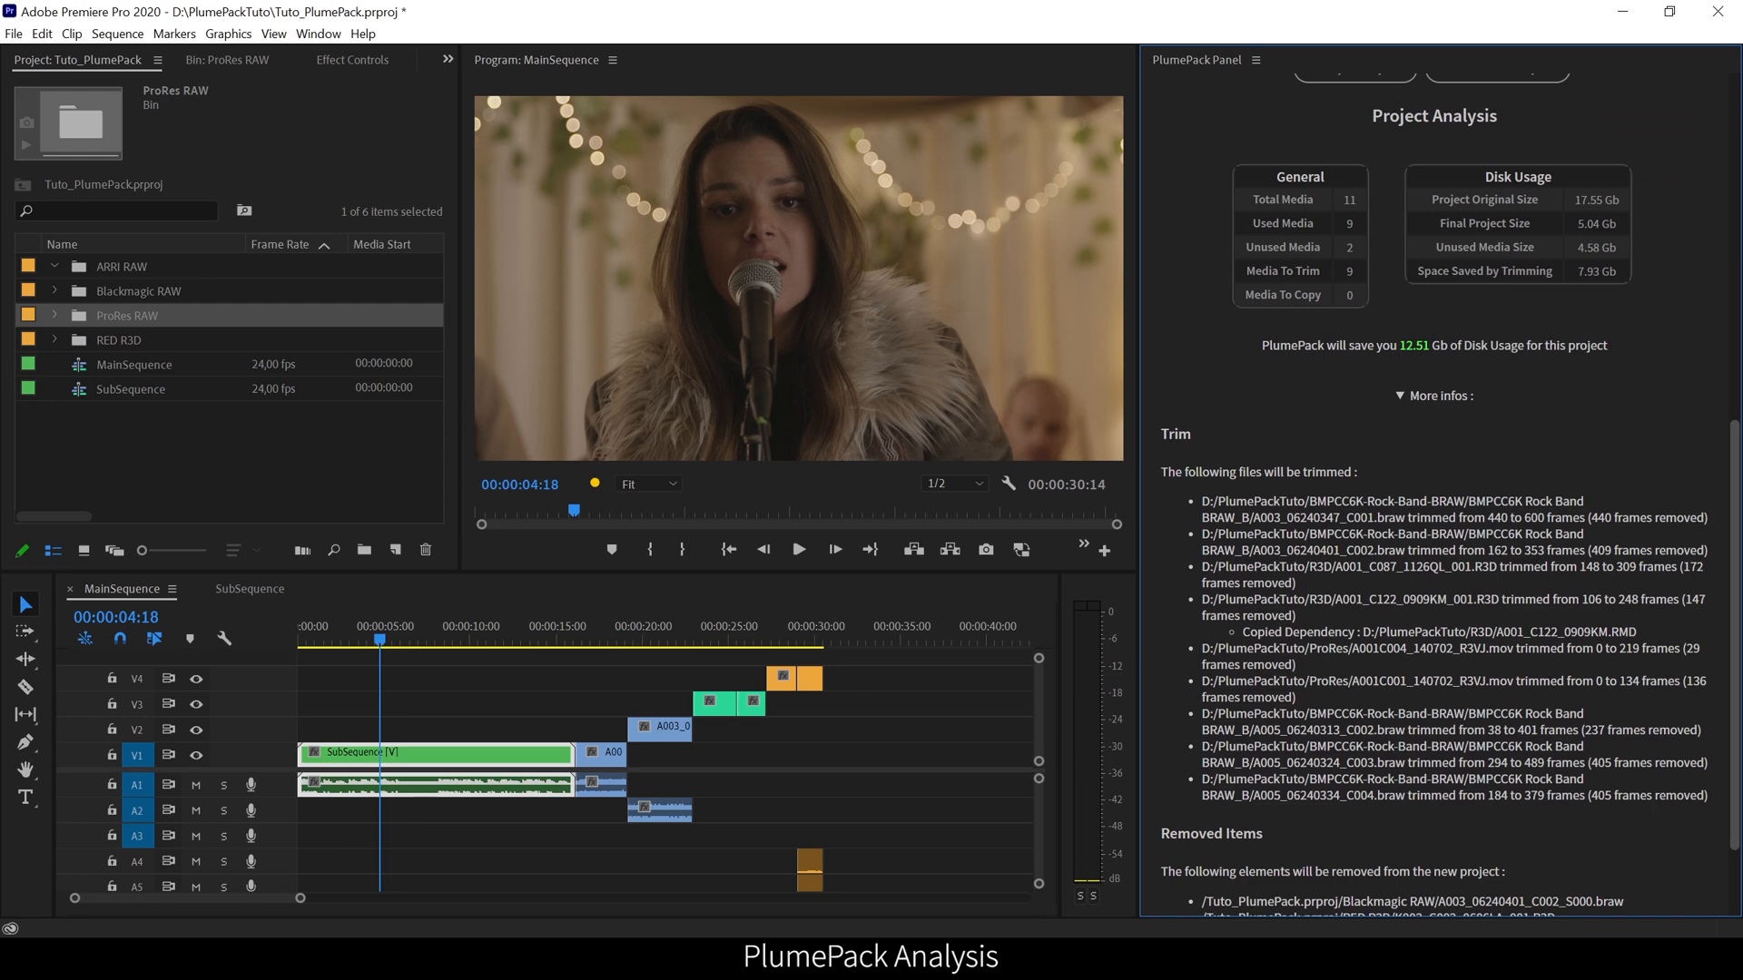
{"action": "scroll", "scroll_direction": "down", "scroll_amount": 3}
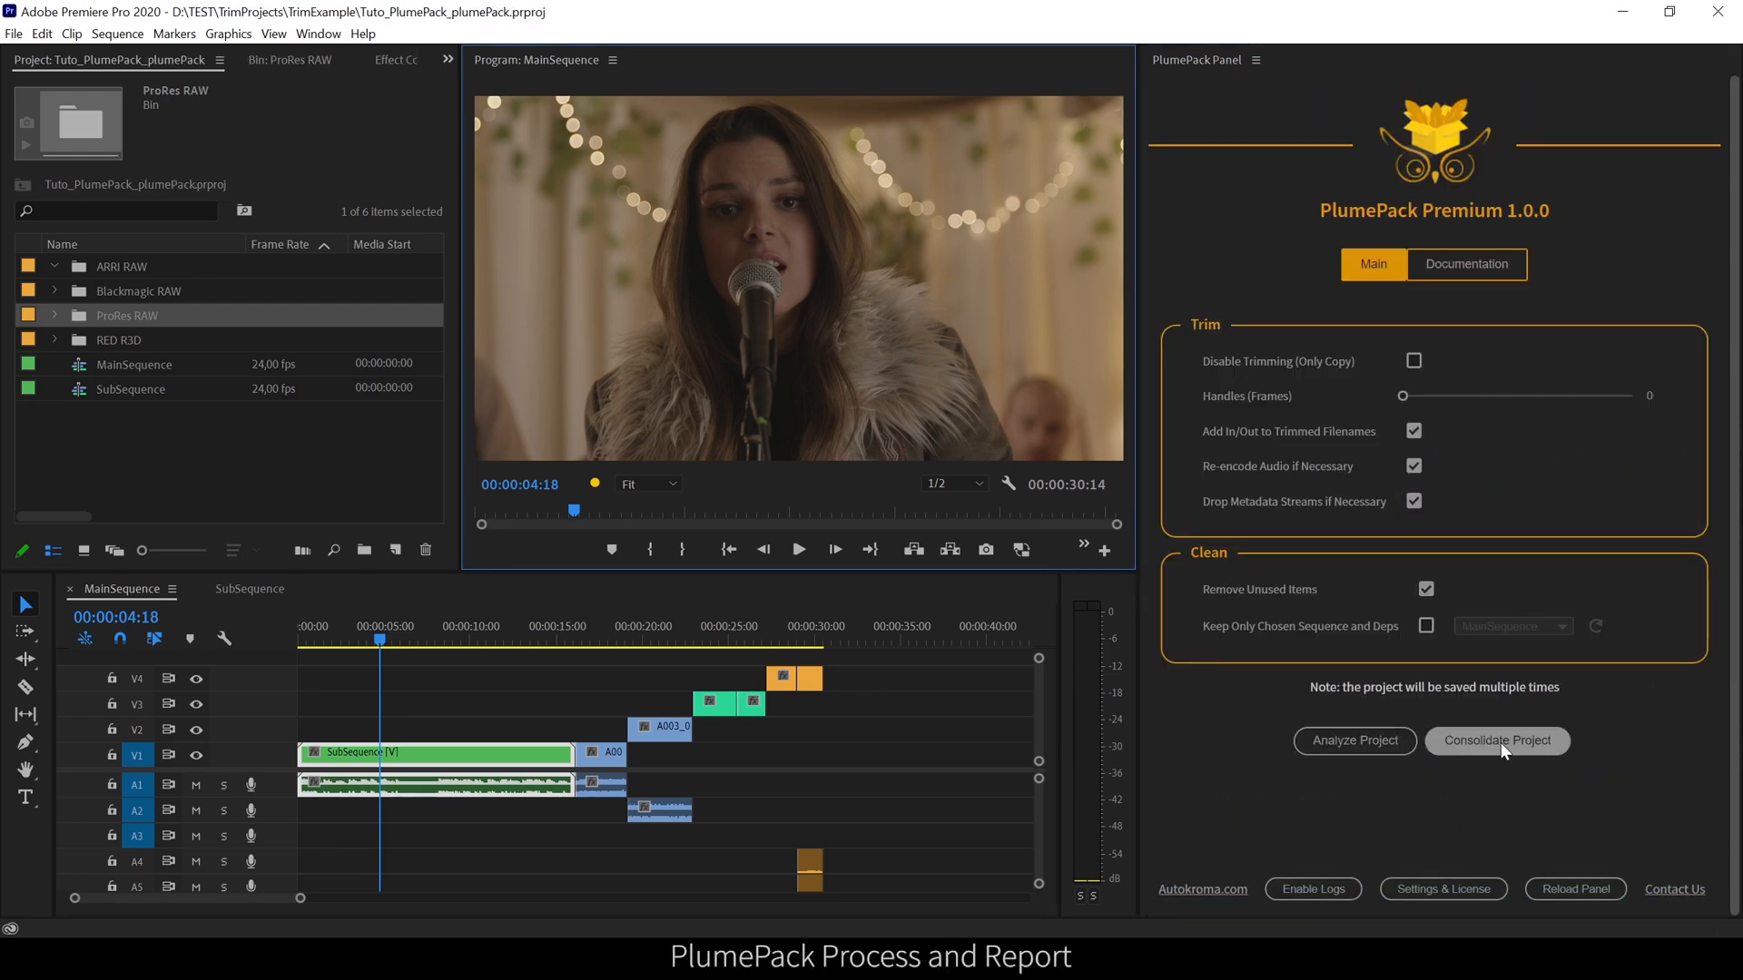
- Consolidate the project, saving the copy as Tuto_PlumePack_plumePack, until the success message appears
{"action": "left_click", "coordinate": [1495, 741]}
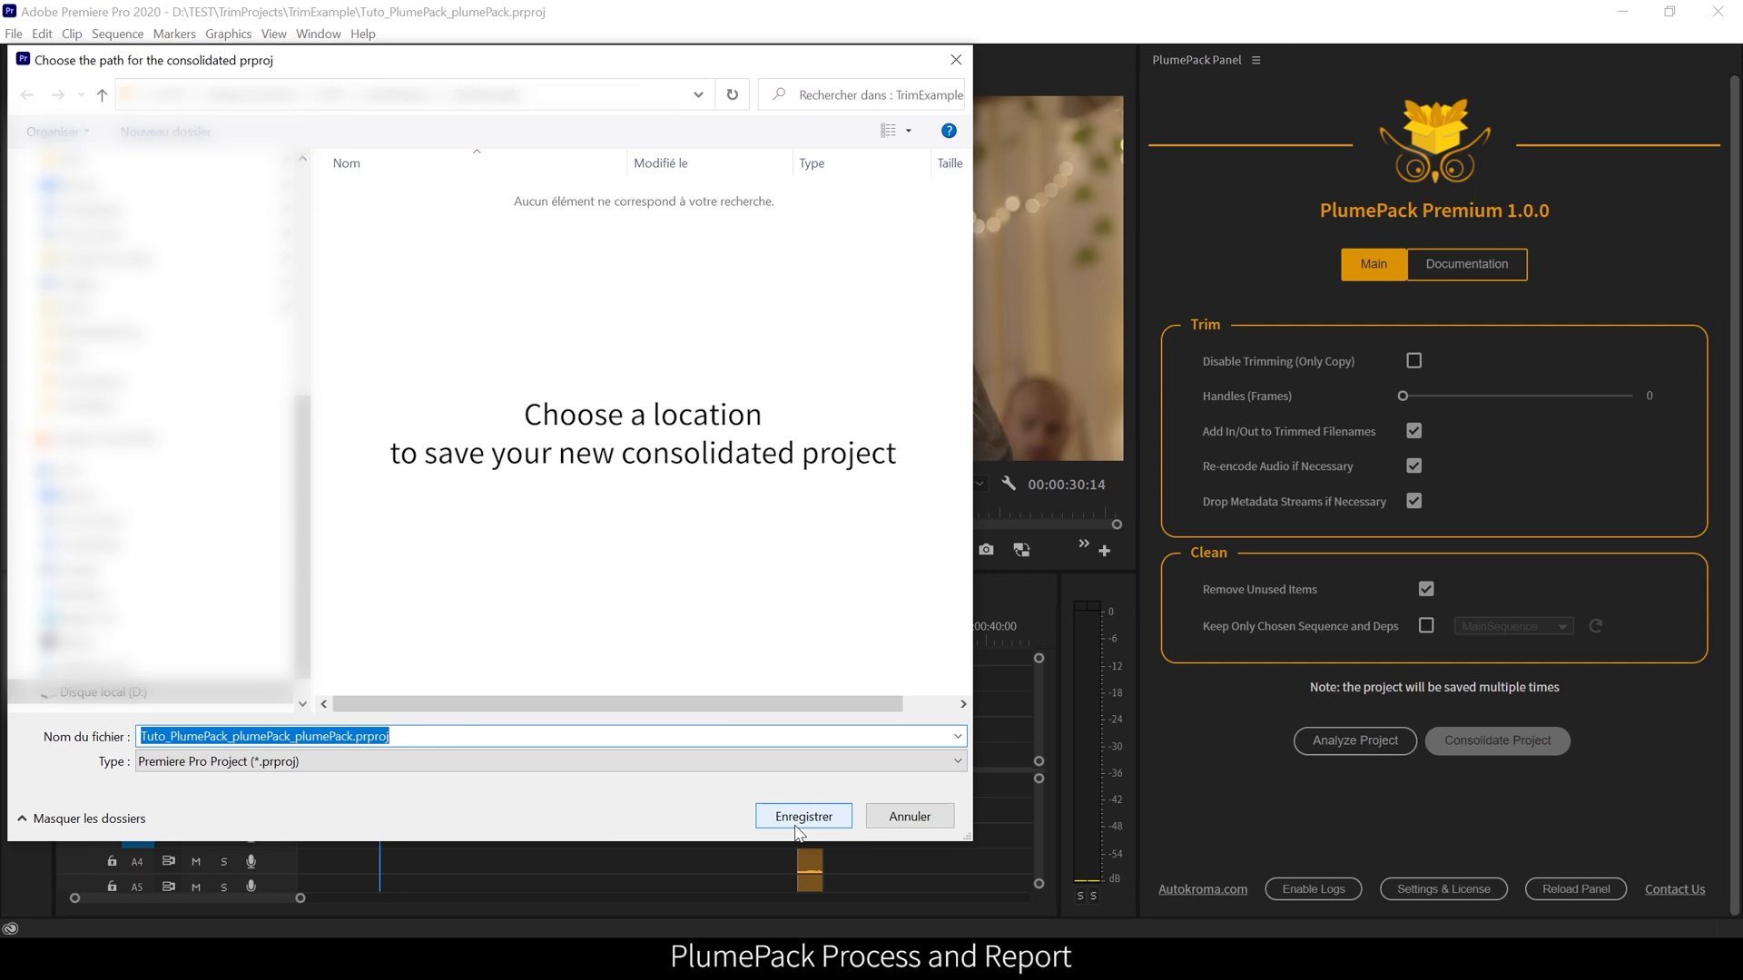
{"action": "left_click", "coordinate": [803, 815]}
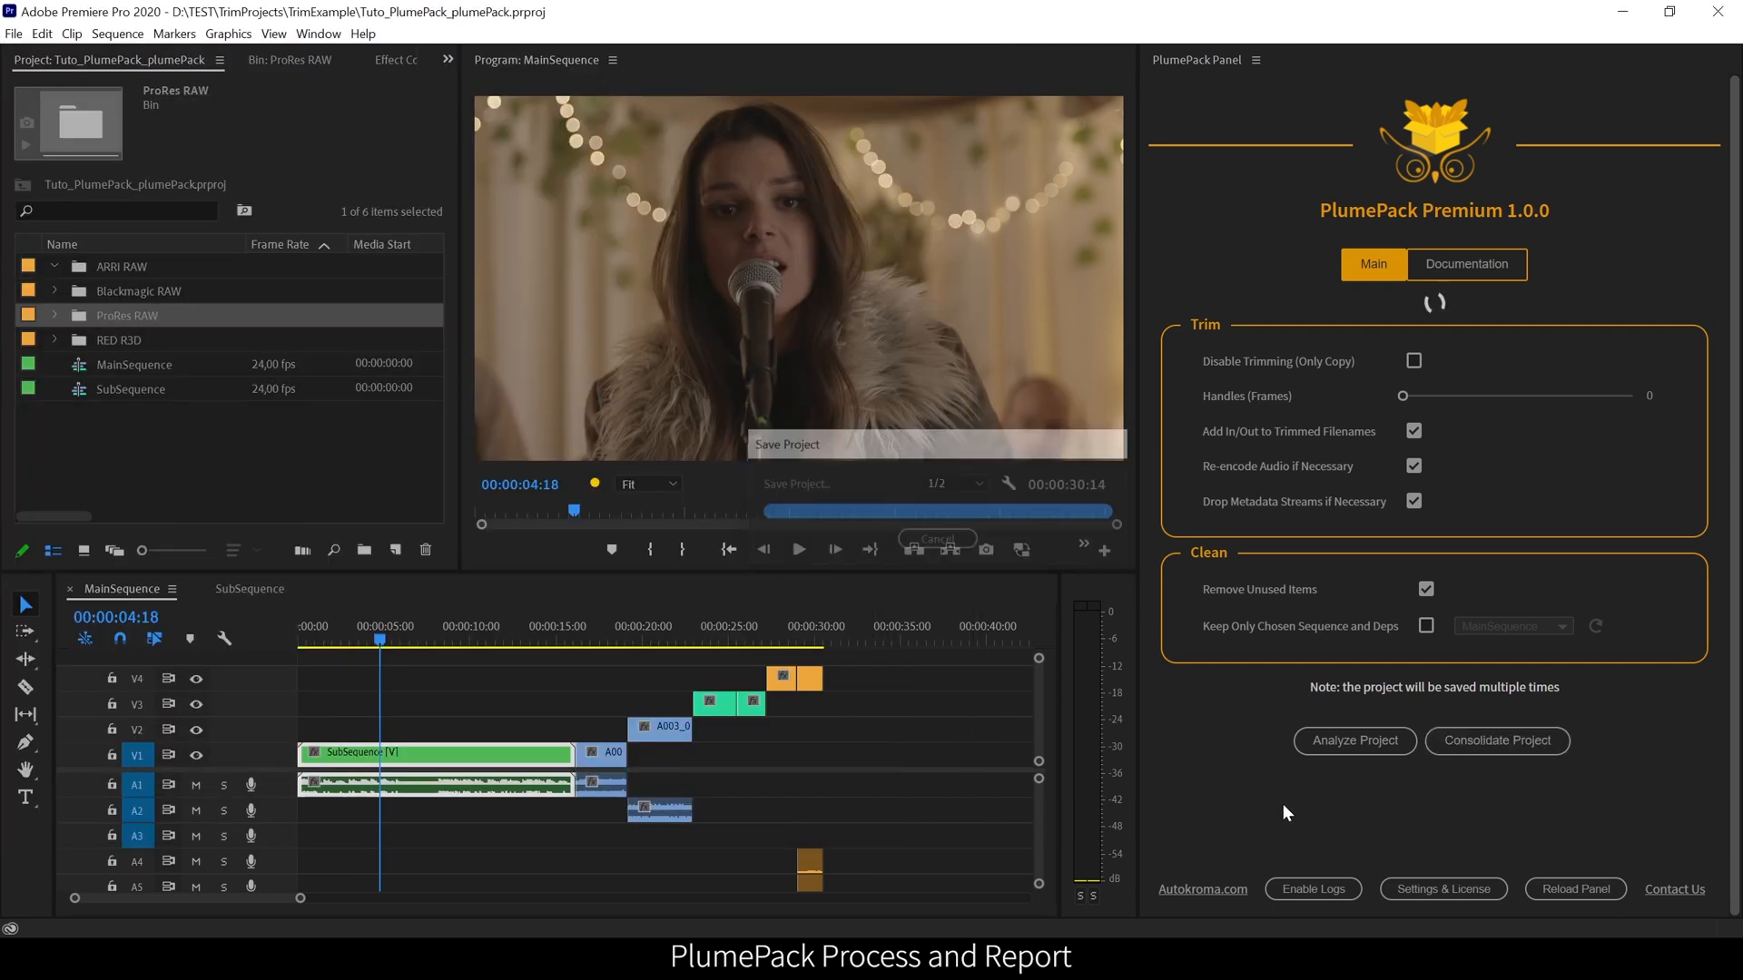
{"action": "left_click", "coordinate": [1496, 741]}
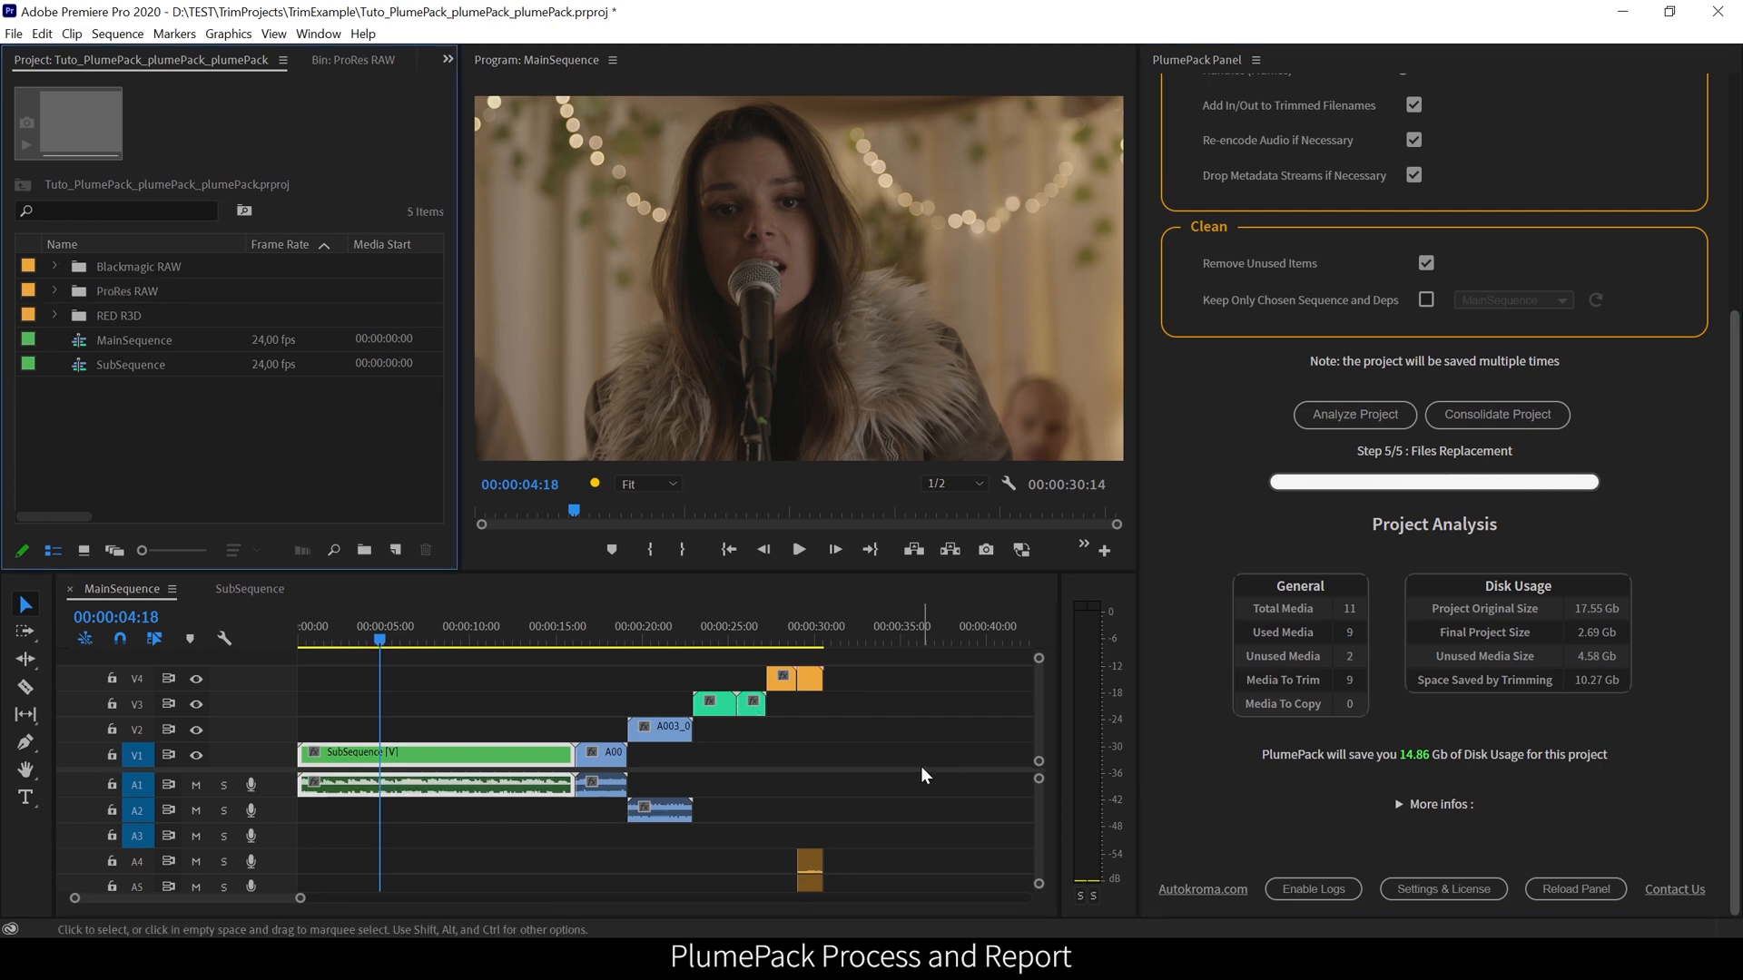
{"action": "left_click", "coordinate": [1496, 414]}
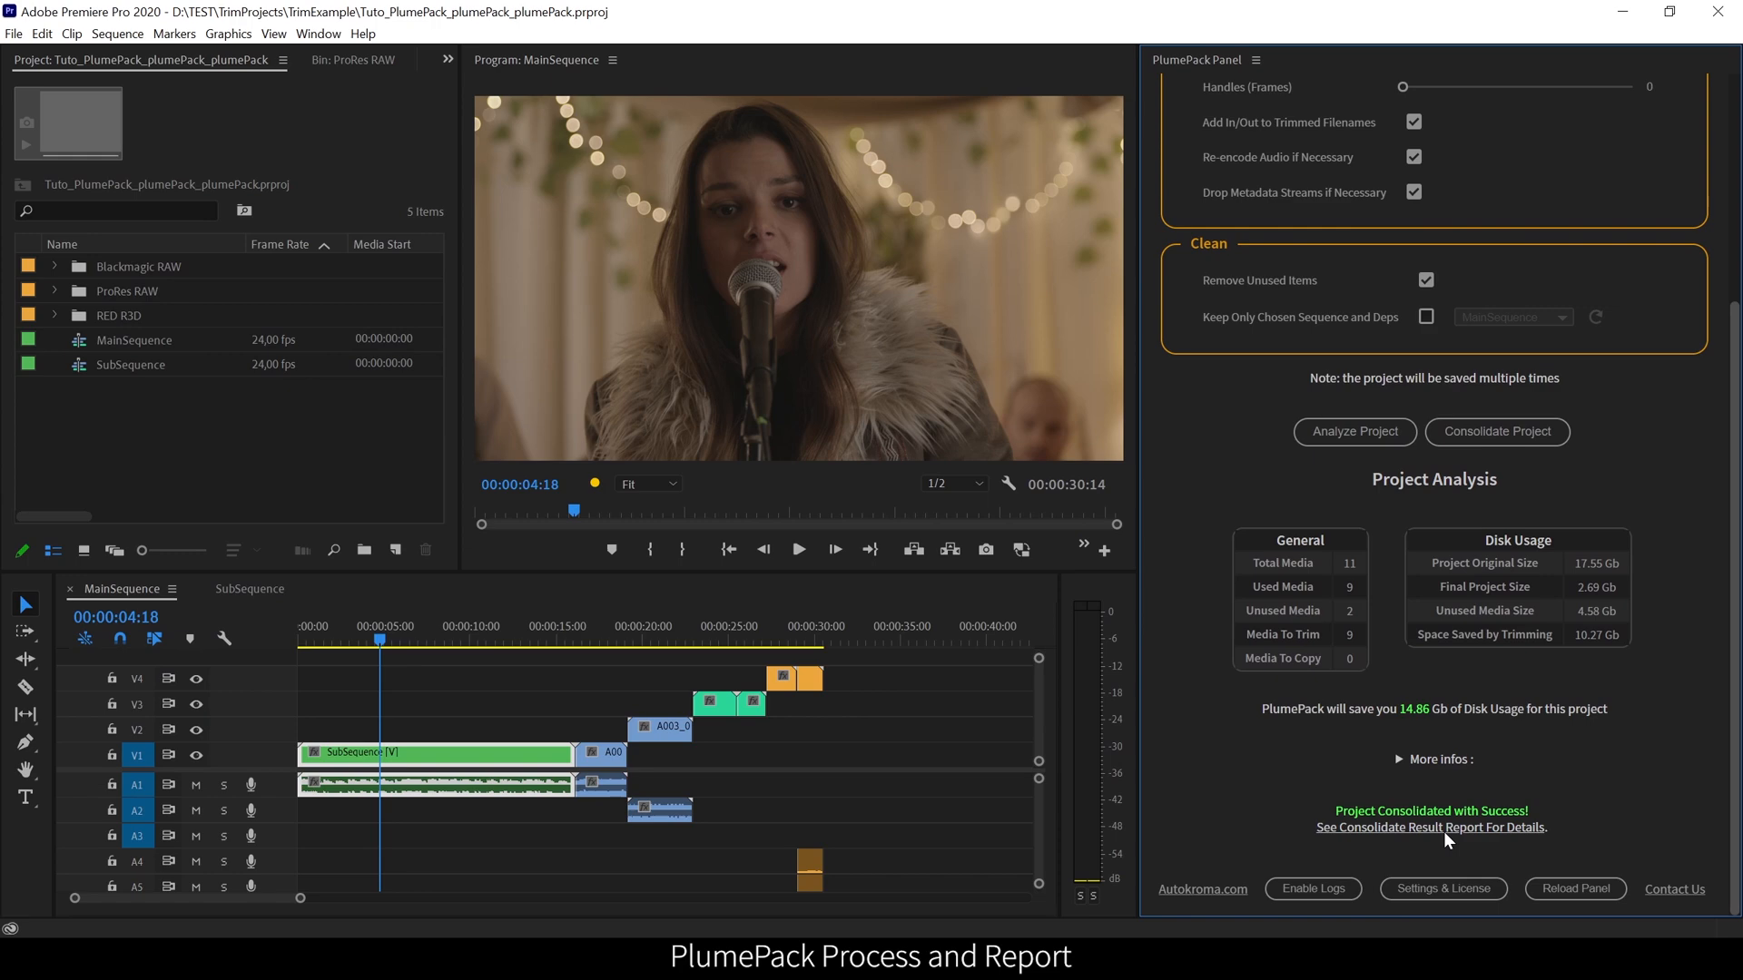
{"action": "left_click", "coordinate": [1428, 828]}
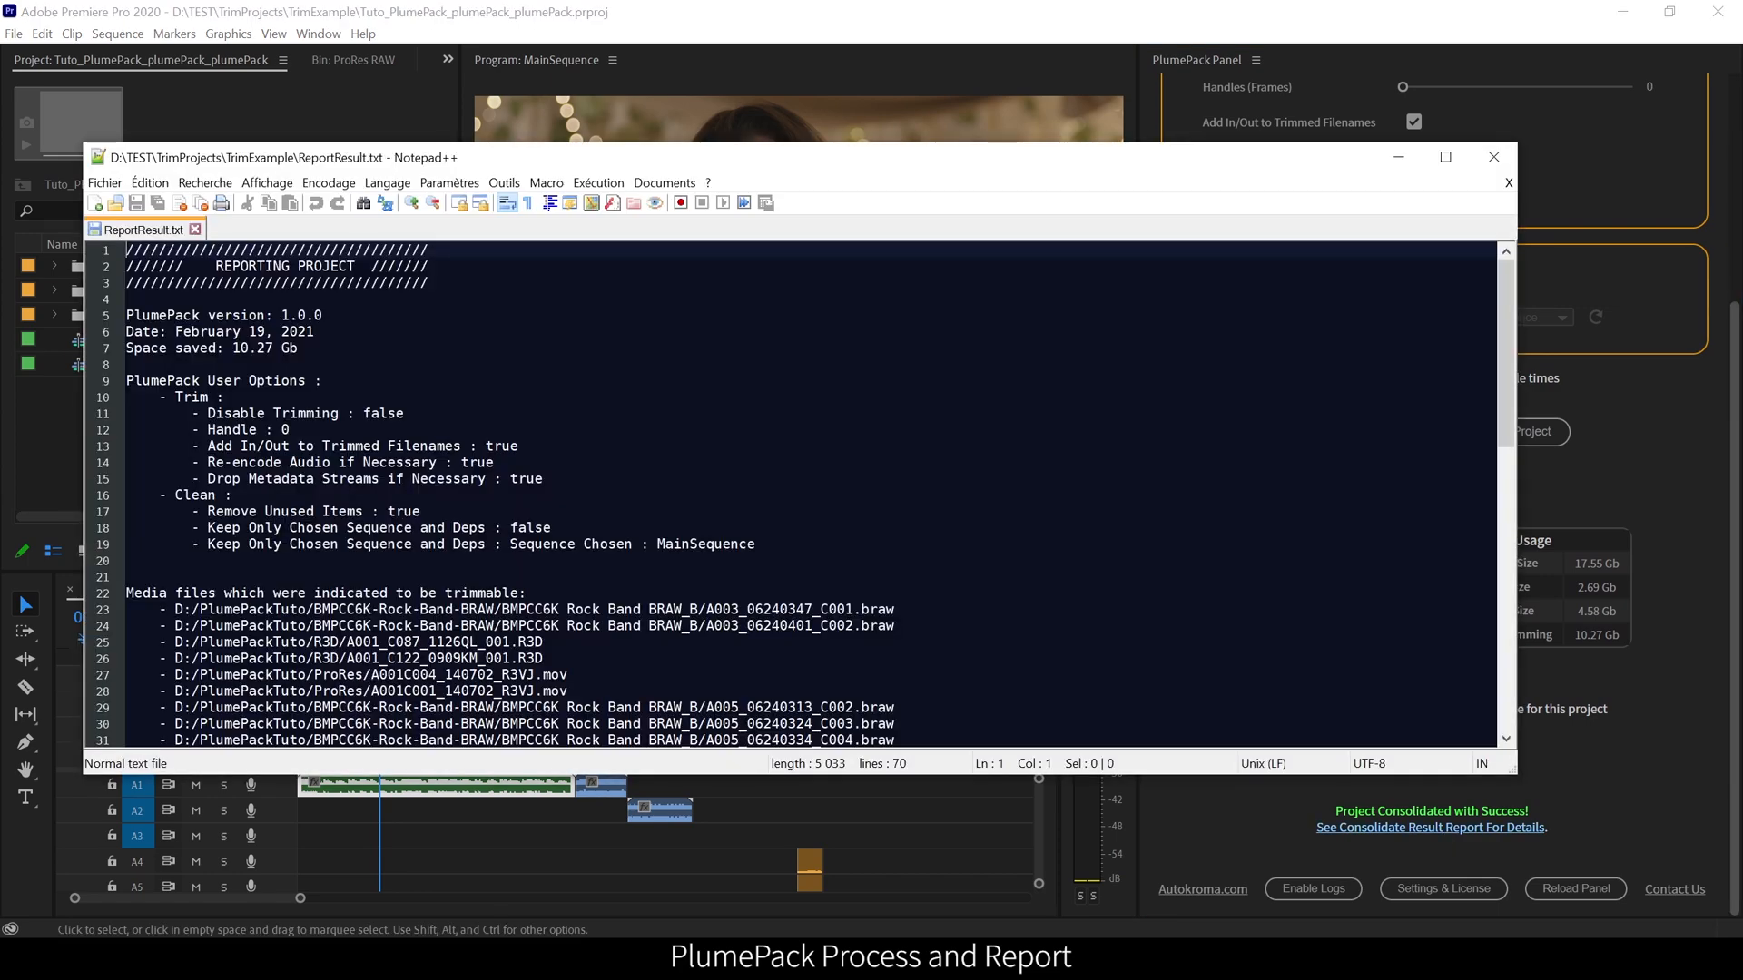
{"action": "scroll", "scroll_direction": "down", "scroll_amount": 3}
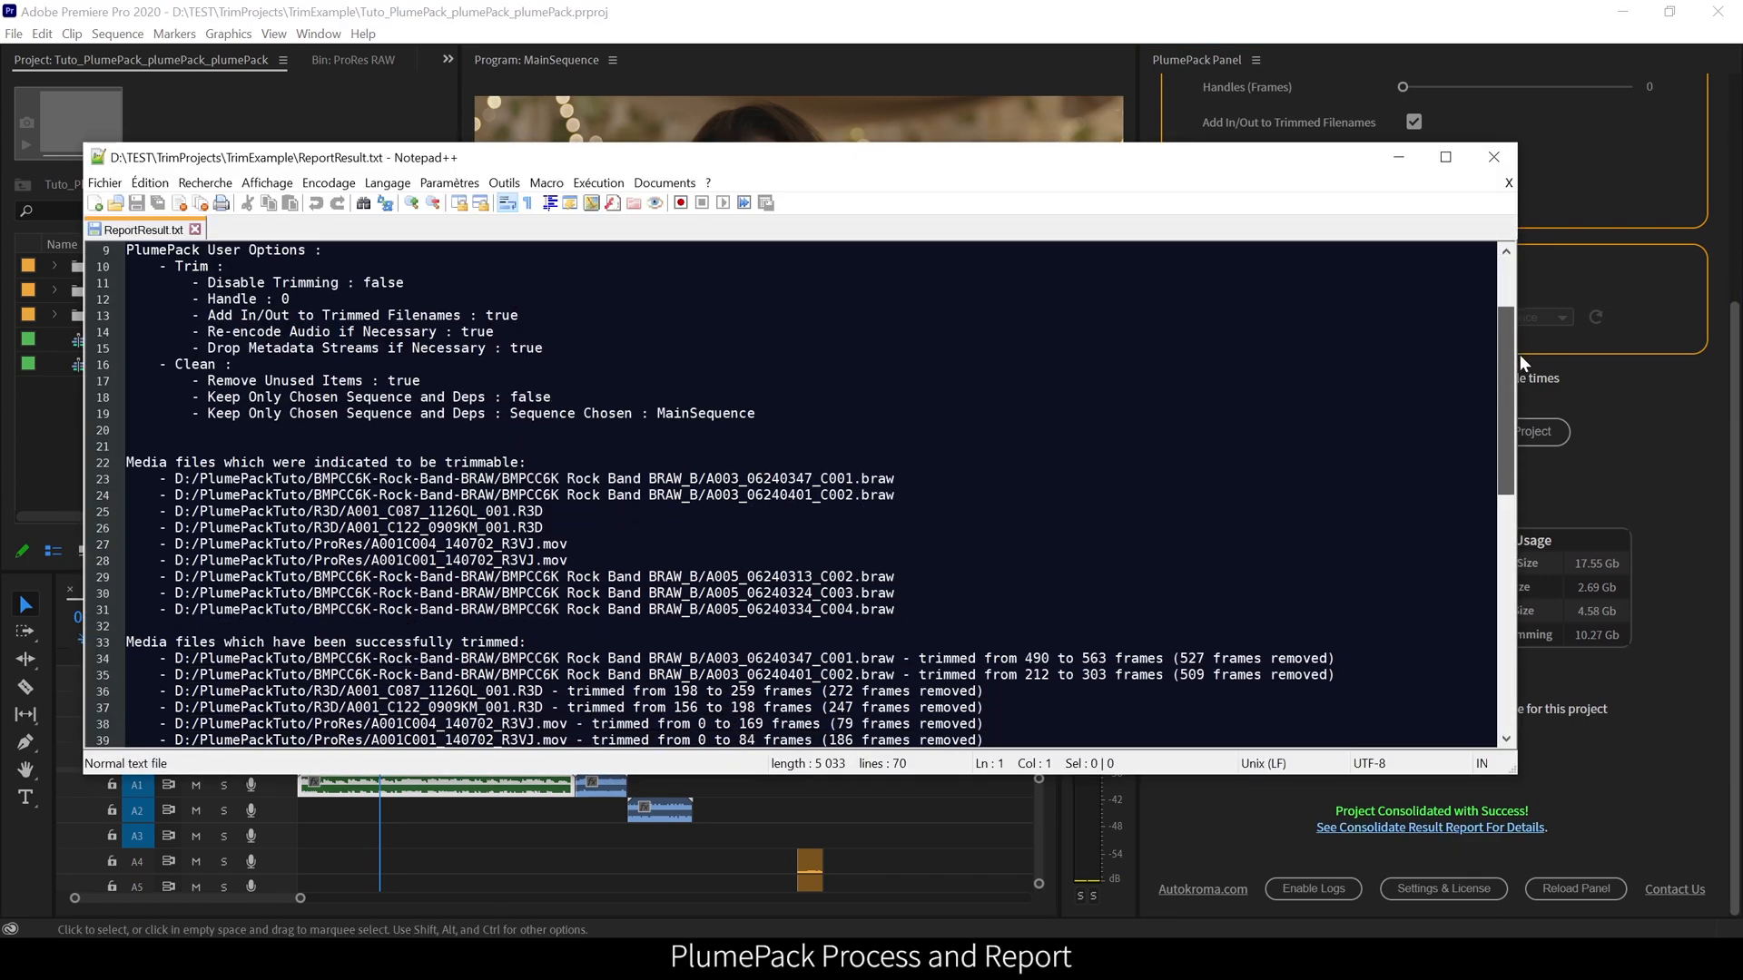
{"action": "scroll", "scroll_direction": "down", "scroll_amount": 3}
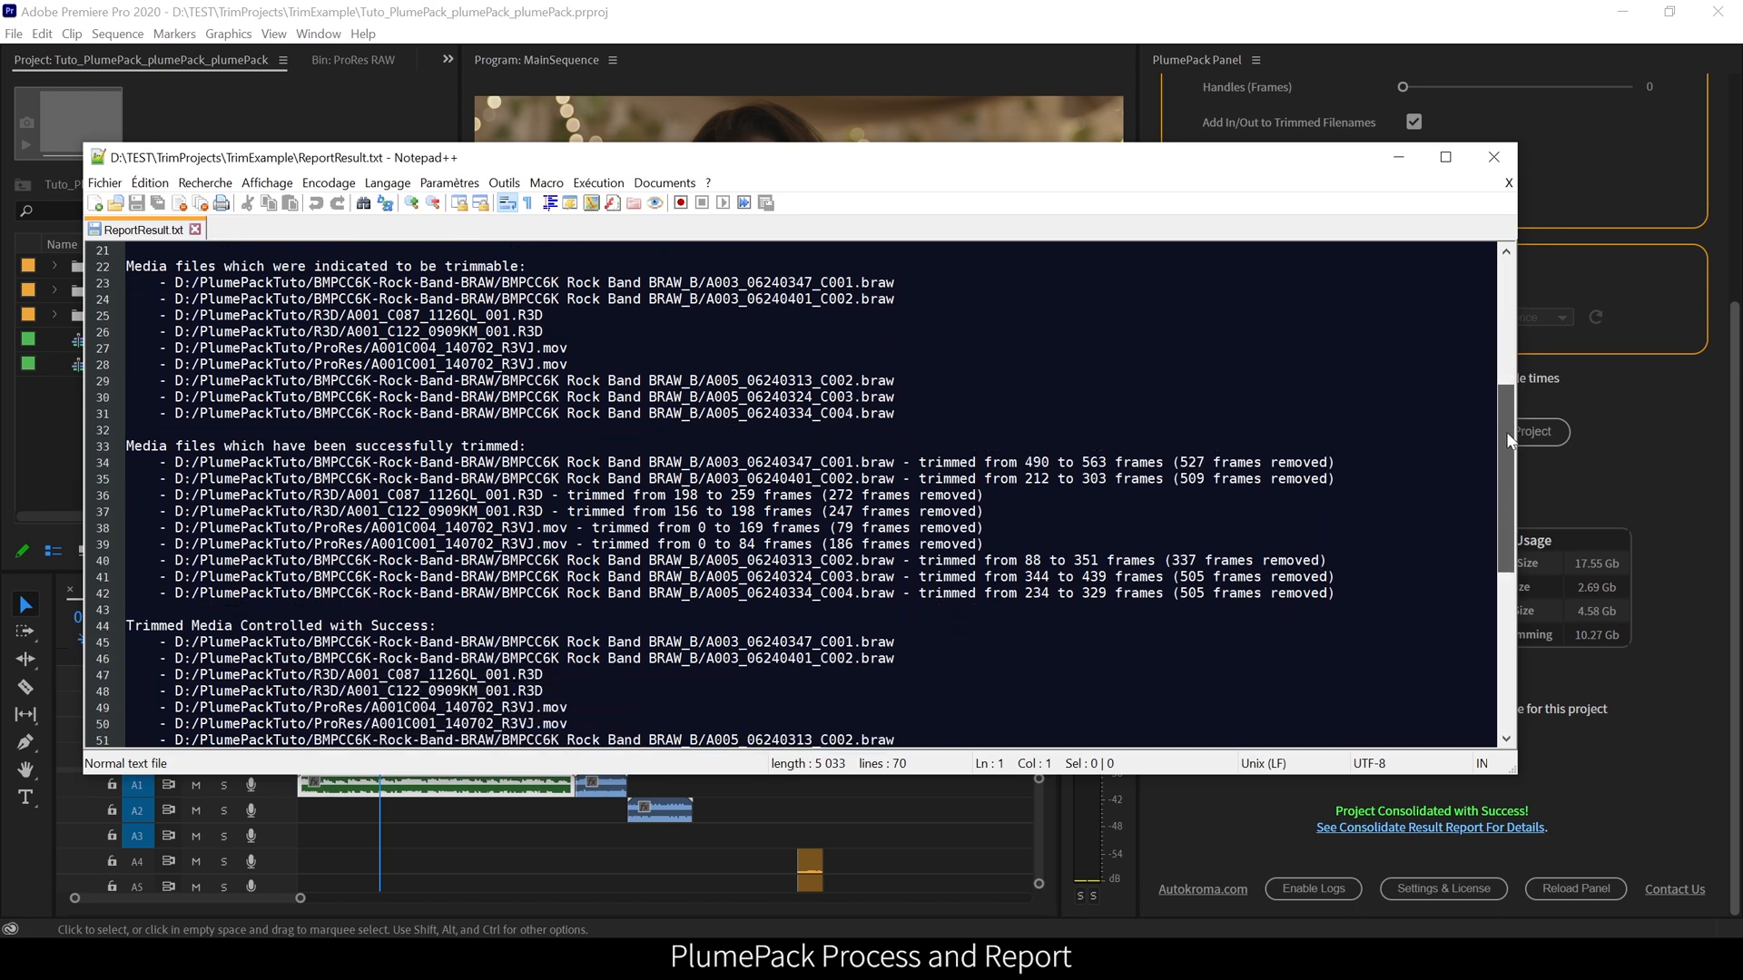
{"action": "scroll", "scroll_direction": "down", "scroll_amount": 3}
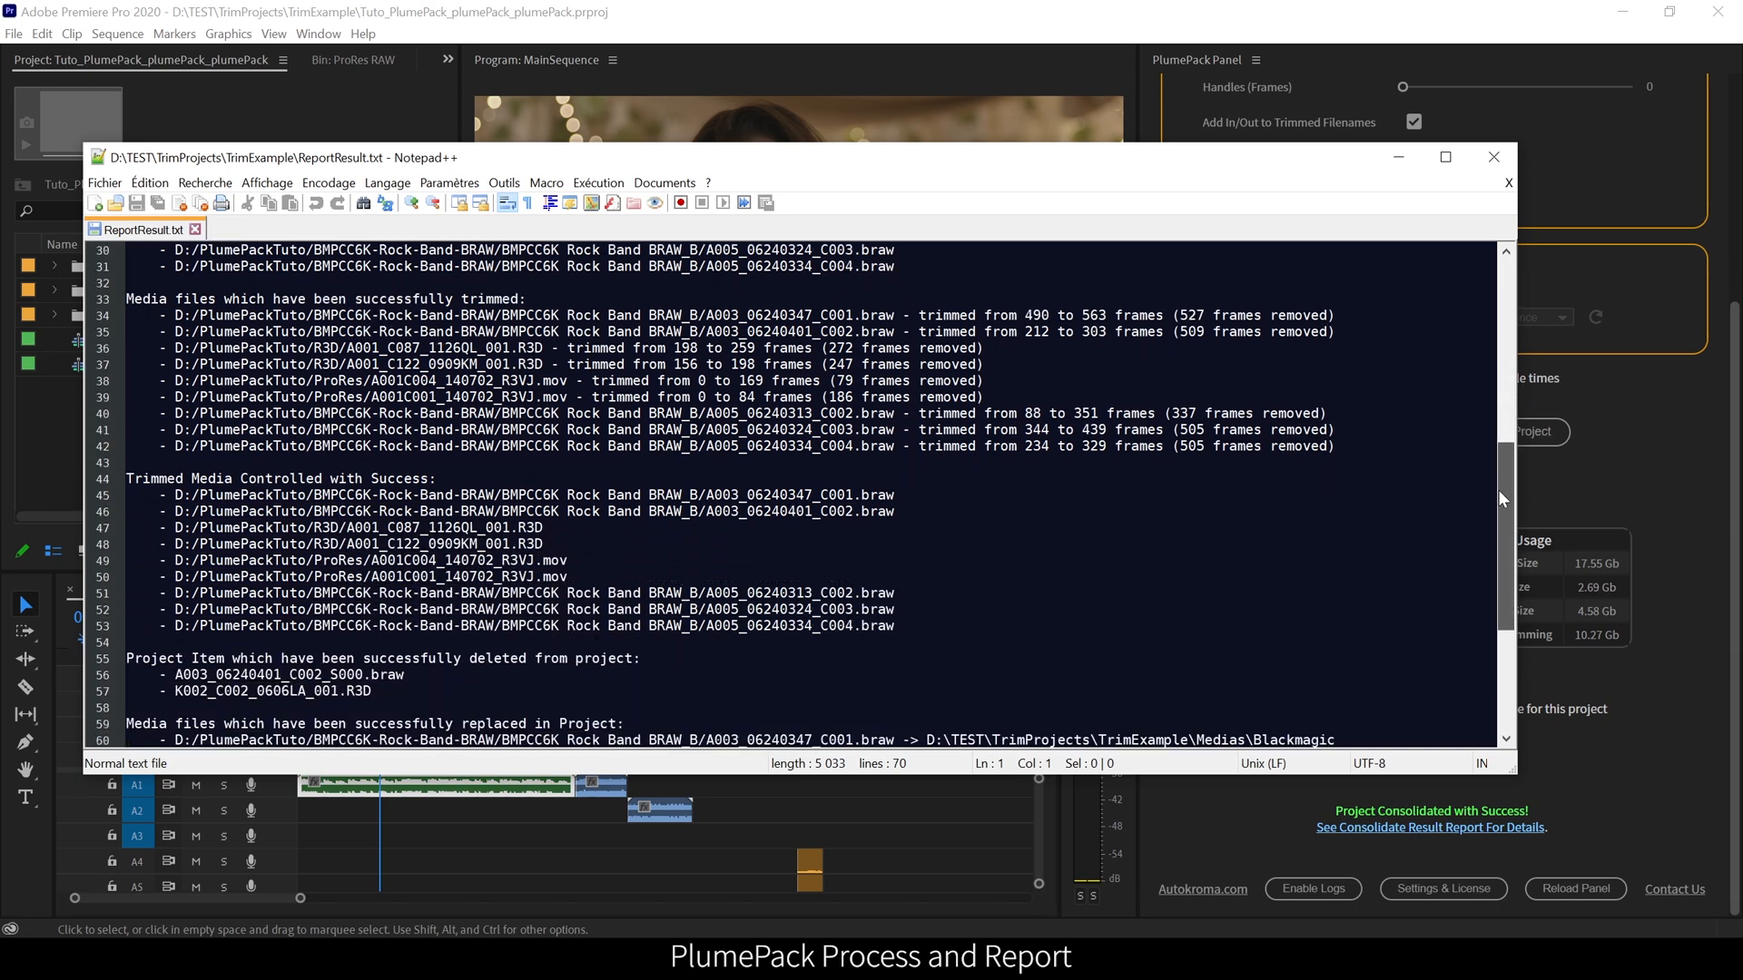
{"action": "left_click", "coordinate": [1494, 156]}
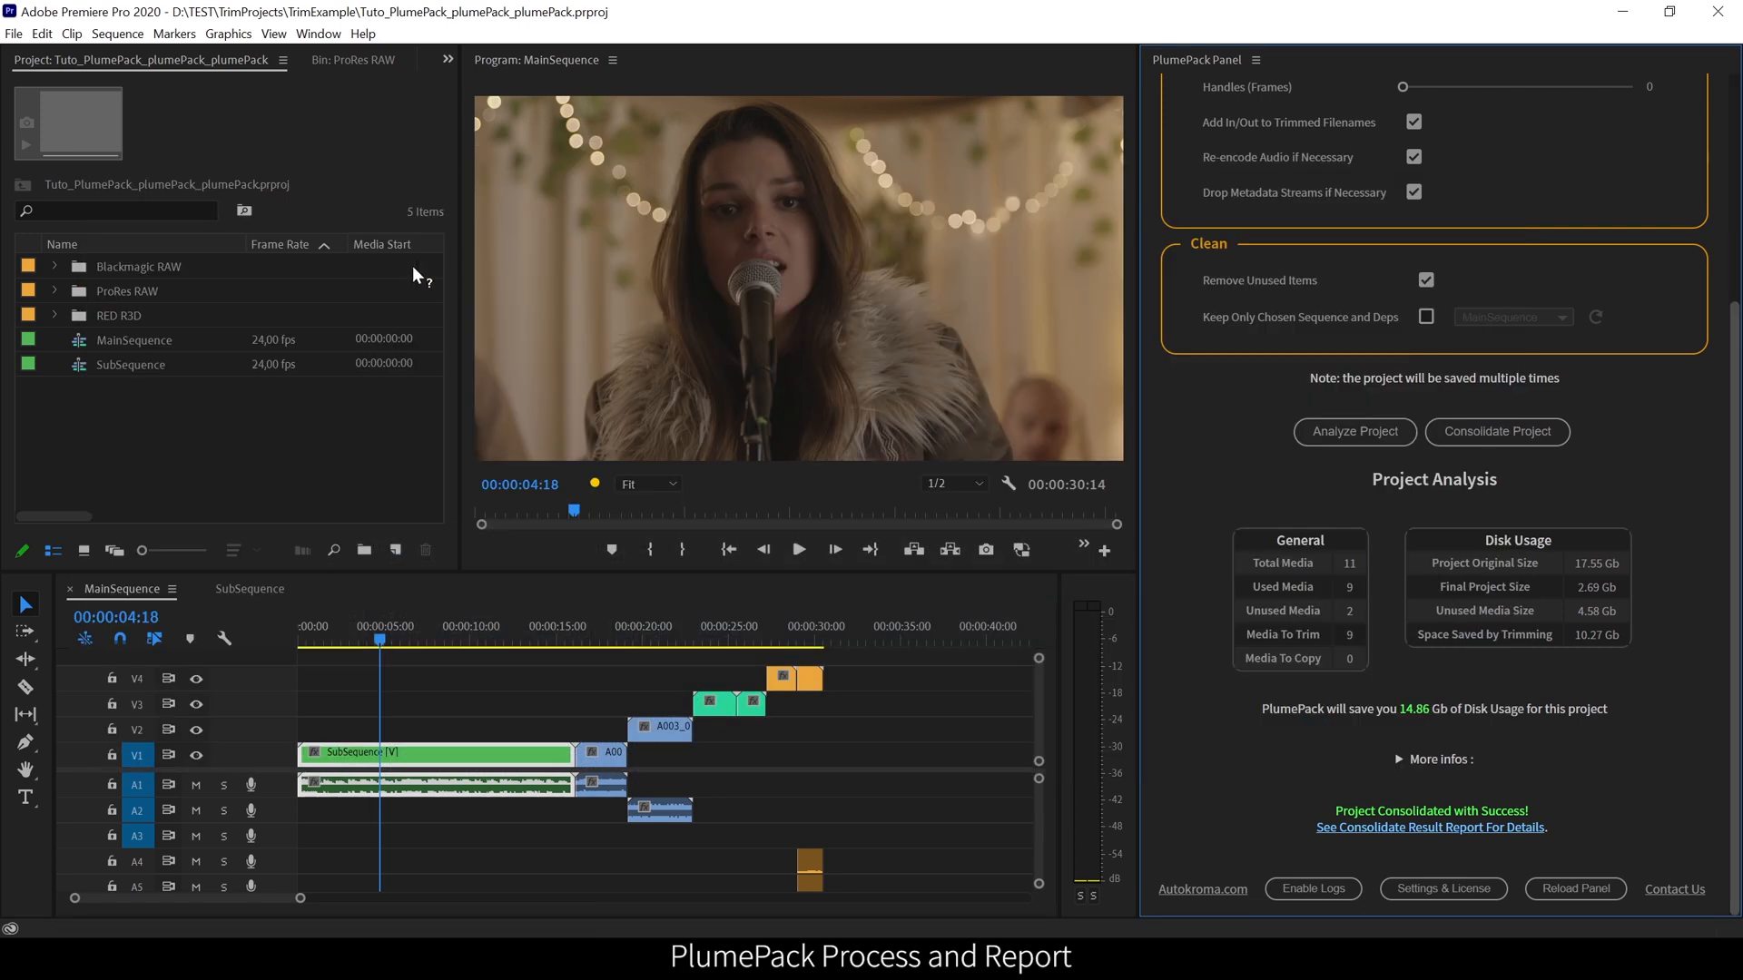
- Expand the Blackmagic RAW and ProRes RAW bins to review trimmed clips, leaving Blackmagic RAW expanded
{"action": "left_click", "coordinate": [53, 265]}
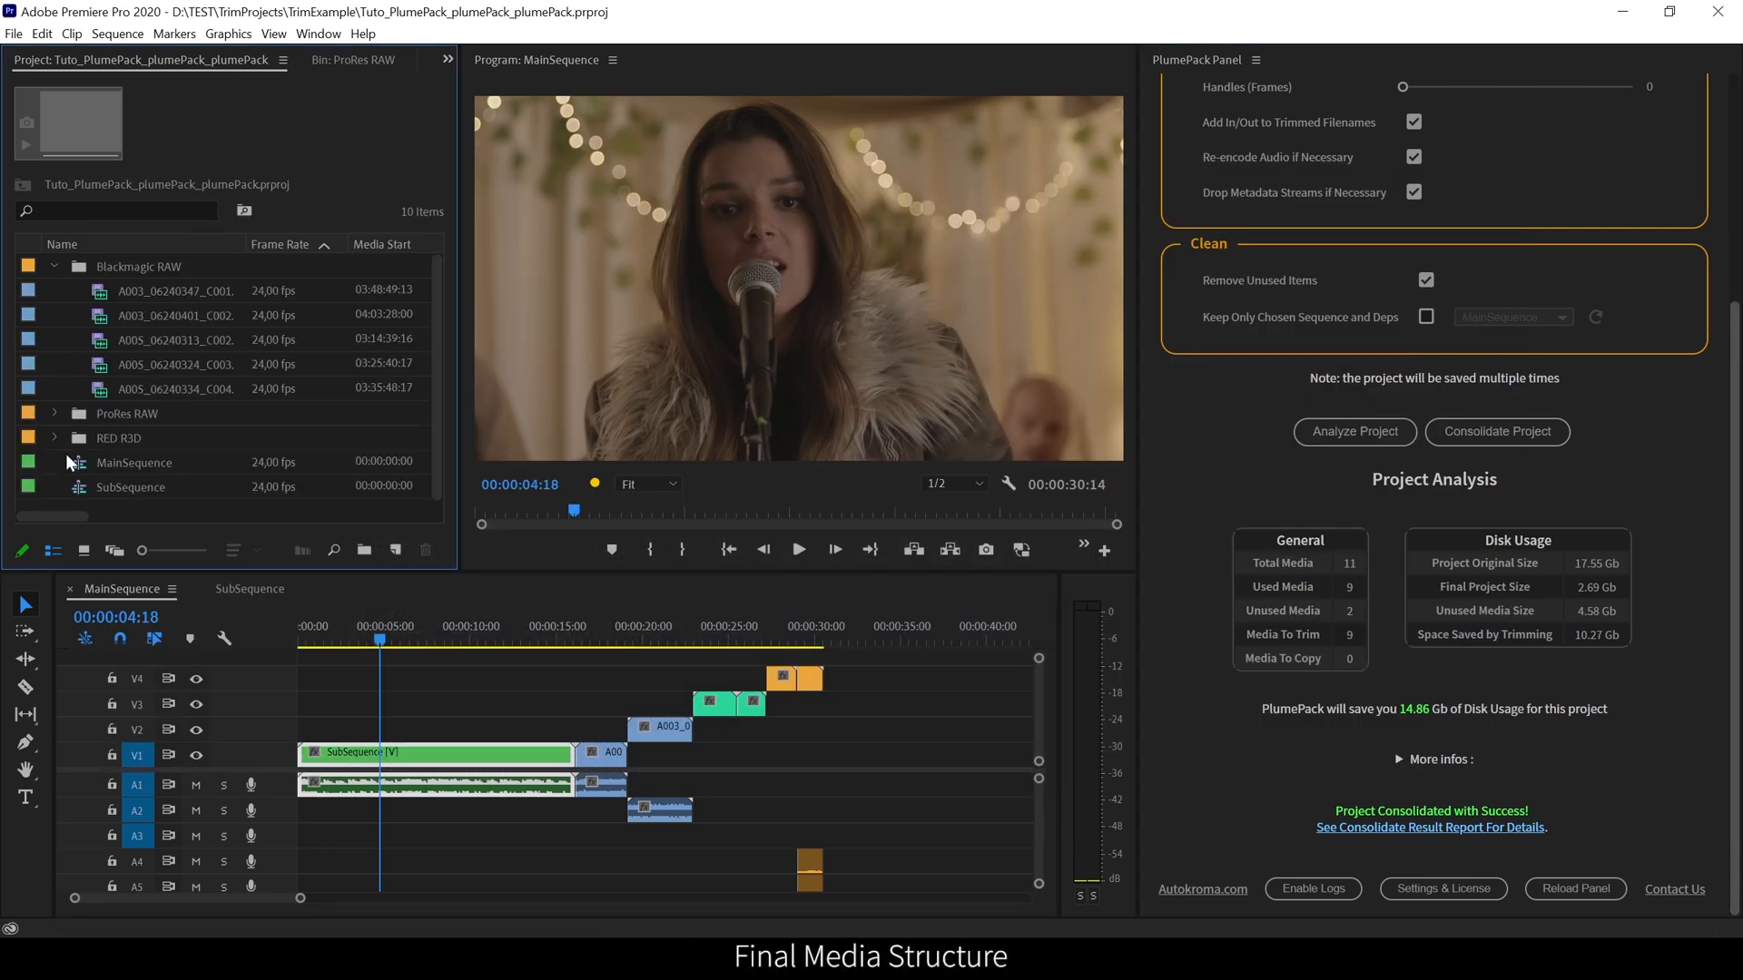
{"action": "left_click", "coordinate": [55, 412]}
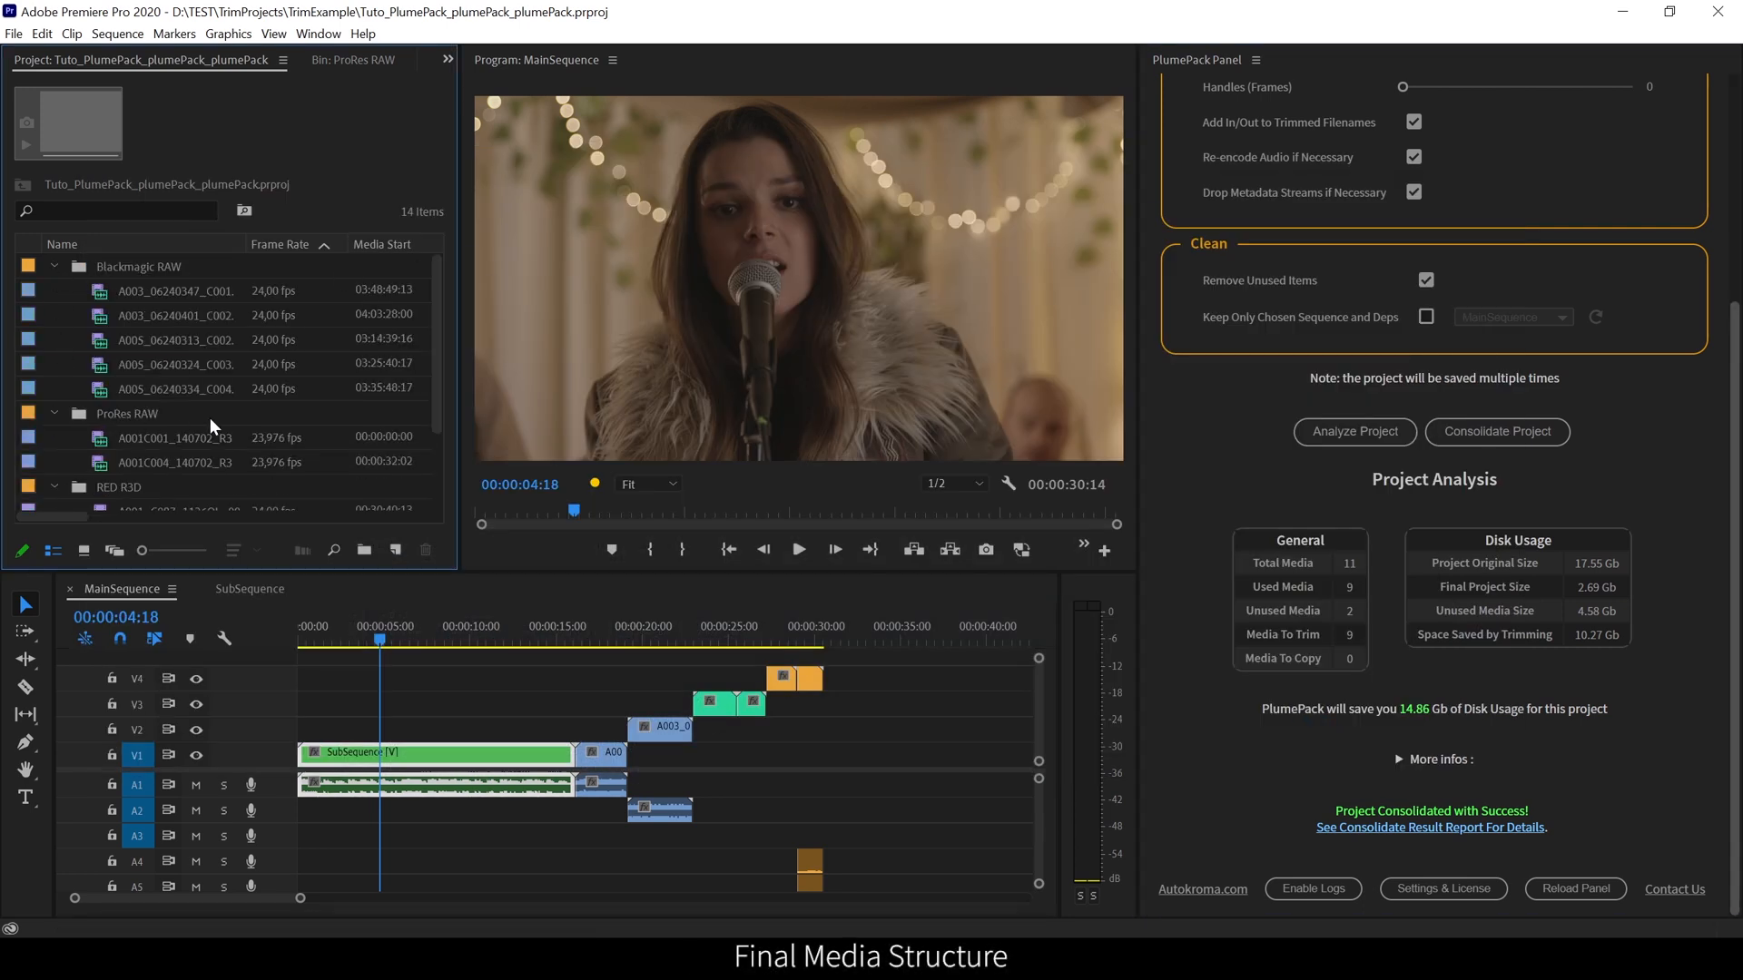
{"action": "scroll", "scroll_direction": "down", "scroll_amount": 3}
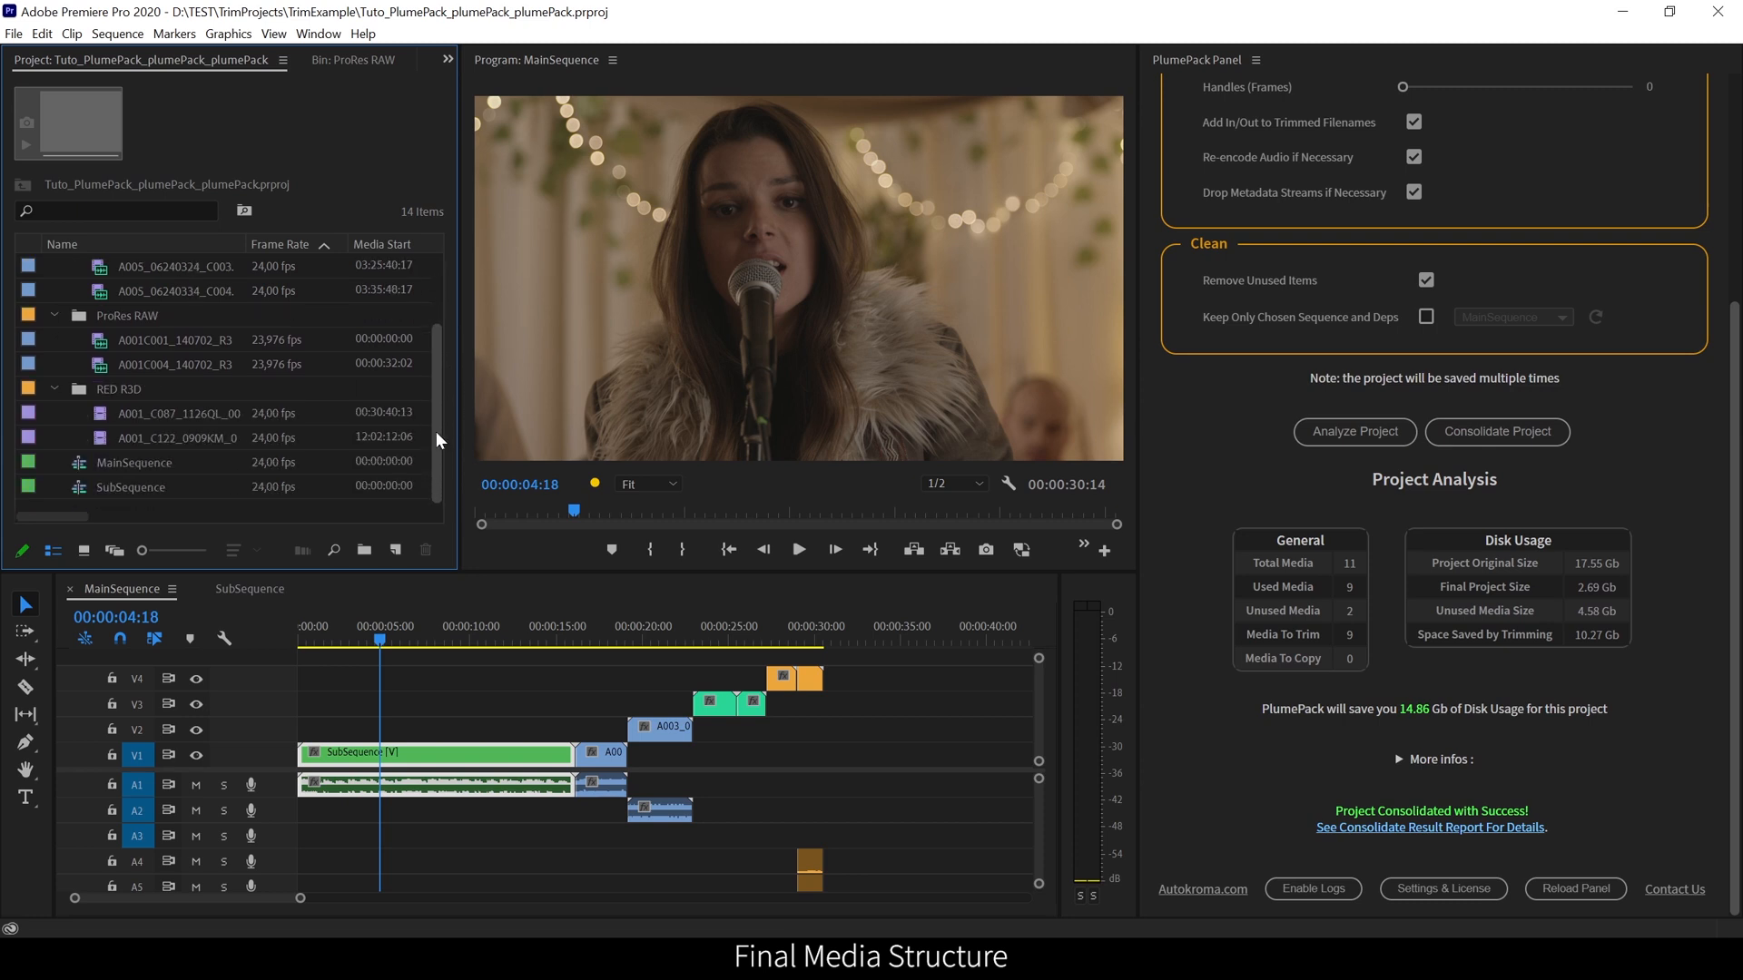
{"action": "left_click", "coordinate": [53, 265]}
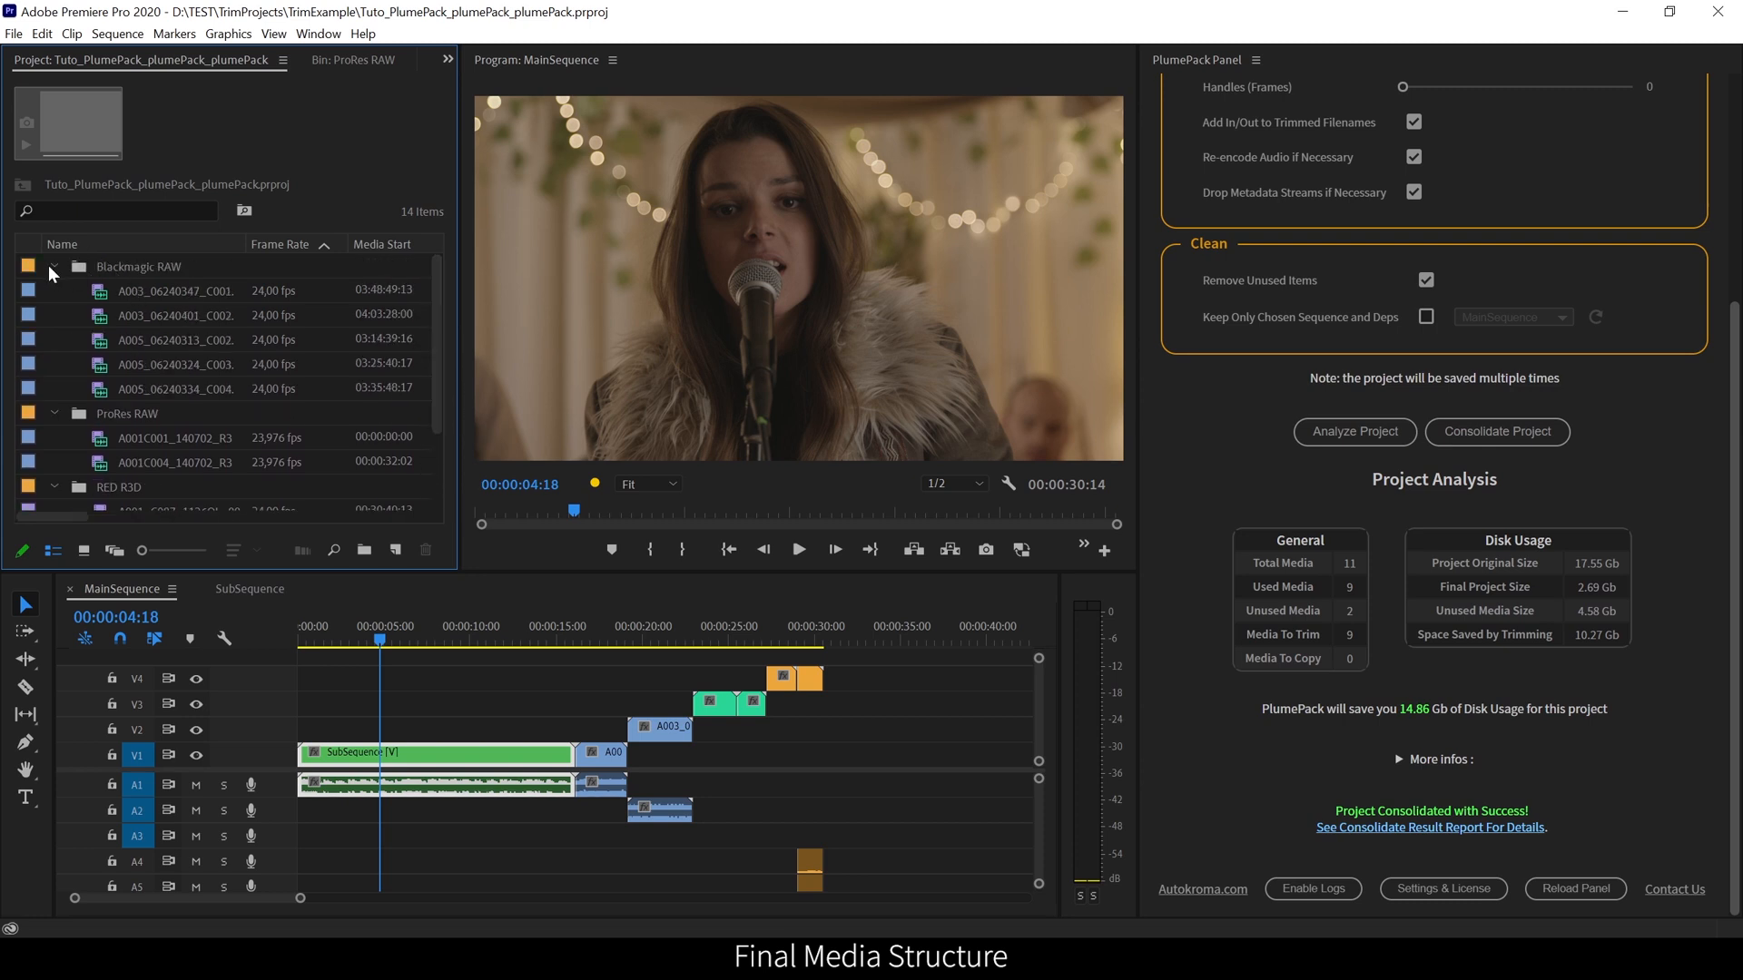
{"action": "left_click", "coordinate": [52, 265]}
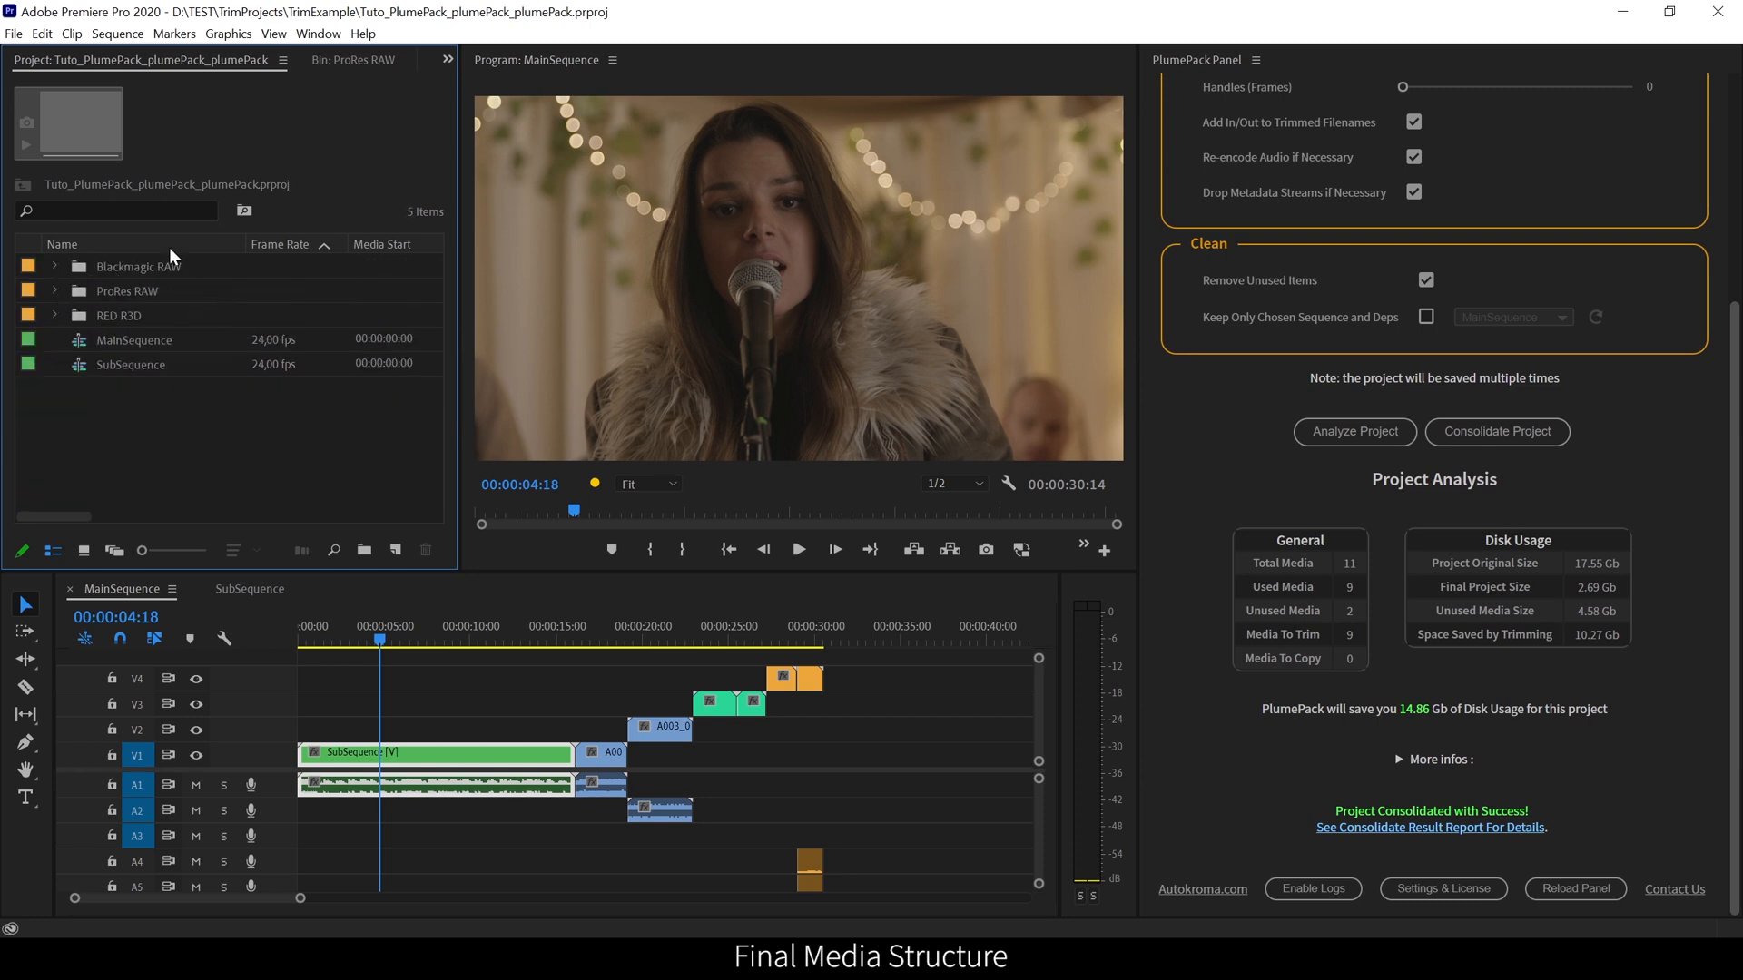
{"action": "left_click", "coordinate": [53, 265]}
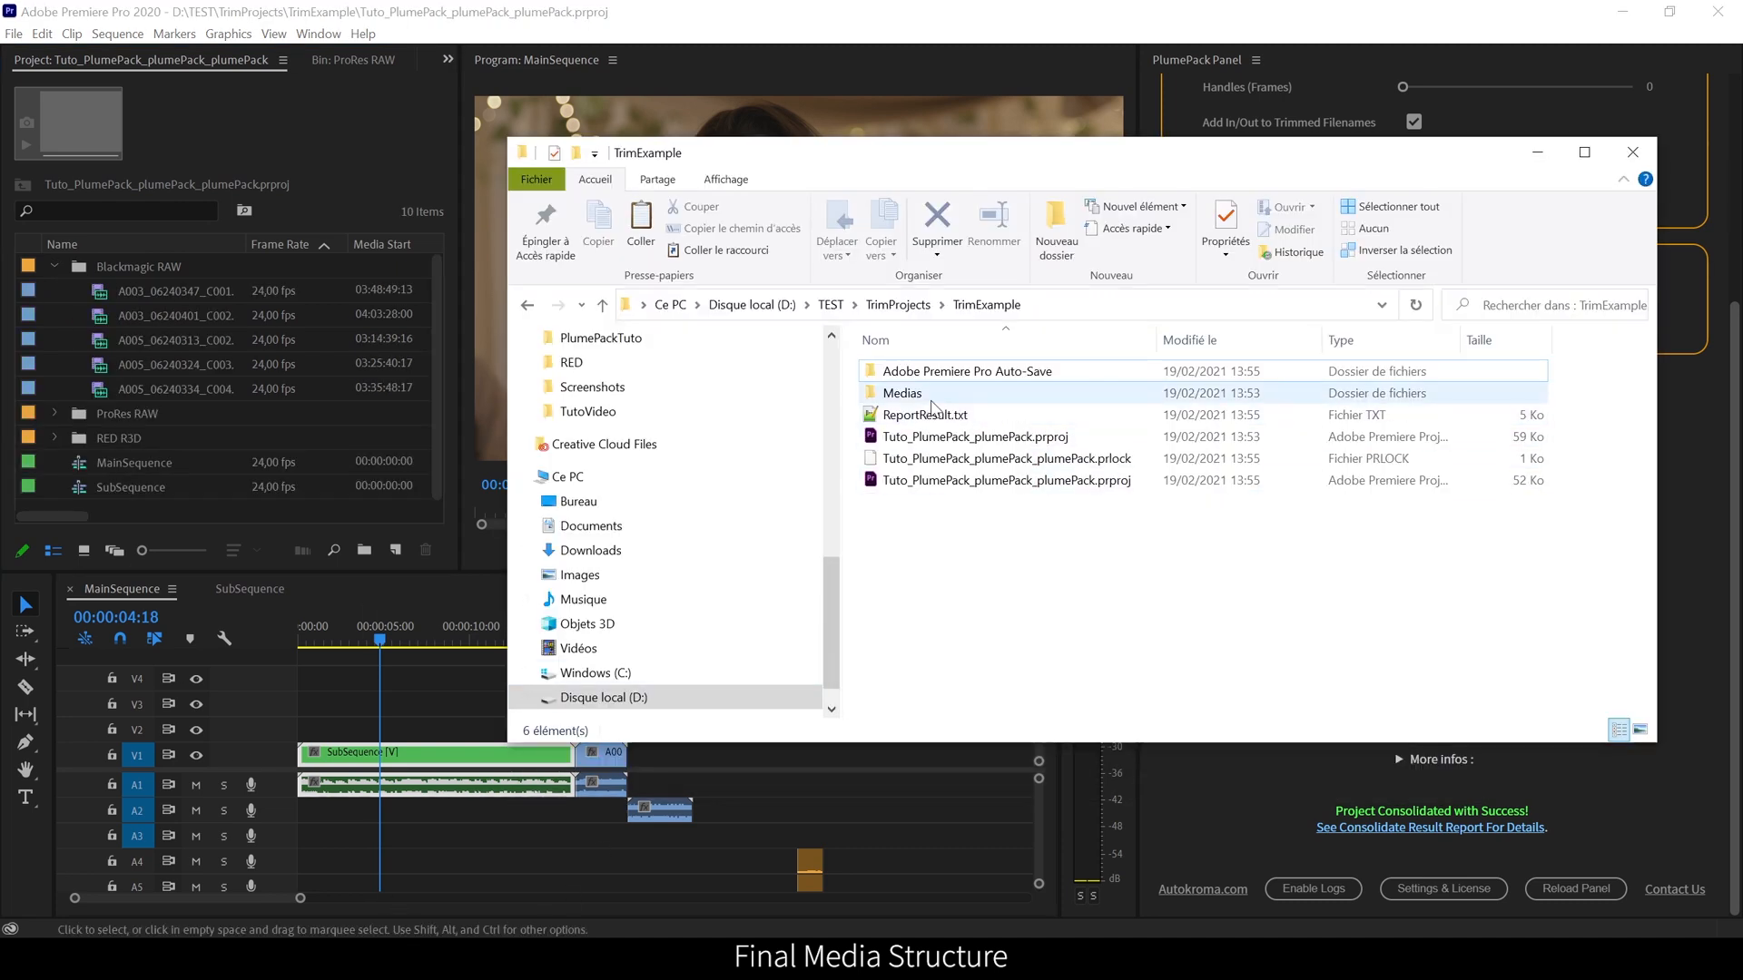
- Browse into Medias > Blackmagic RAW to show the five trimmed .braw clips
{"action": "double_click", "coordinate": [902, 392]}
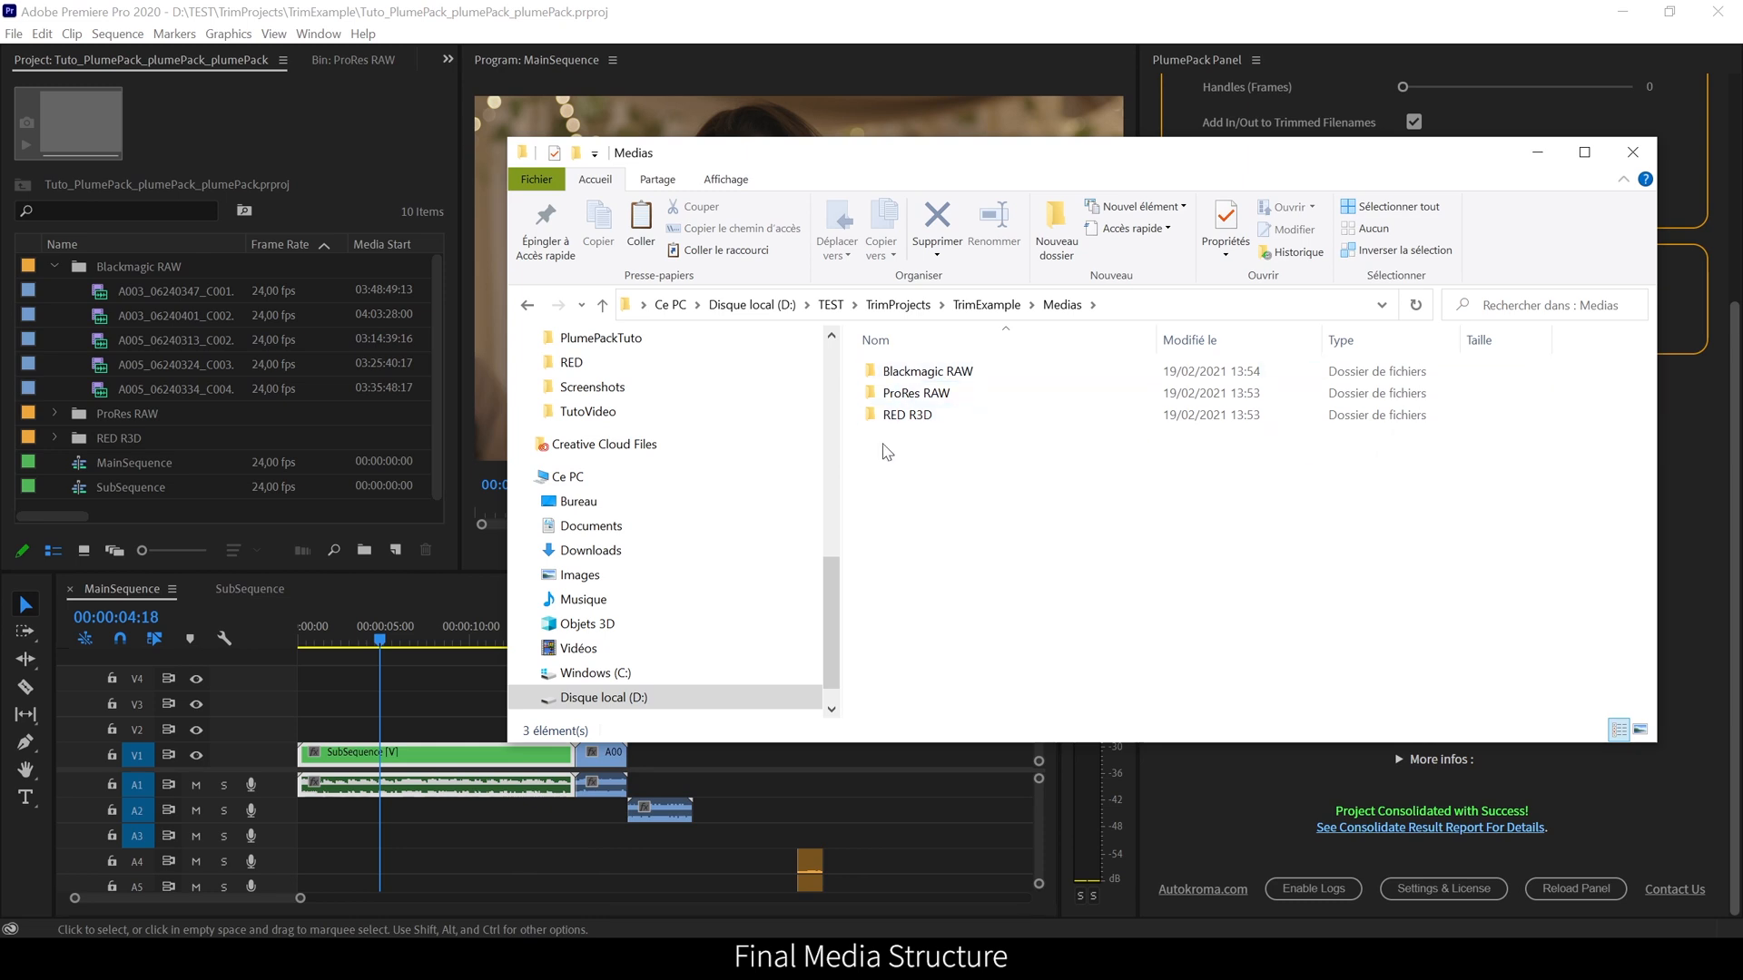
{"action": "double_click", "coordinate": [928, 370]}
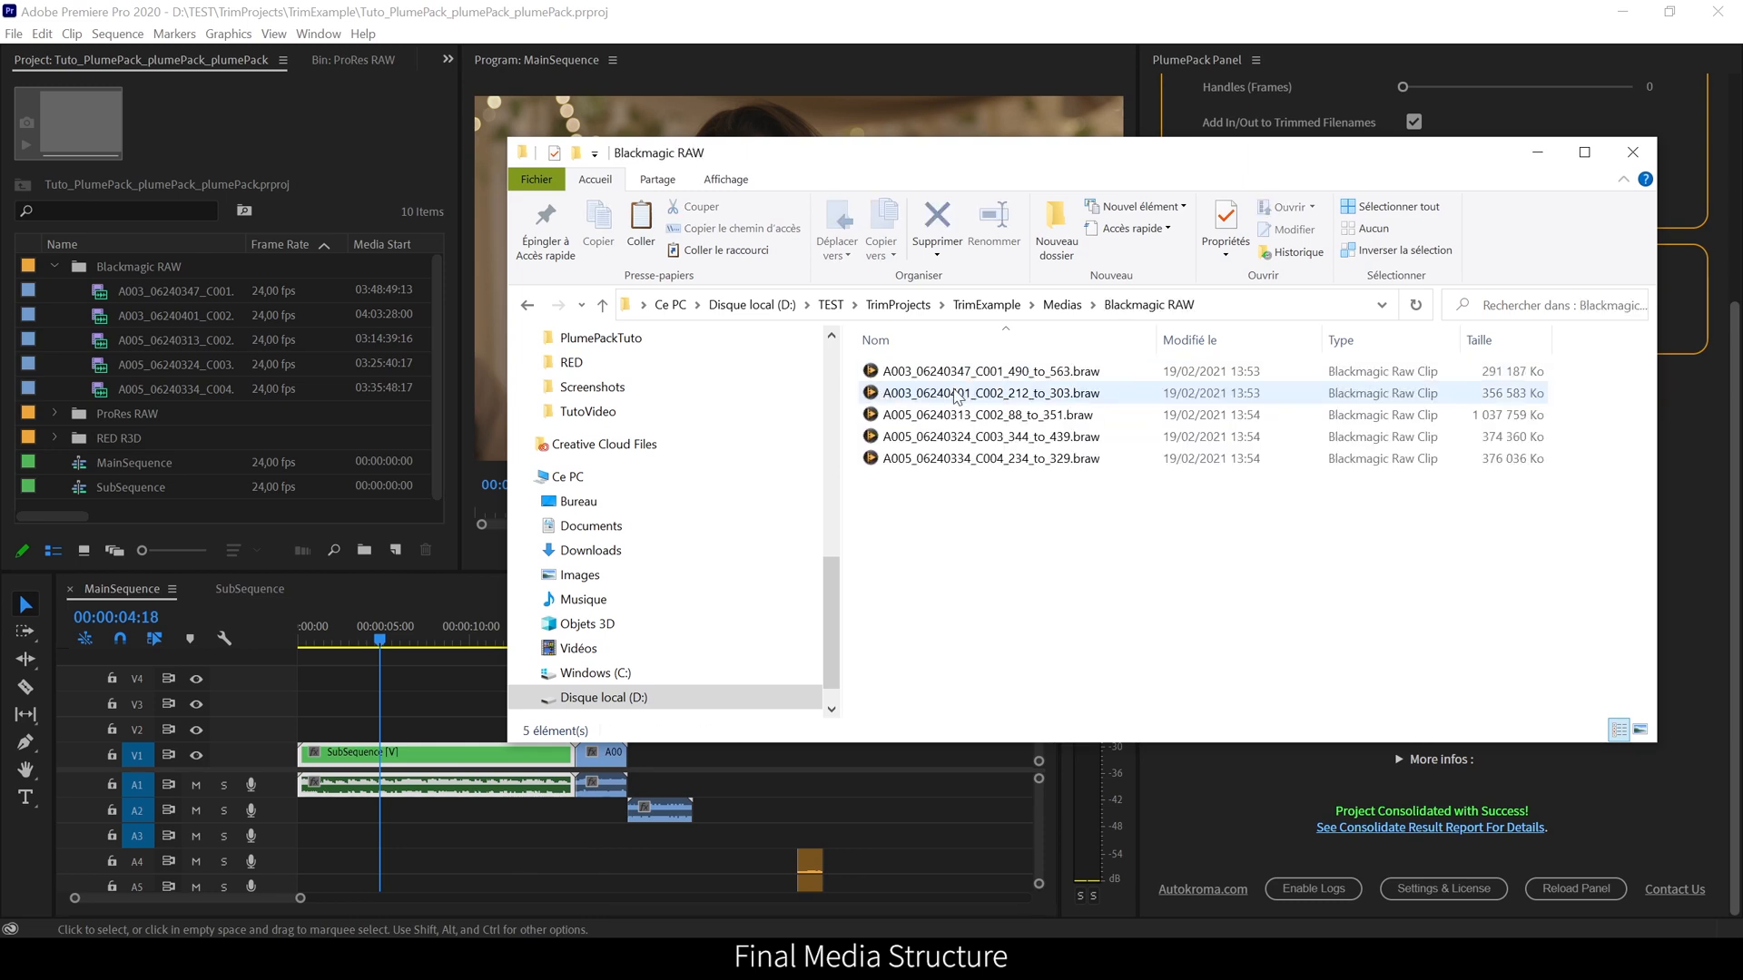